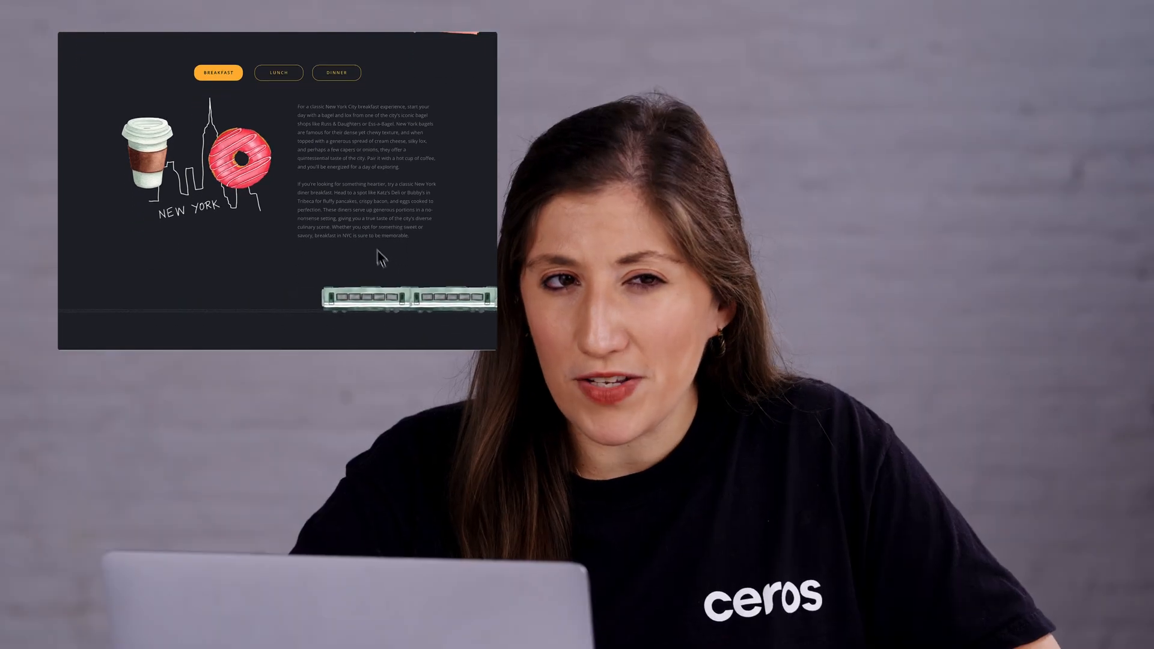
Step: Open the NYC Food Guide experience in the editor from Home
{"action": "left_click", "coordinate": [278, 72]}
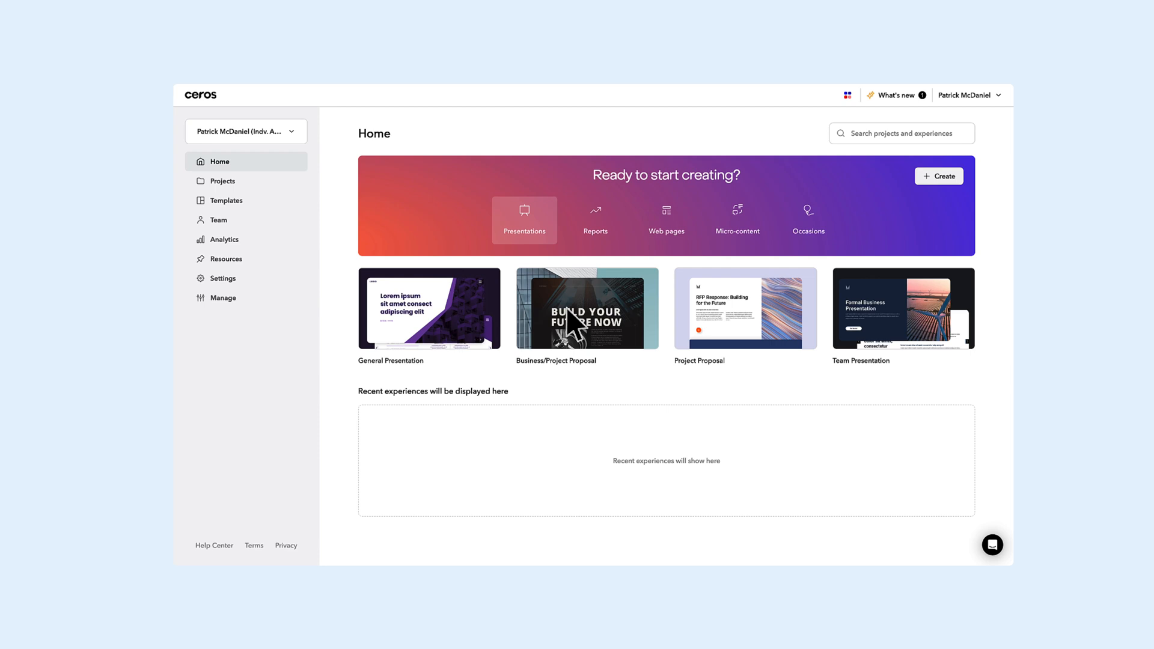
{"action": "mouse_move", "coordinate": [644, 302]}
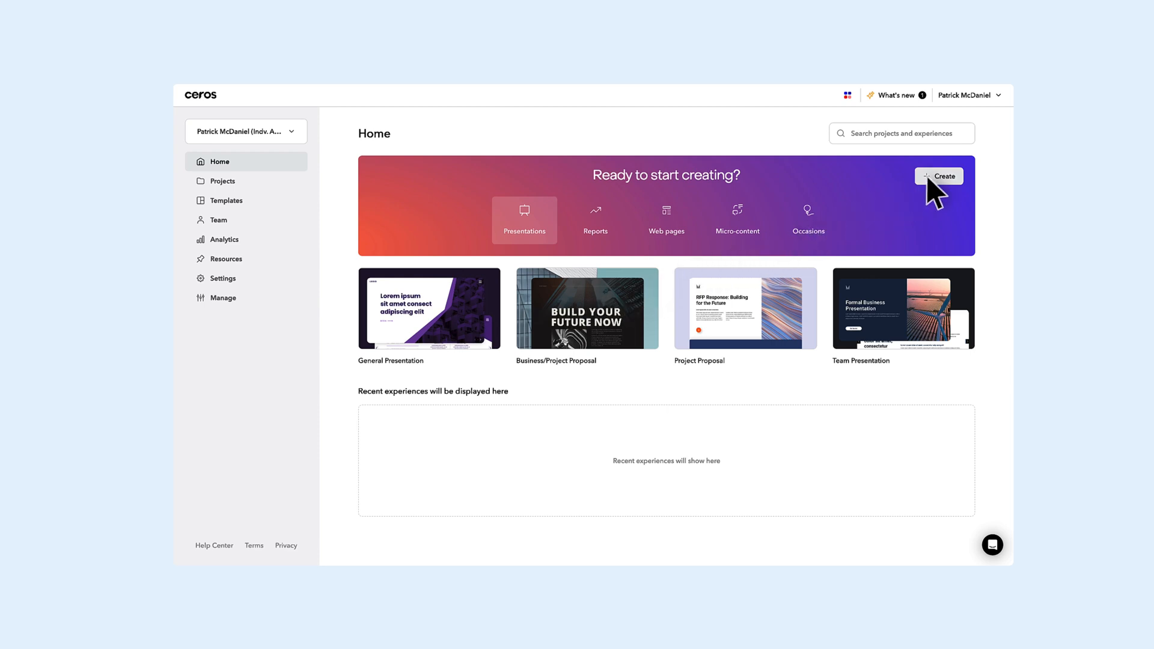
{"action": "left_click", "coordinate": [938, 175]}
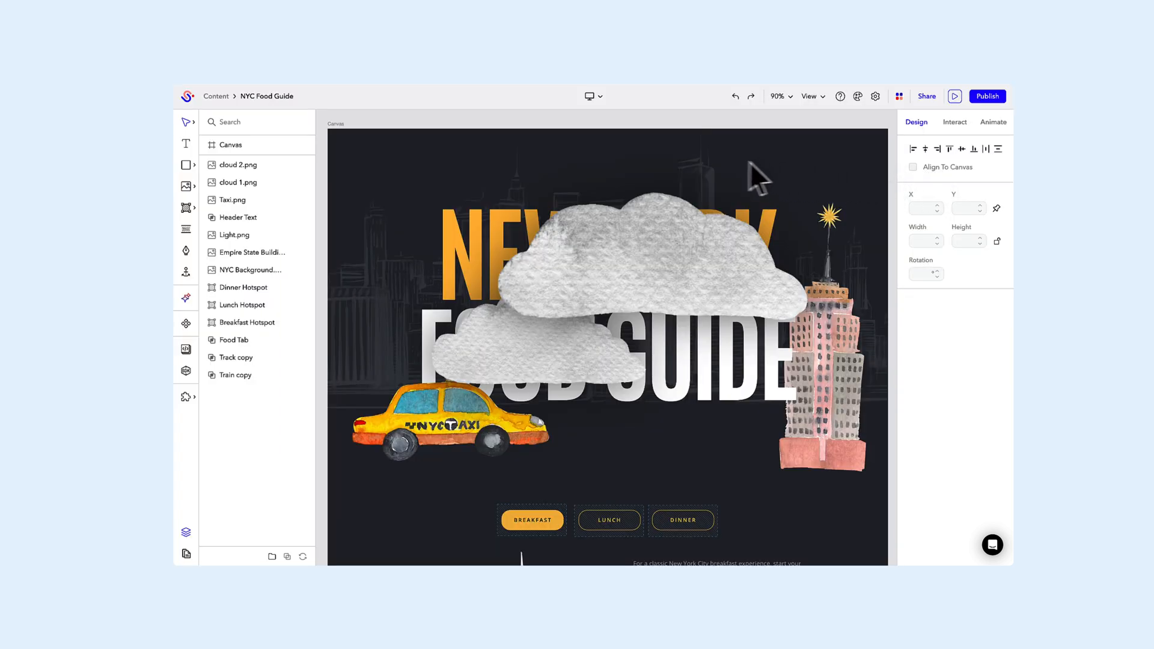
{"action": "mouse_move", "coordinate": [633, 168]}
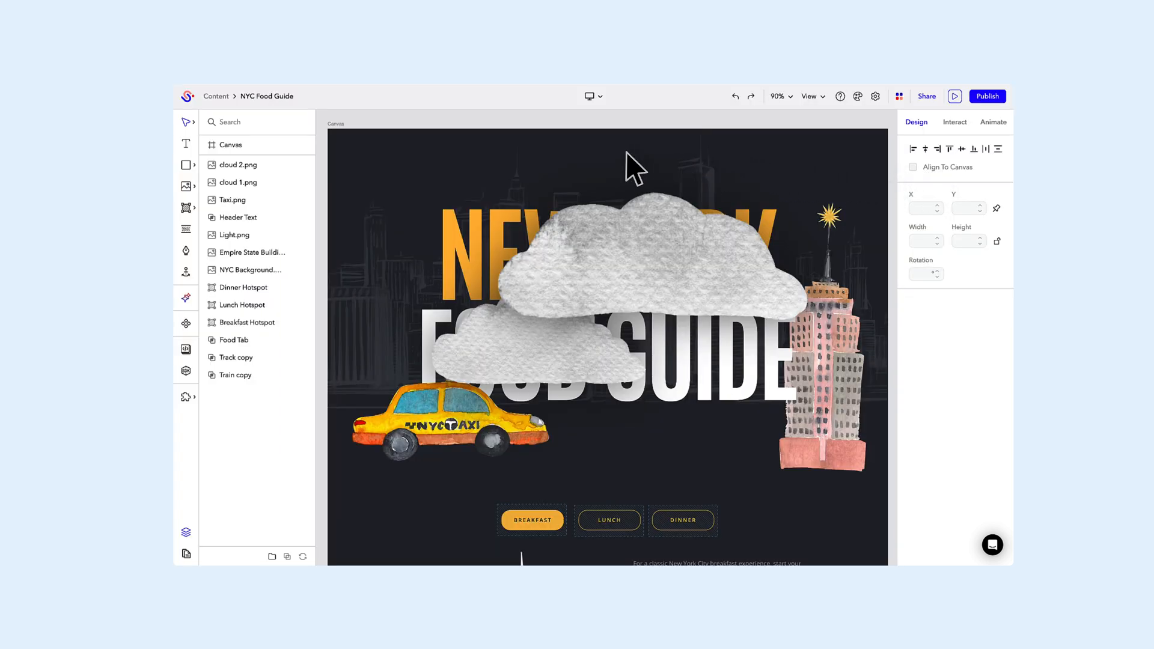
{"action": "left_click", "coordinate": [231, 145]}
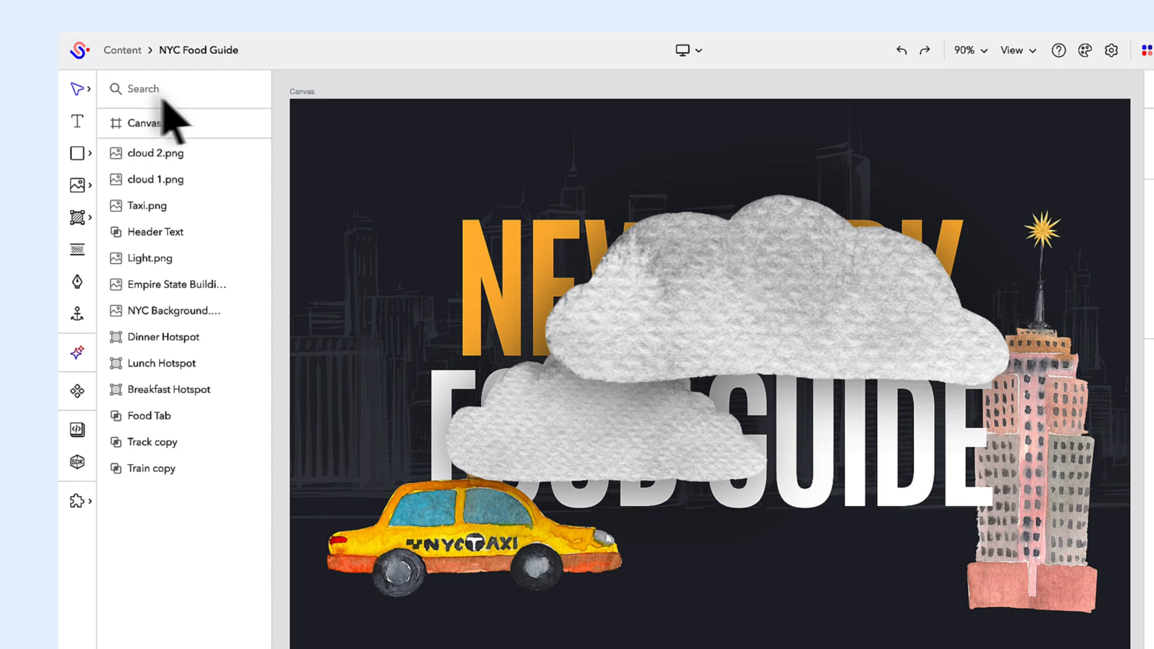
{"action": "mouse_move", "coordinate": [100, 497]}
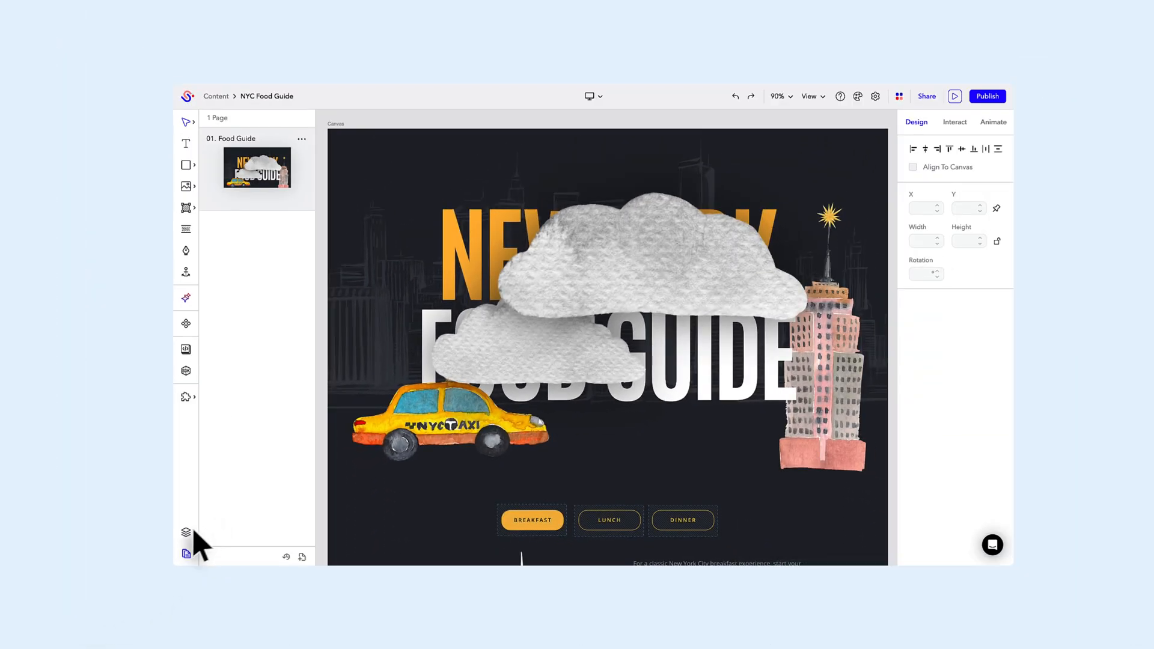
Step: Select the NYC Background skyline image in Layers and view its Fade In on-view animation
{"action": "left_click", "coordinate": [186, 532]}
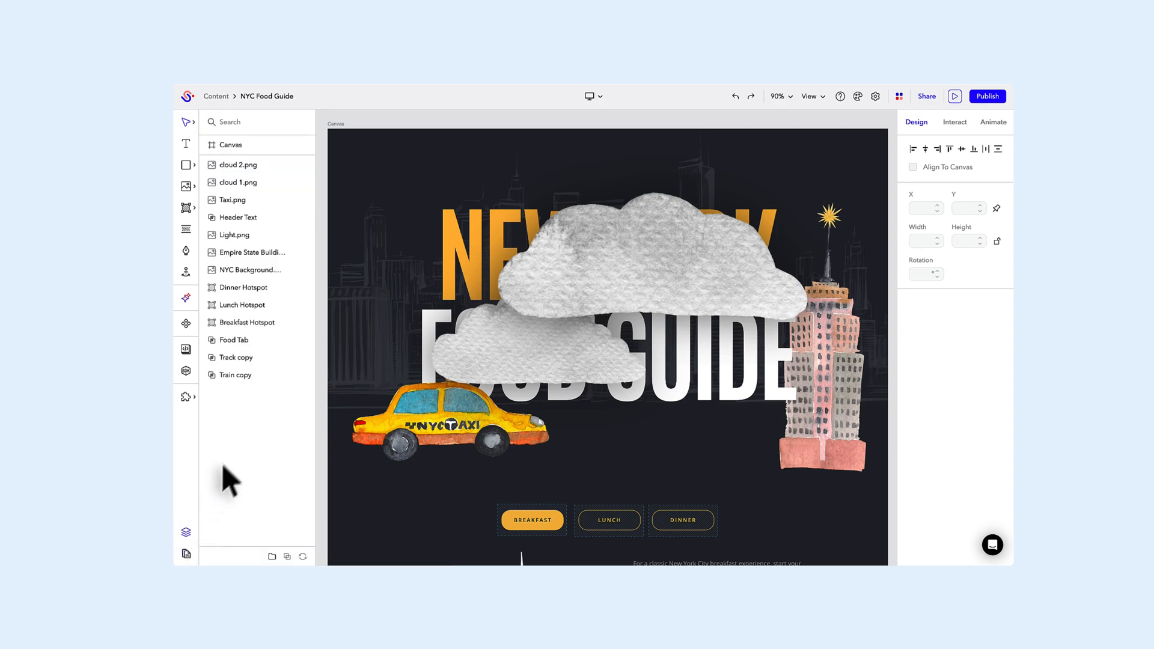
{"action": "mouse_move", "coordinate": [278, 316]}
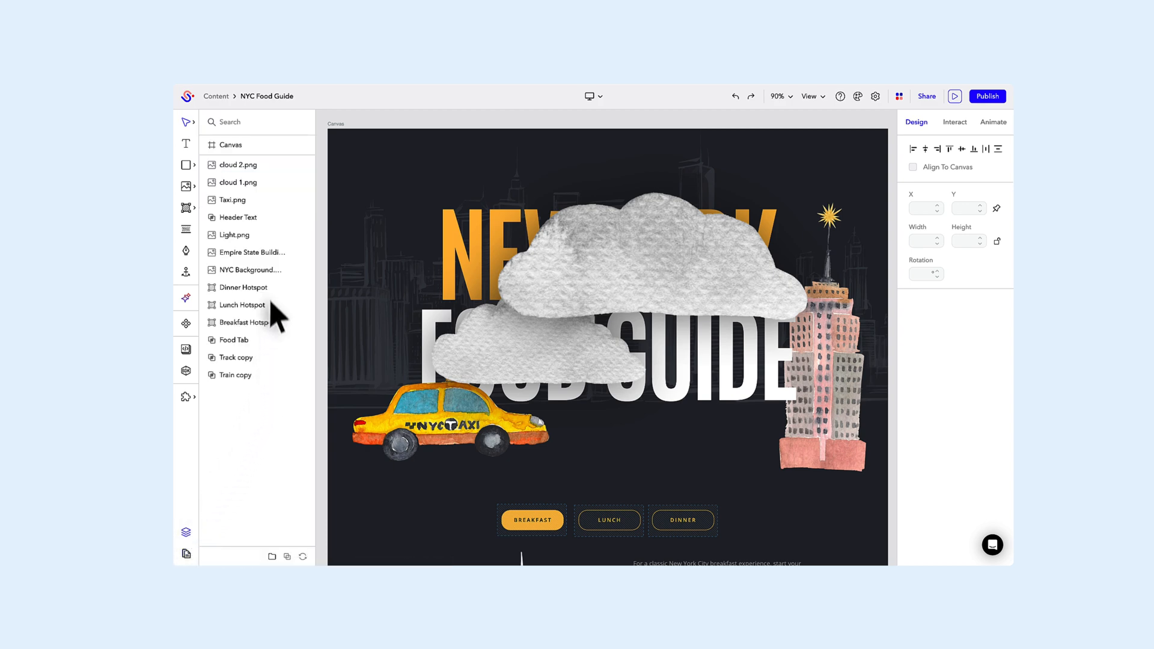
{"action": "mouse_move", "coordinate": [365, 286]}
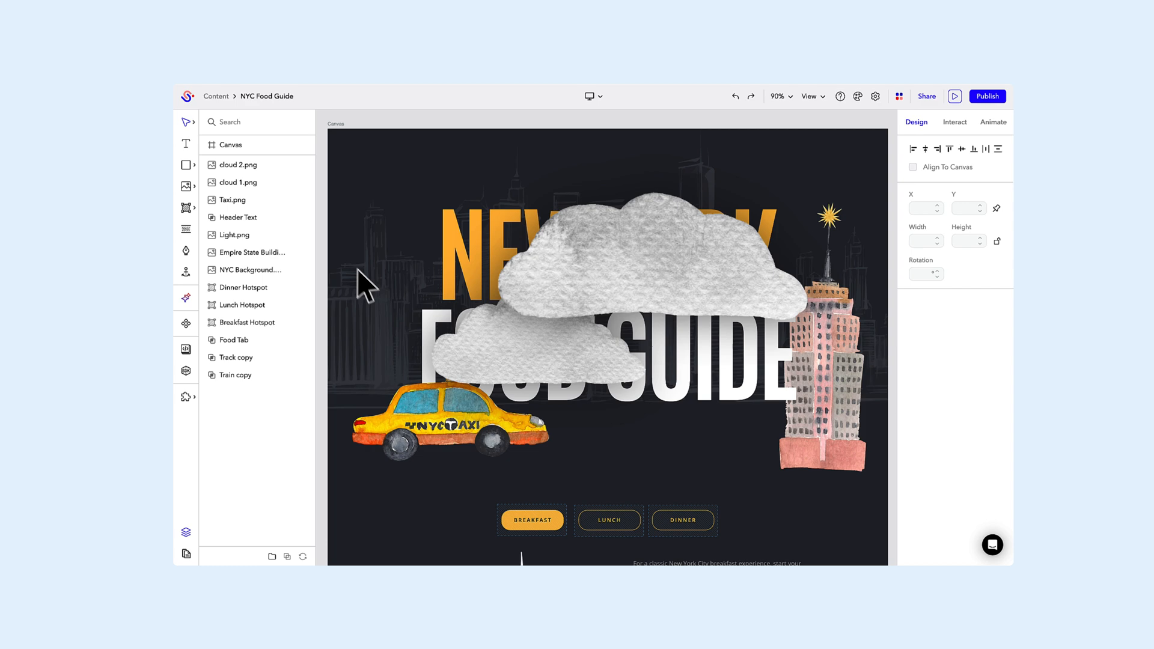
{"action": "left_click", "coordinate": [252, 269]}
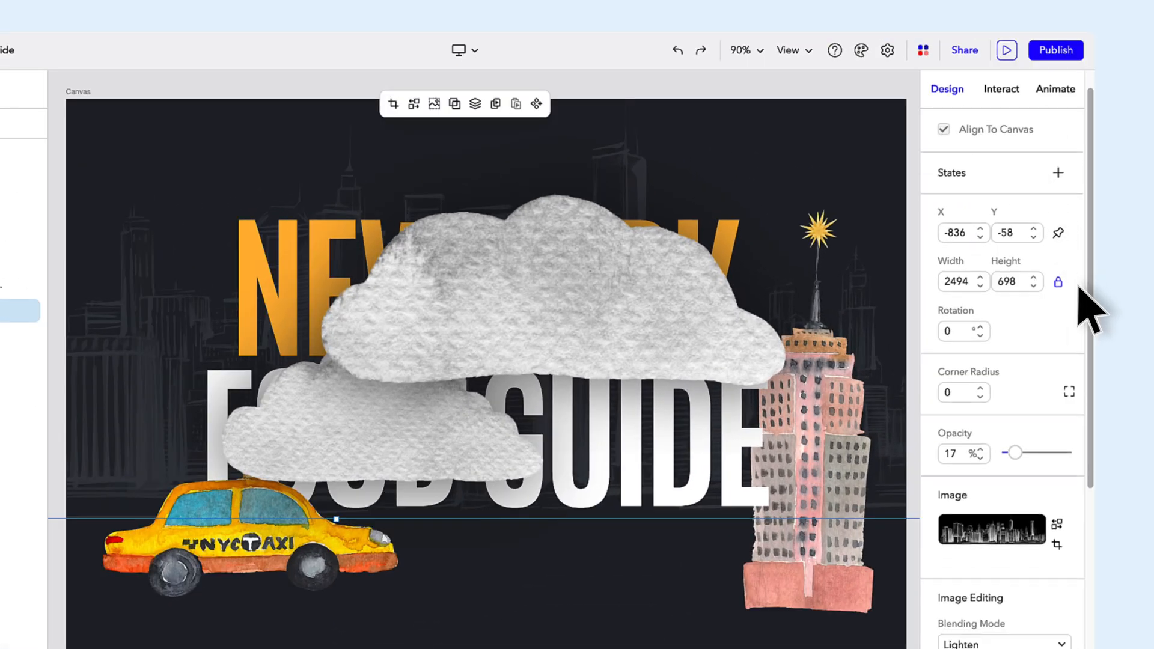
{"action": "scroll", "scroll_direction": "down", "scroll_amount": 3}
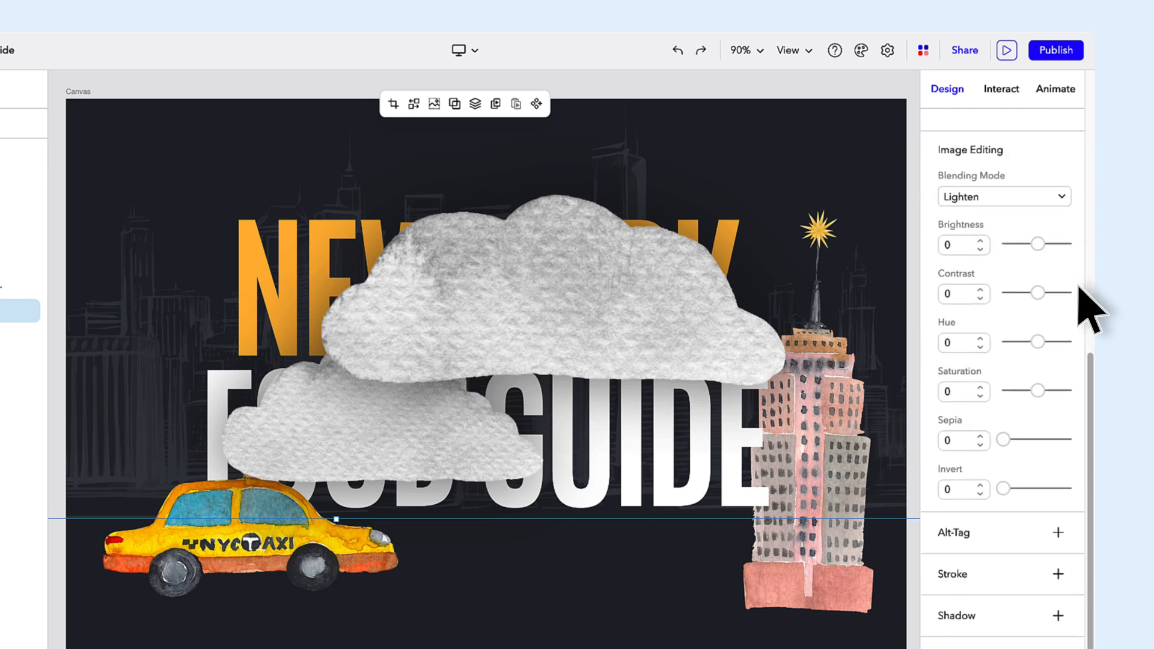
{"action": "scroll", "scroll_direction": "up", "scroll_amount": 3}
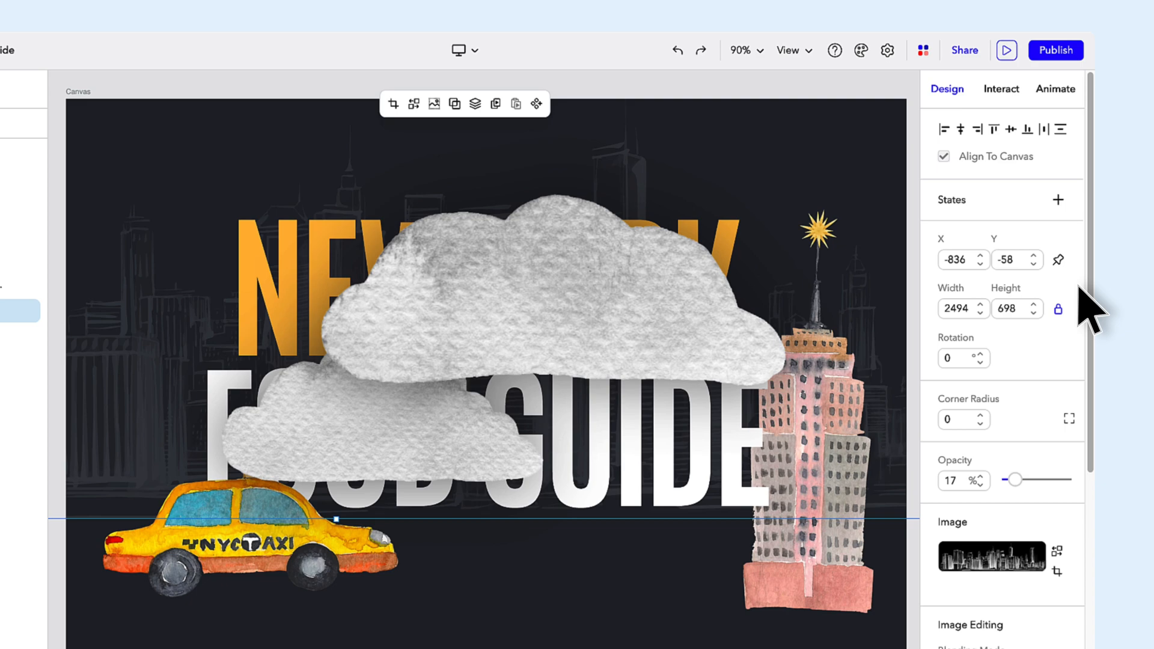
{"action": "mouse_move", "coordinate": [1029, 168]}
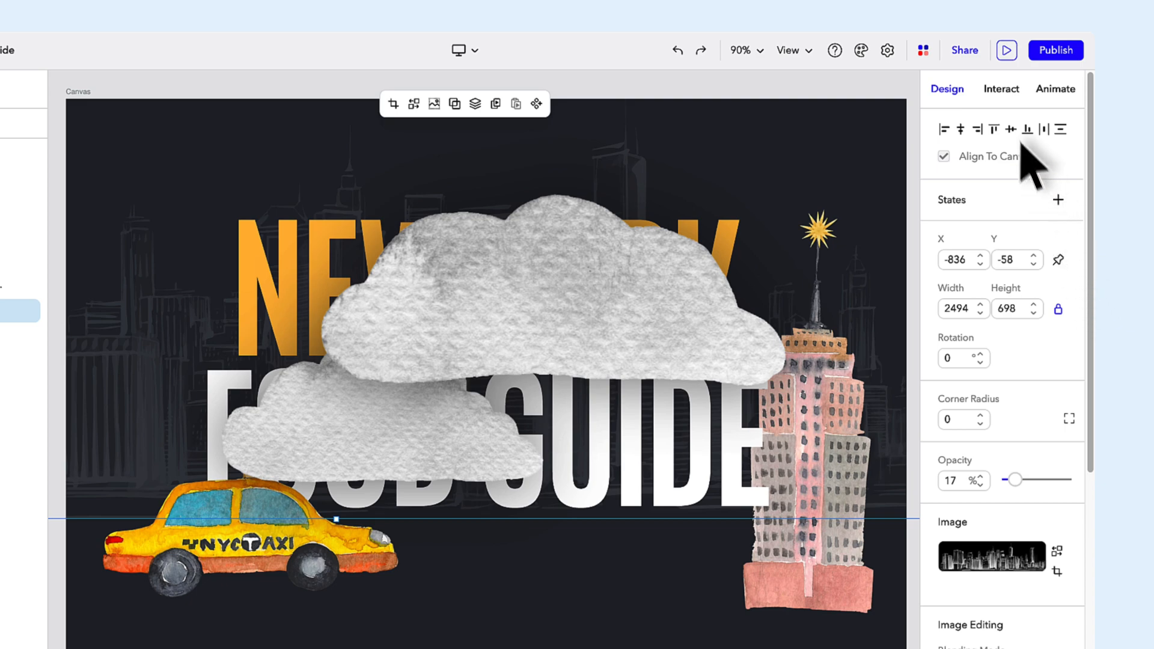
{"action": "left_click", "coordinate": [1055, 88]}
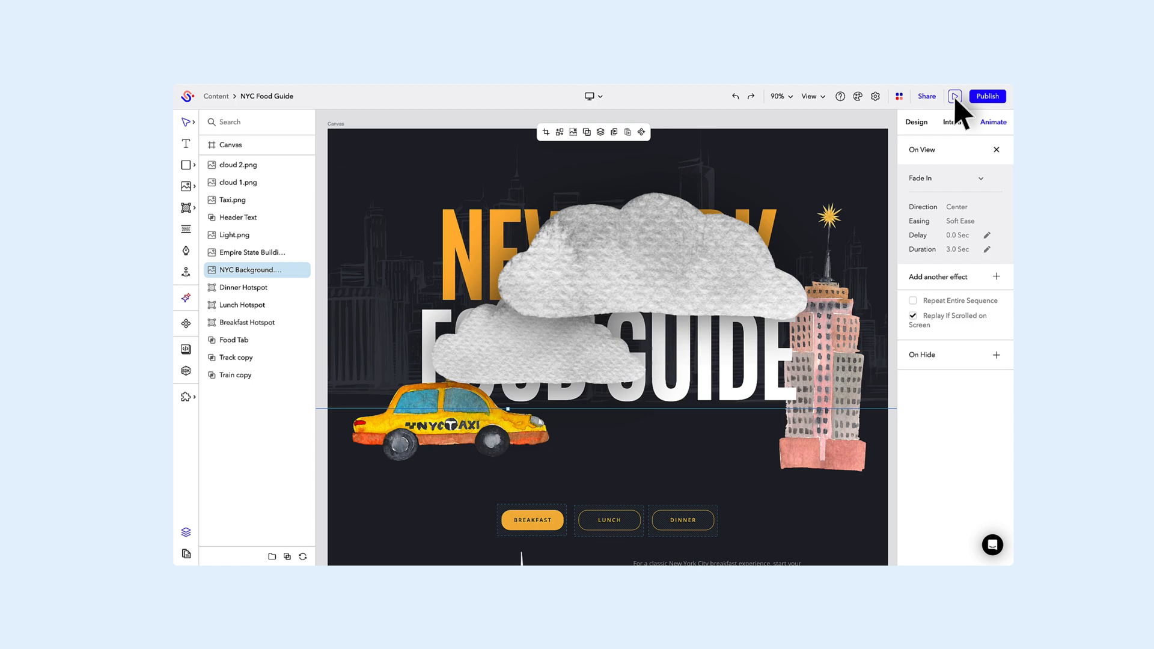
Step: Preview the finished food guide as a viewer, scrolling through the header animations
{"action": "left_click", "coordinate": [954, 96]}
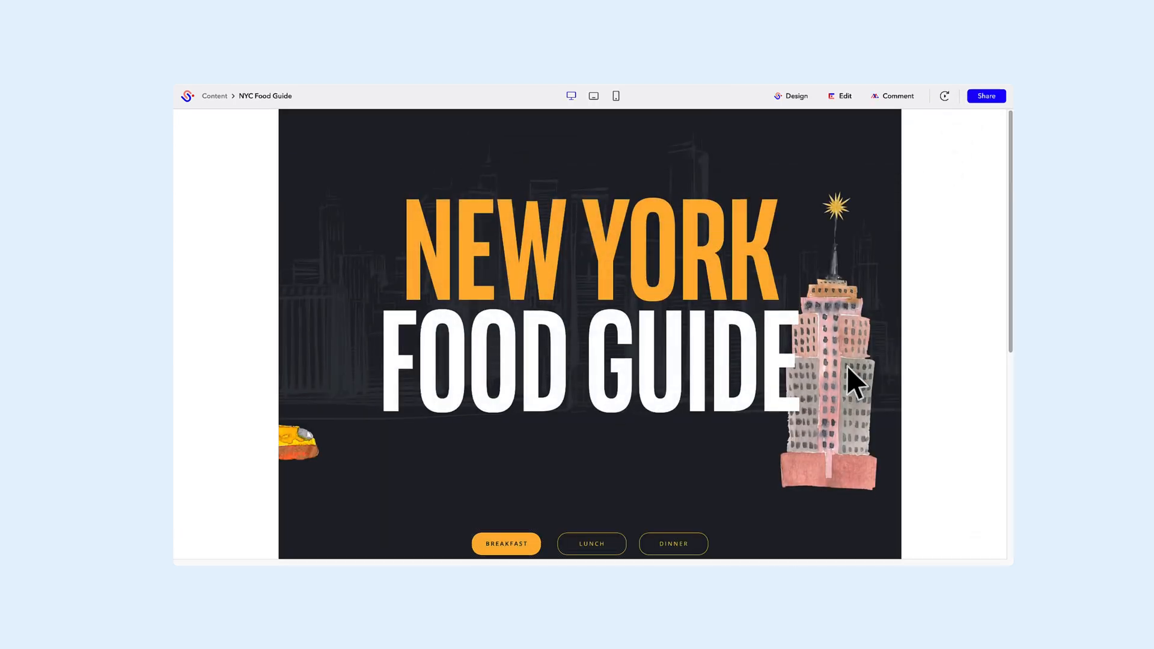
{"action": "scroll", "scroll_direction": "down", "scroll_amount": 3}
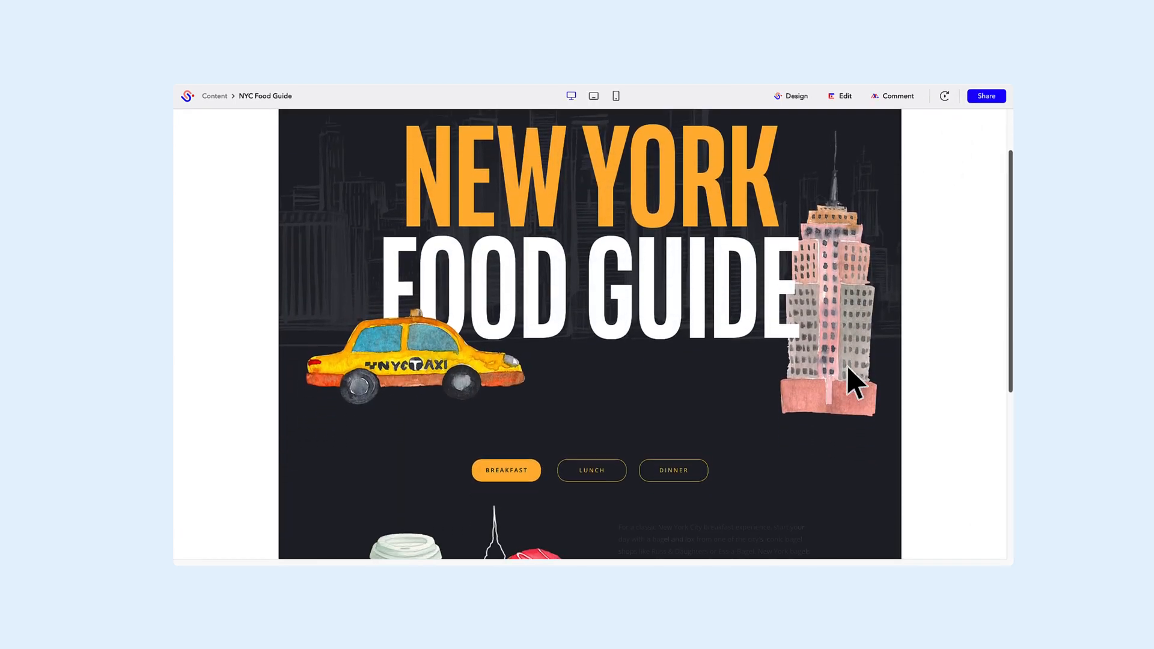
{"action": "scroll", "scroll_direction": "down", "scroll_amount": 3}
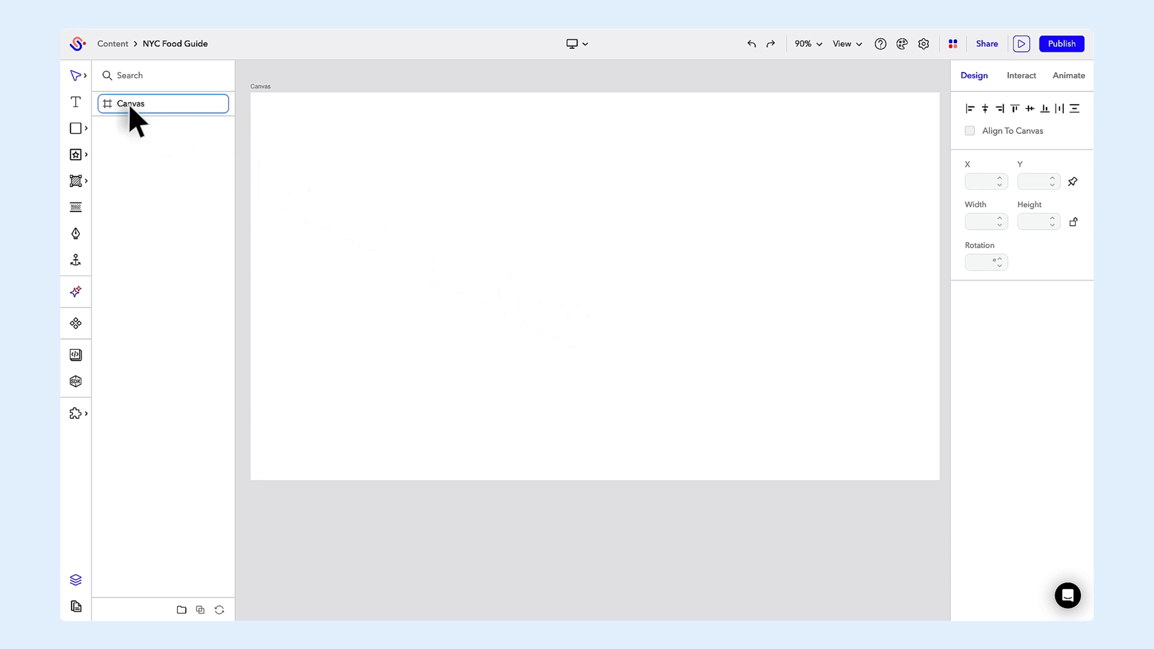
Step: Give the canvas a dark navy #242933 fill in the canvas settings
{"action": "left_click", "coordinate": [132, 104]}
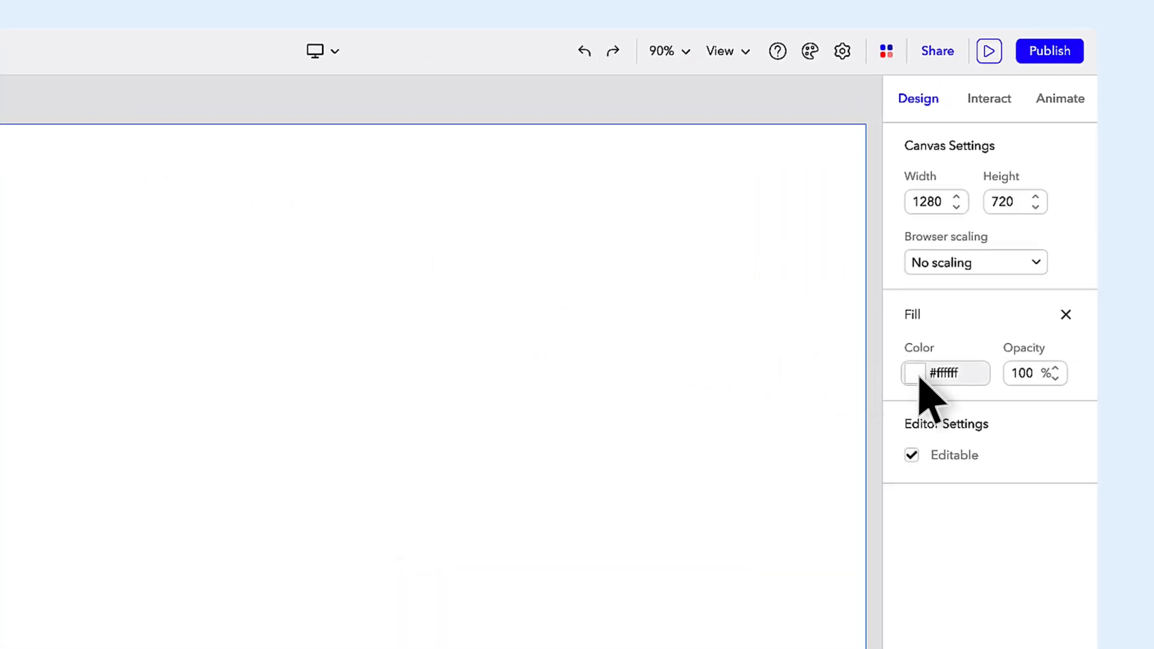
{"action": "left_click", "coordinate": [913, 373]}
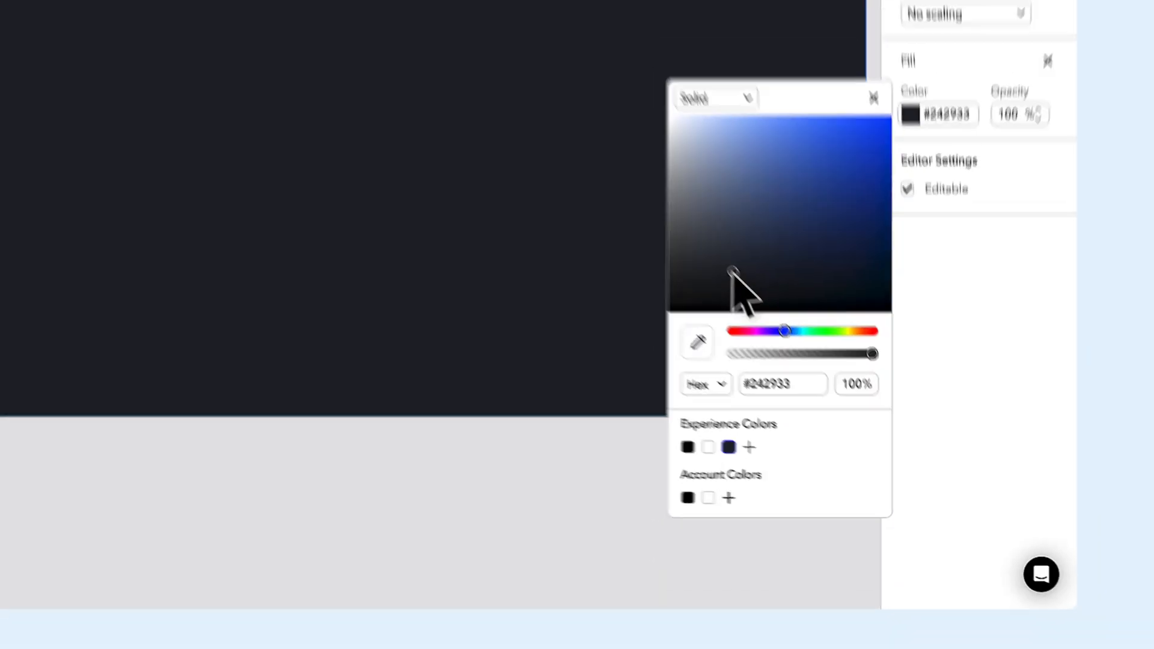
{"action": "left_click", "coordinate": [874, 98]}
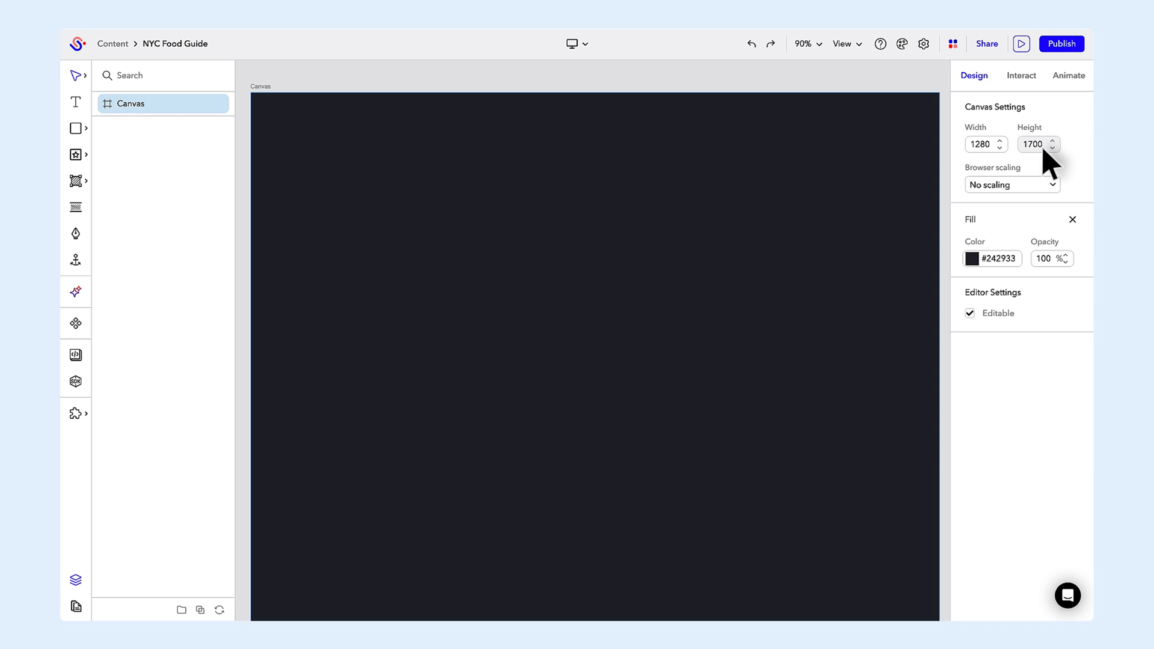
{"action": "mouse_move", "coordinate": [881, 239]}
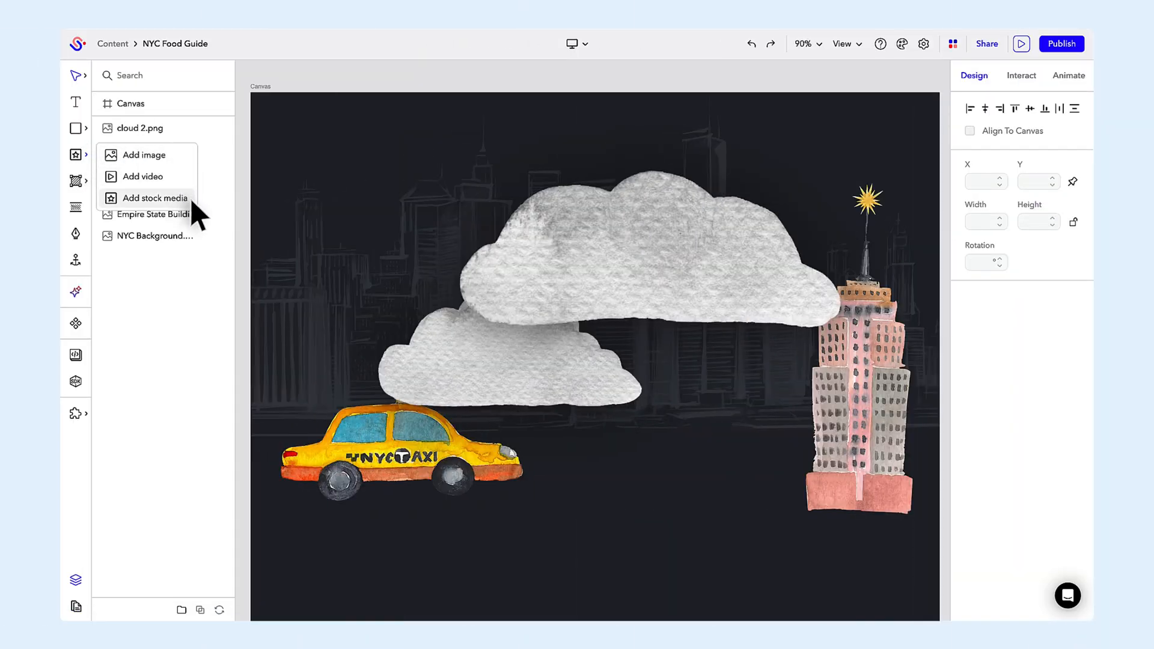
Step: Browse the stock media library's images and videos, then group the two title text layers
{"action": "left_click", "coordinate": [154, 198]}
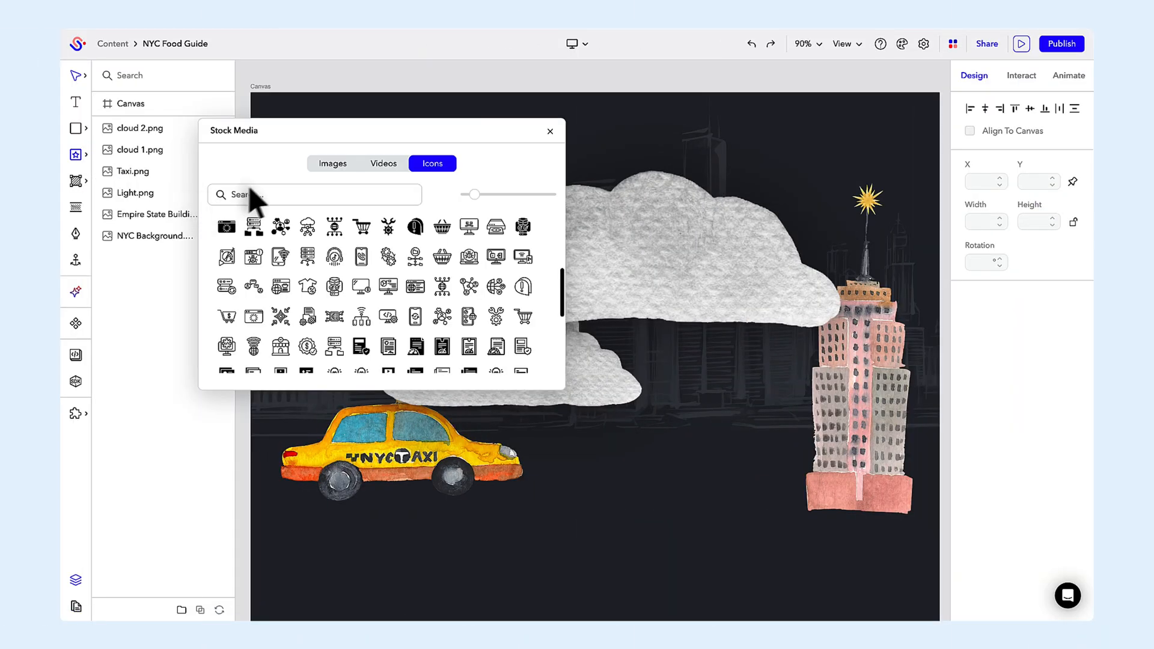
{"action": "left_click", "coordinate": [332, 164]}
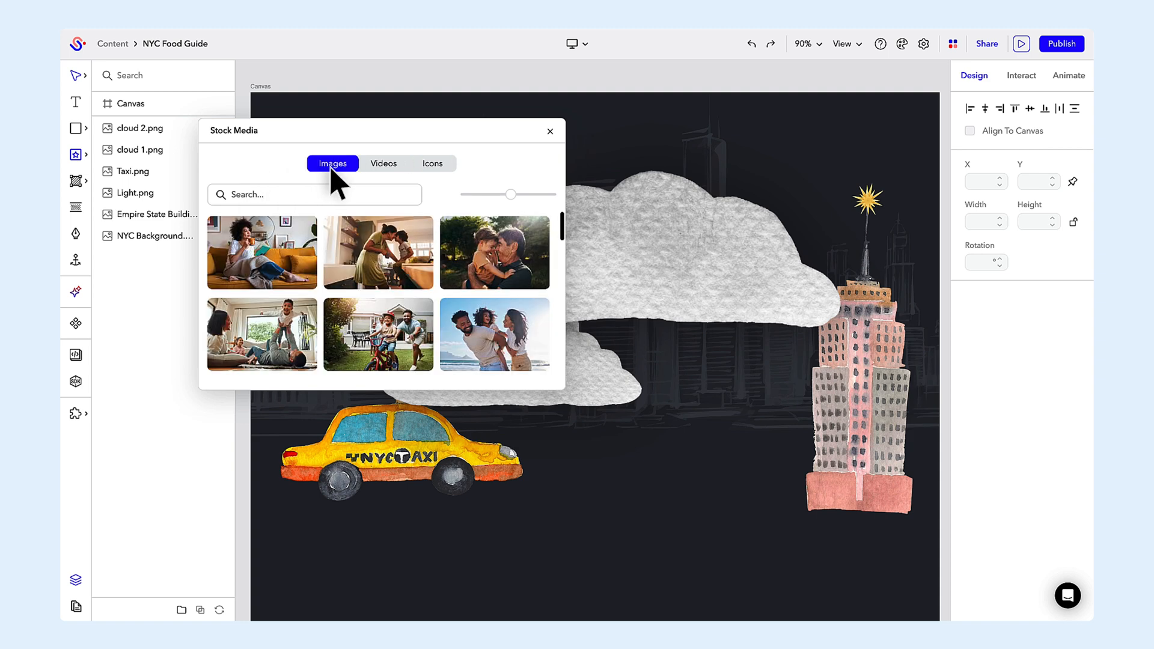
{"action": "mouse_move", "coordinate": [389, 177]}
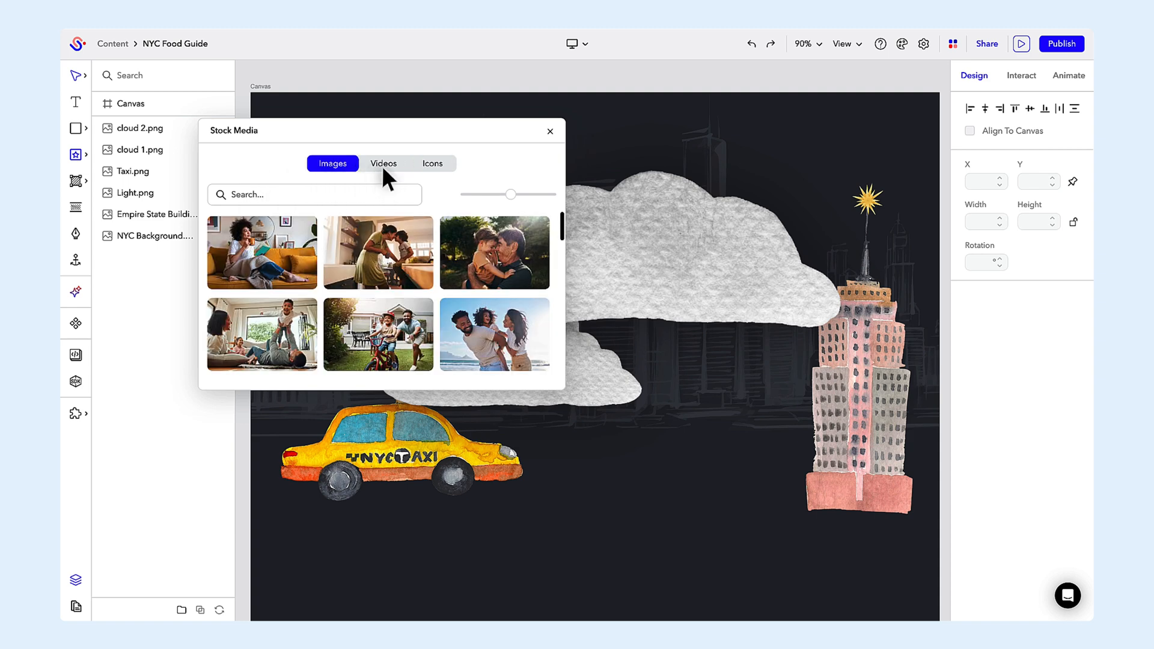
{"action": "left_click", "coordinate": [383, 163]}
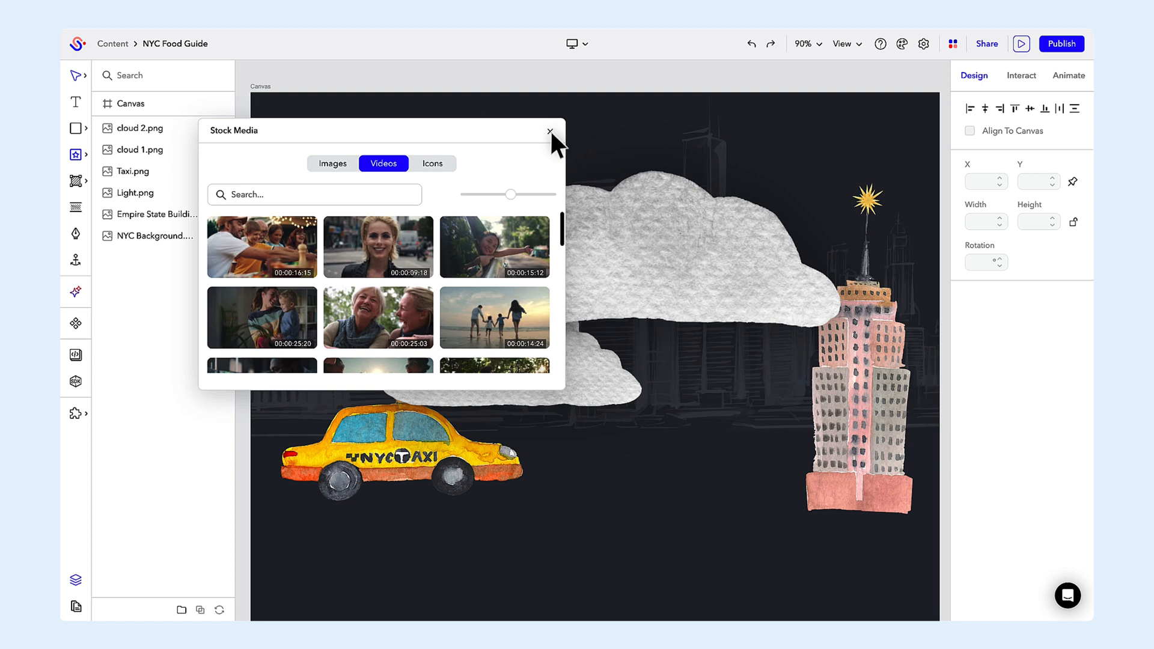
{"action": "left_click", "coordinate": [549, 130]}
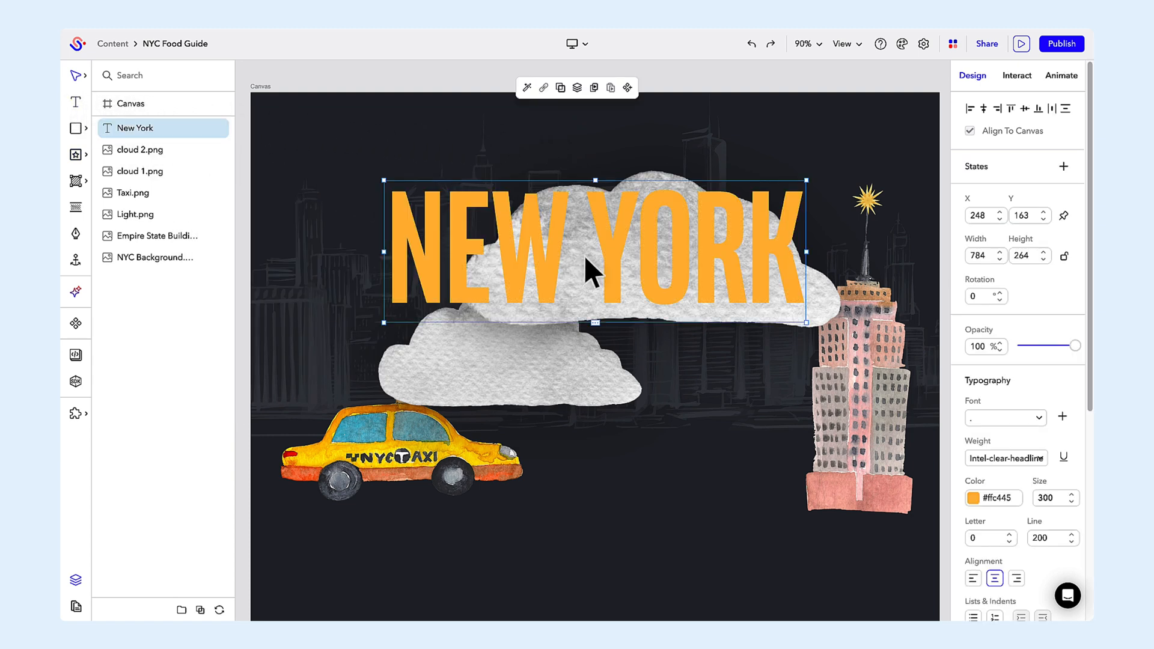
{"action": "mouse_move", "coordinate": [603, 379]}
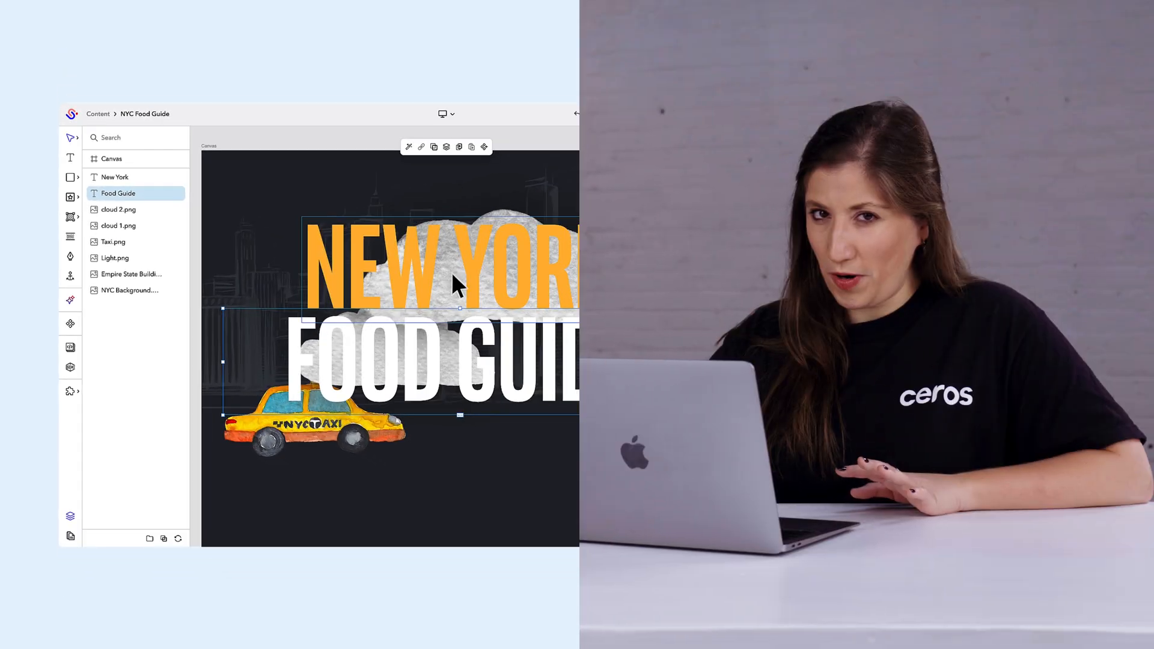
{"action": "left_click", "coordinate": [114, 176]}
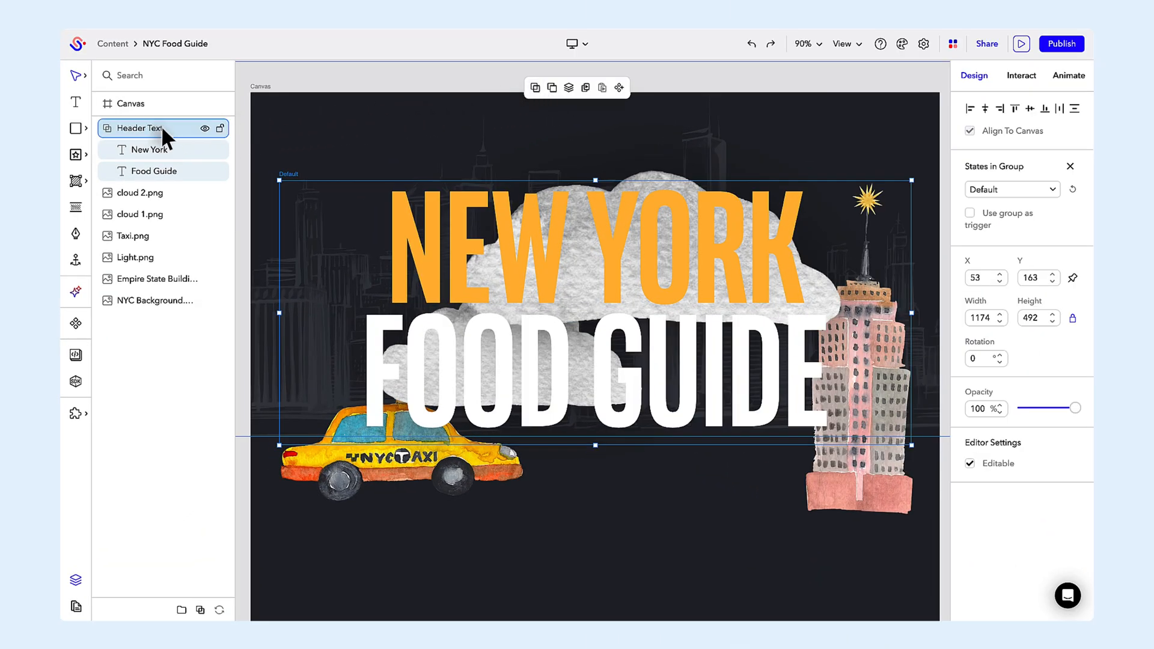
{"action": "mouse_move", "coordinate": [305, 155]}
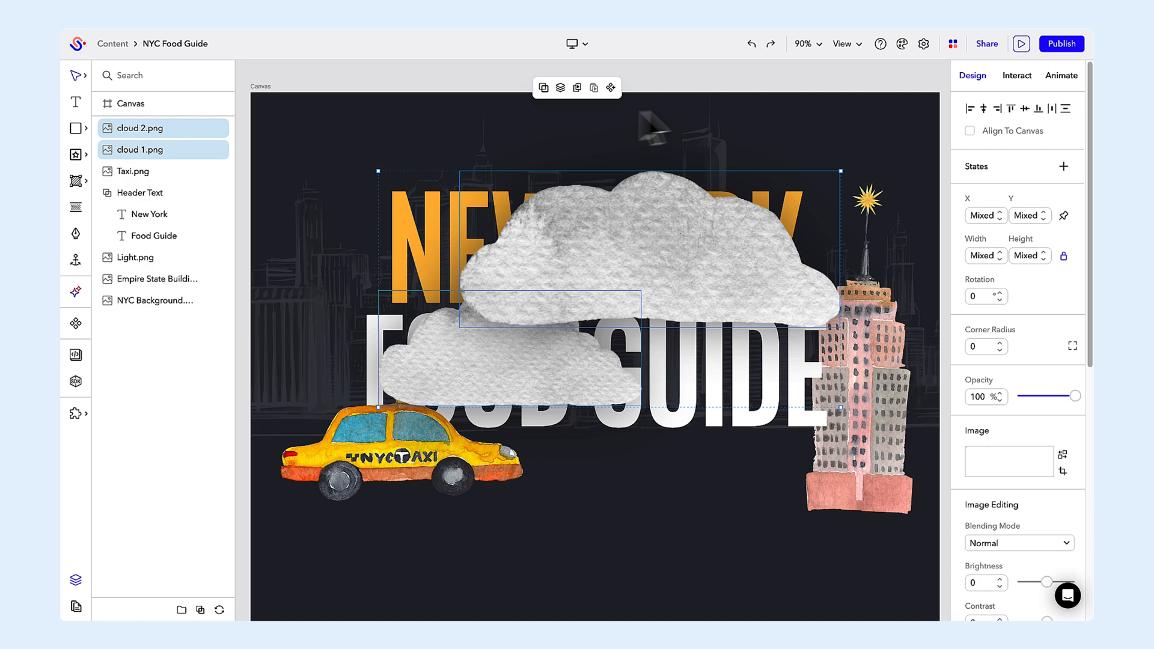
Step: Add an On View Slide Out effect to both clouds
{"action": "left_click", "coordinate": [1061, 75]}
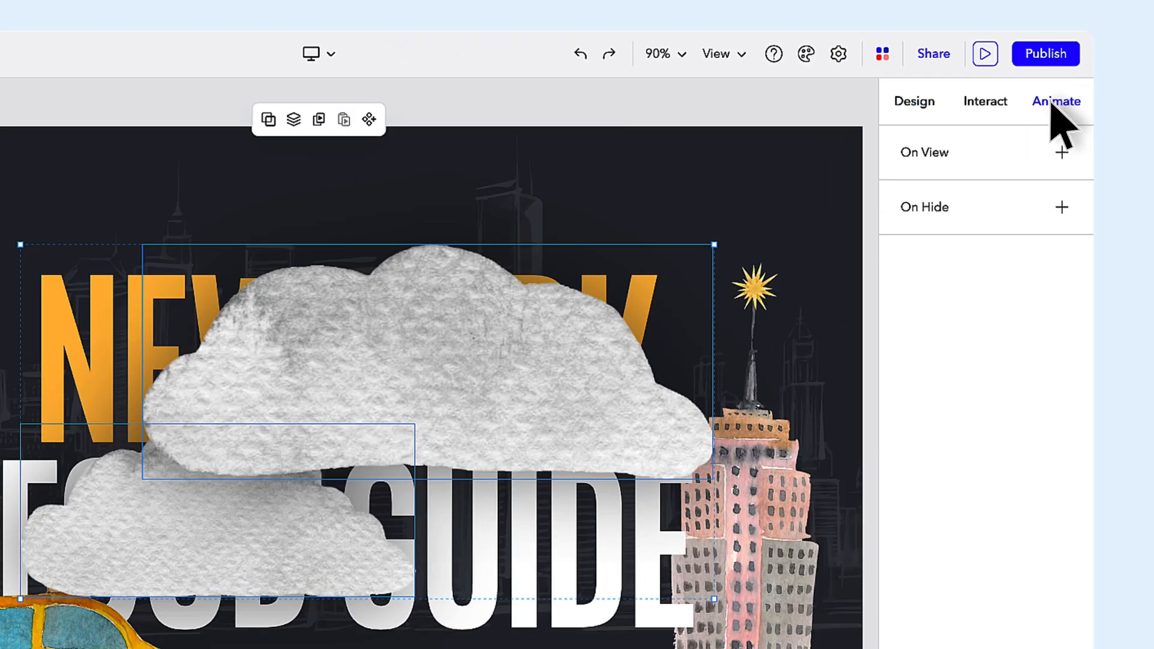
{"action": "mouse_move", "coordinate": [1074, 176]}
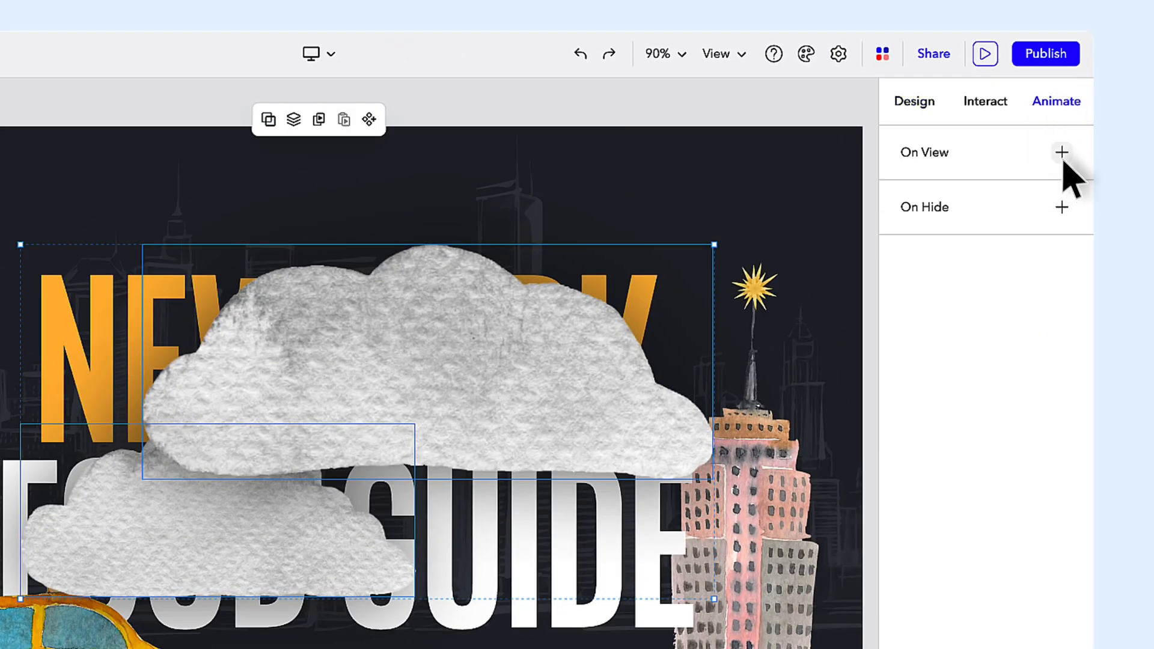
{"action": "left_click", "coordinate": [1061, 151]}
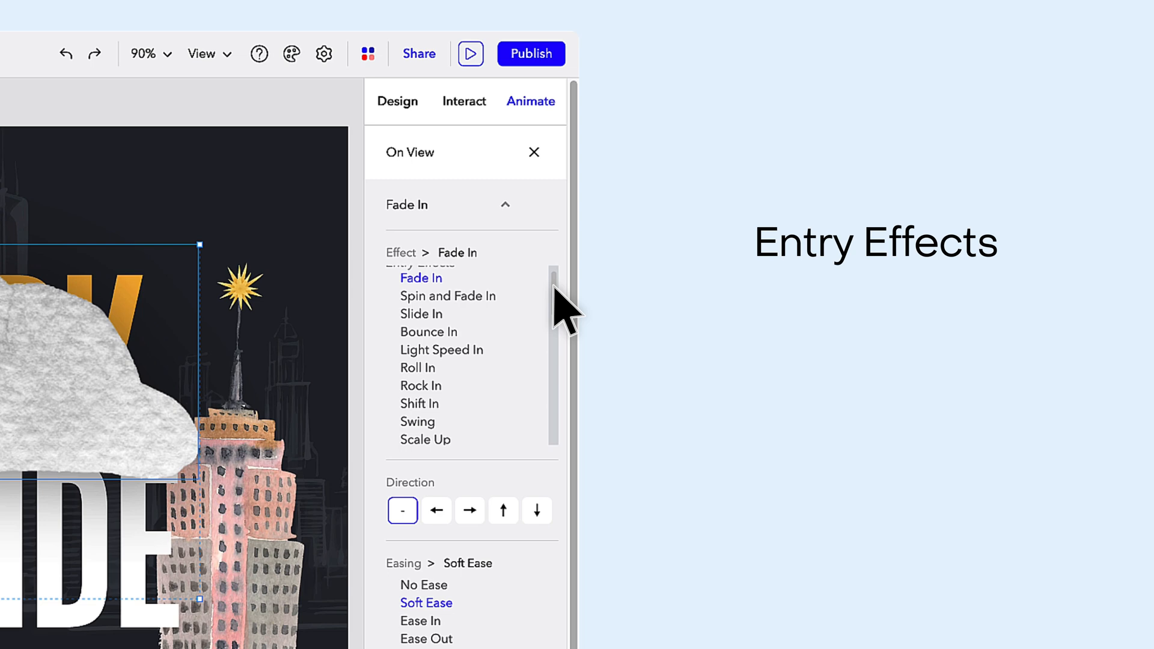
{"action": "scroll", "scroll_direction": "down", "scroll_amount": 3}
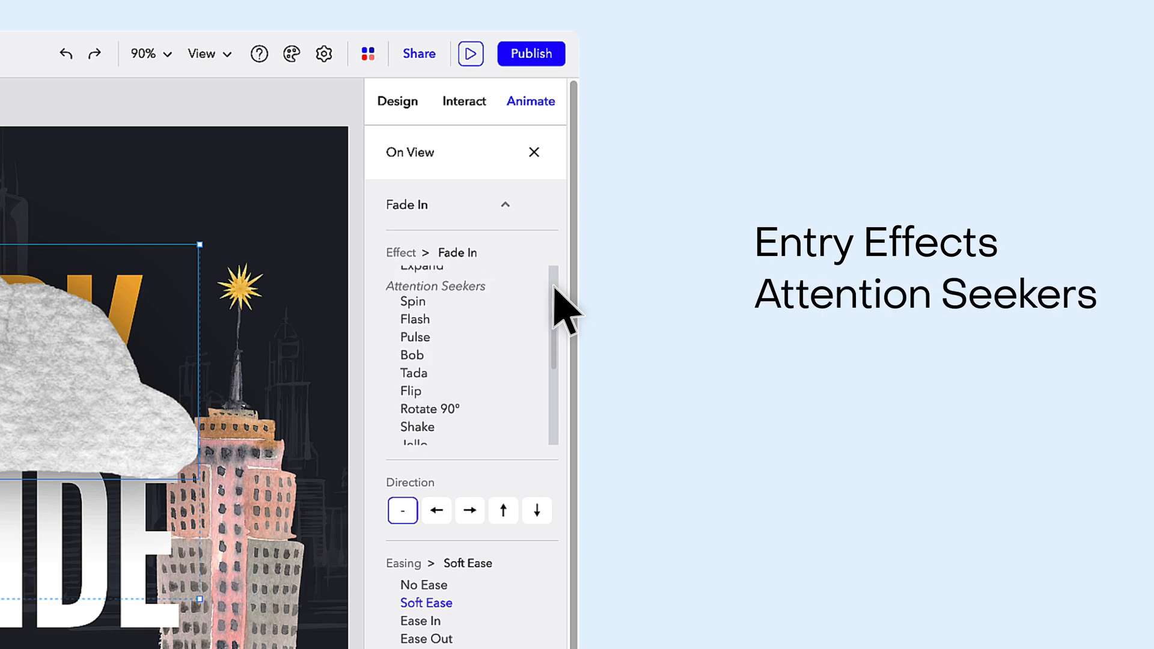
{"action": "scroll", "scroll_direction": "down", "scroll_amount": 3}
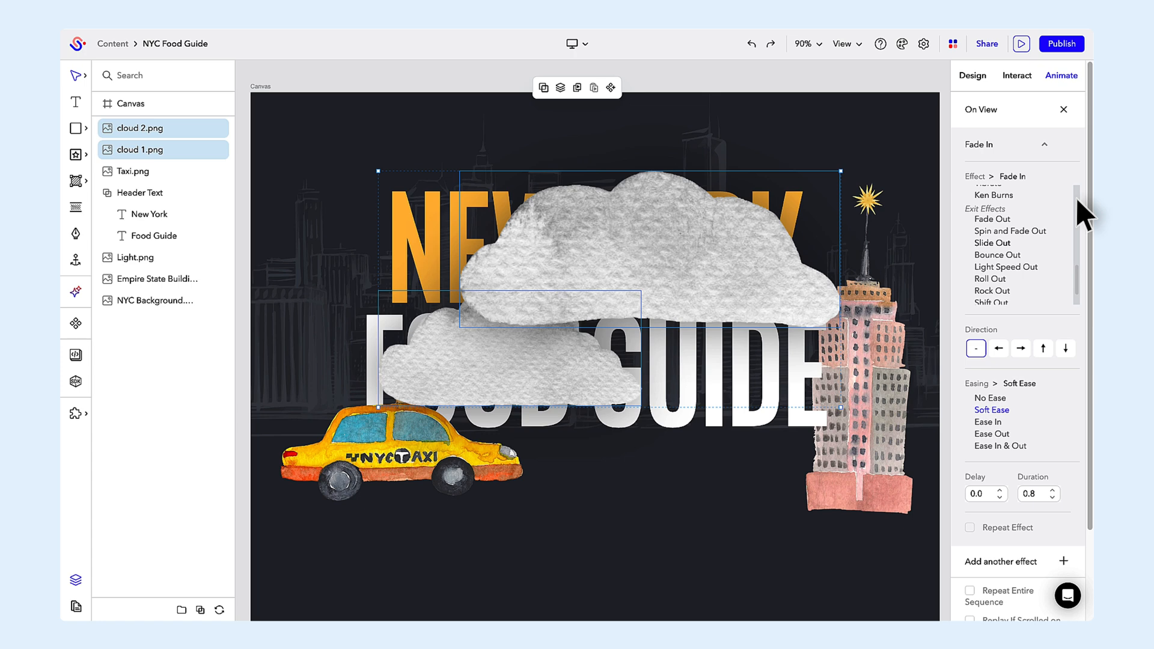
{"action": "left_click", "coordinate": [992, 243]}
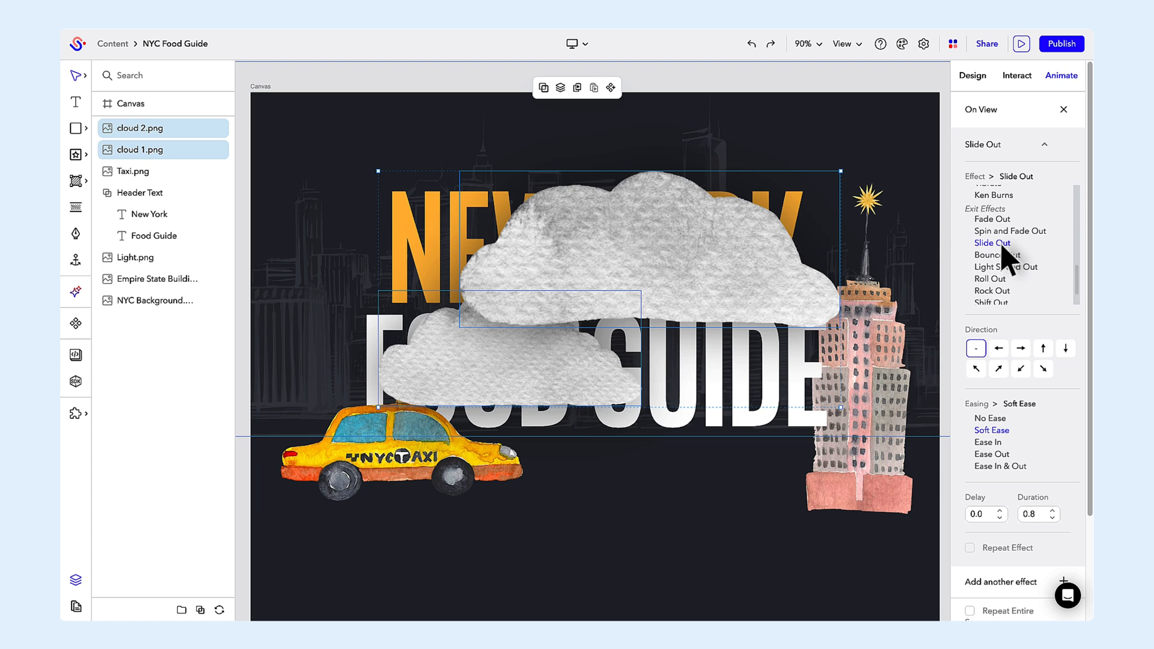
{"action": "mouse_move", "coordinate": [550, 375]}
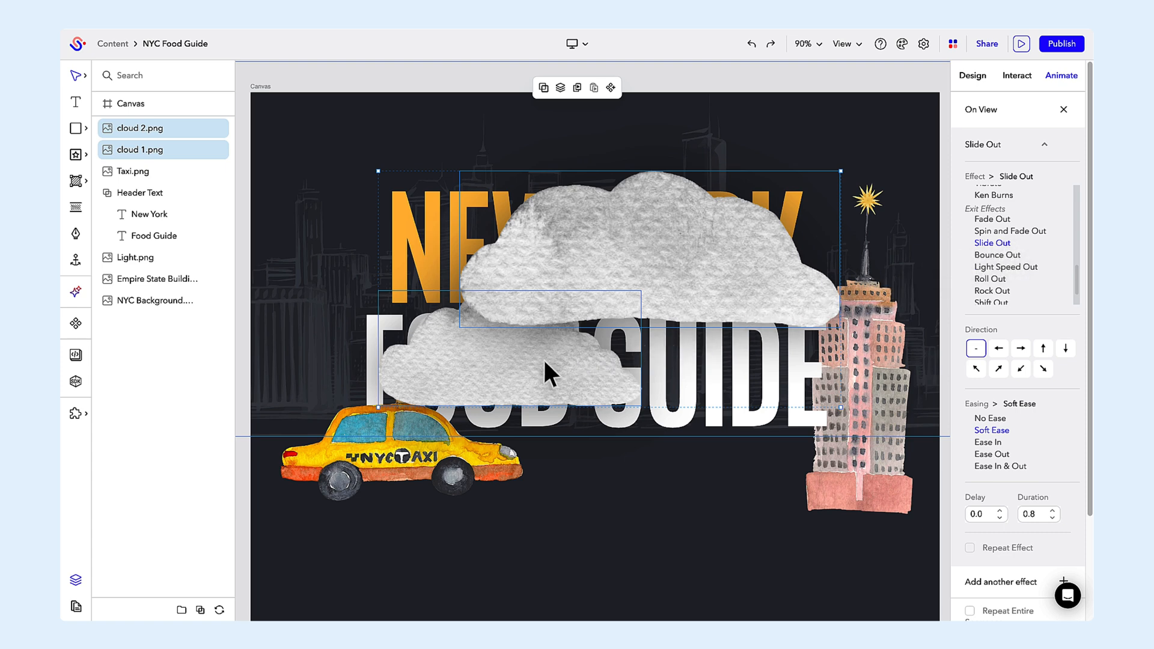
Step: Adjust each cloud's effect settings, making the upper cloud slide out to the right
{"action": "left_click", "coordinate": [1051, 144]}
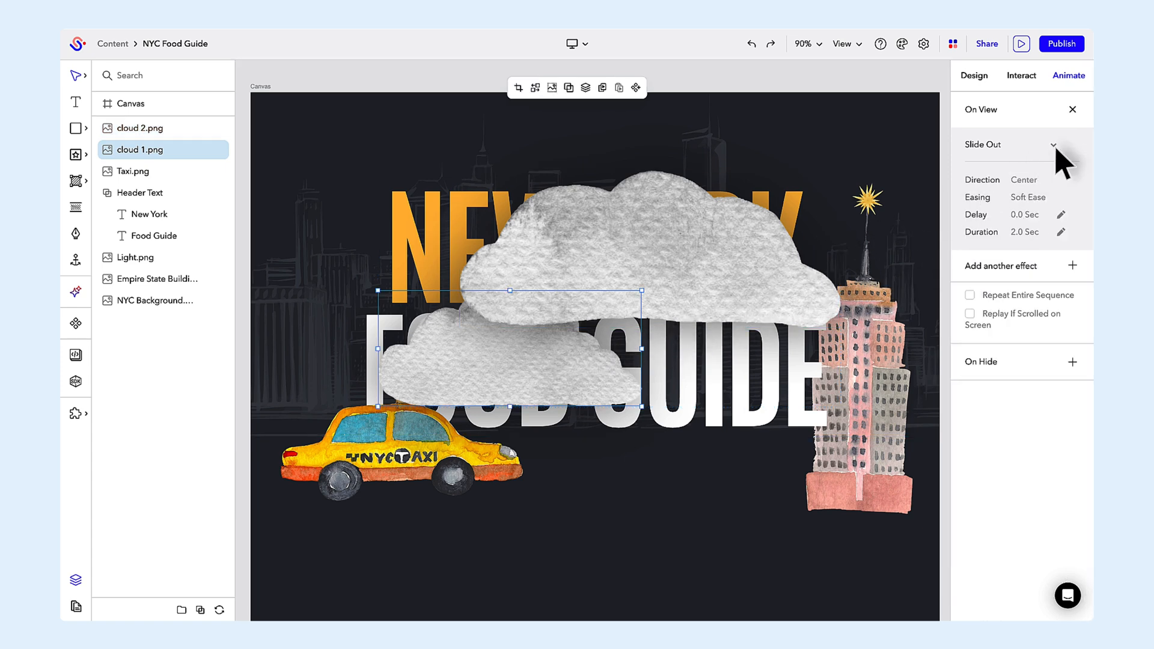
{"action": "left_click", "coordinate": [1052, 144]}
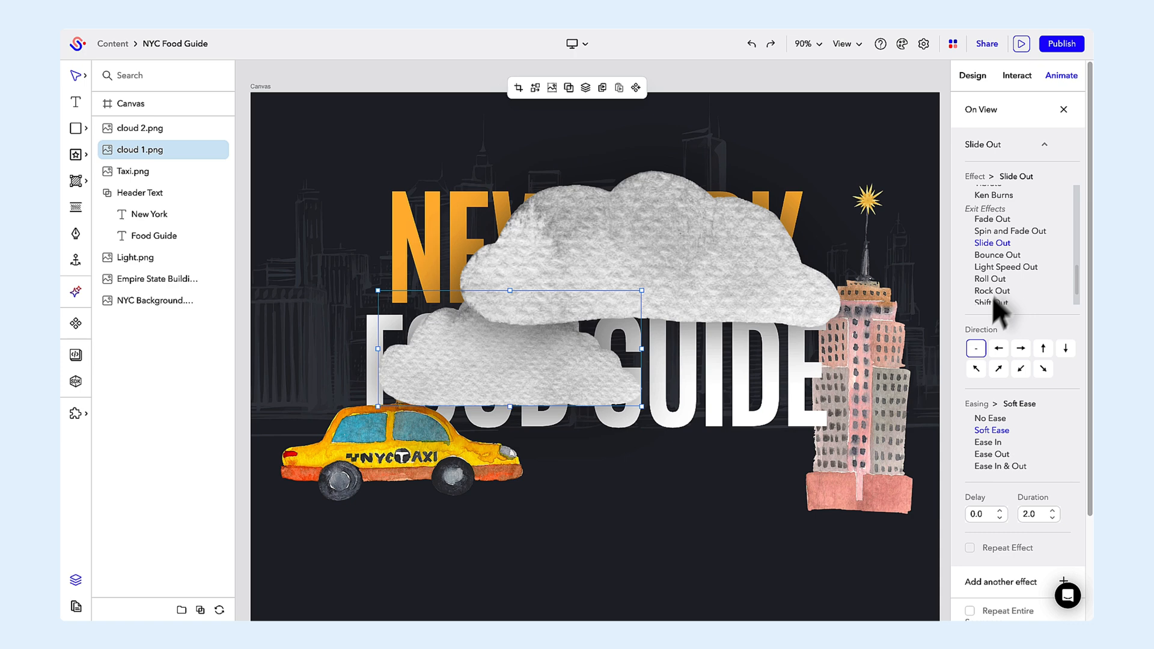
{"action": "left_click", "coordinate": [999, 347]}
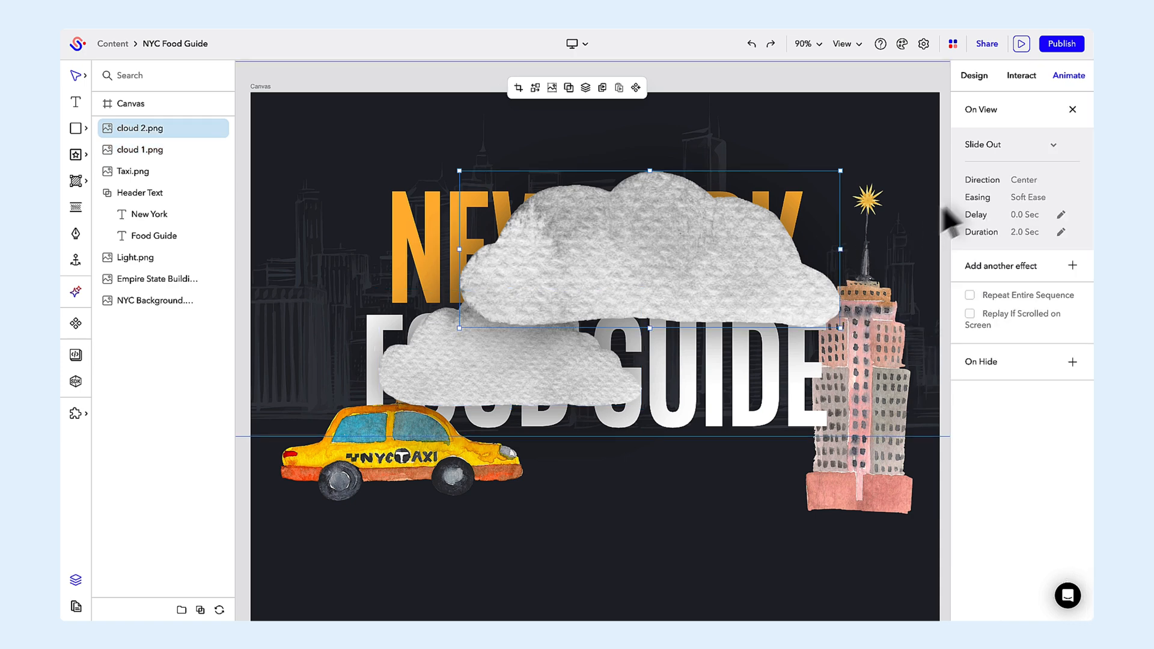
{"action": "left_click", "coordinate": [1018, 144]}
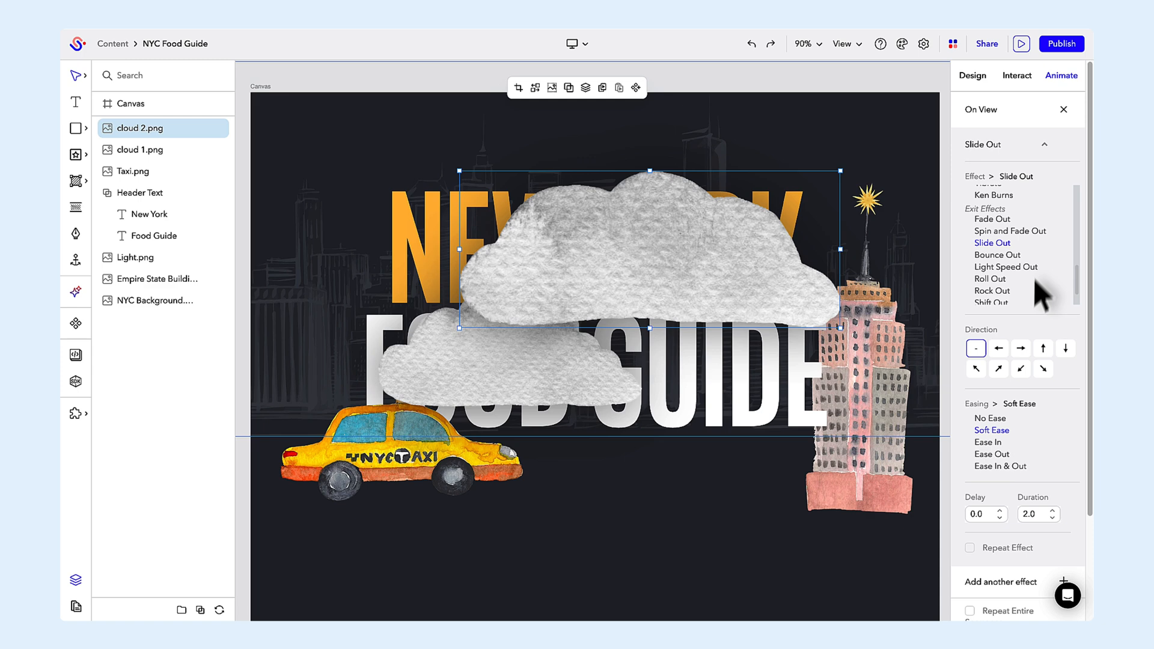
{"action": "left_click", "coordinate": [1020, 347]}
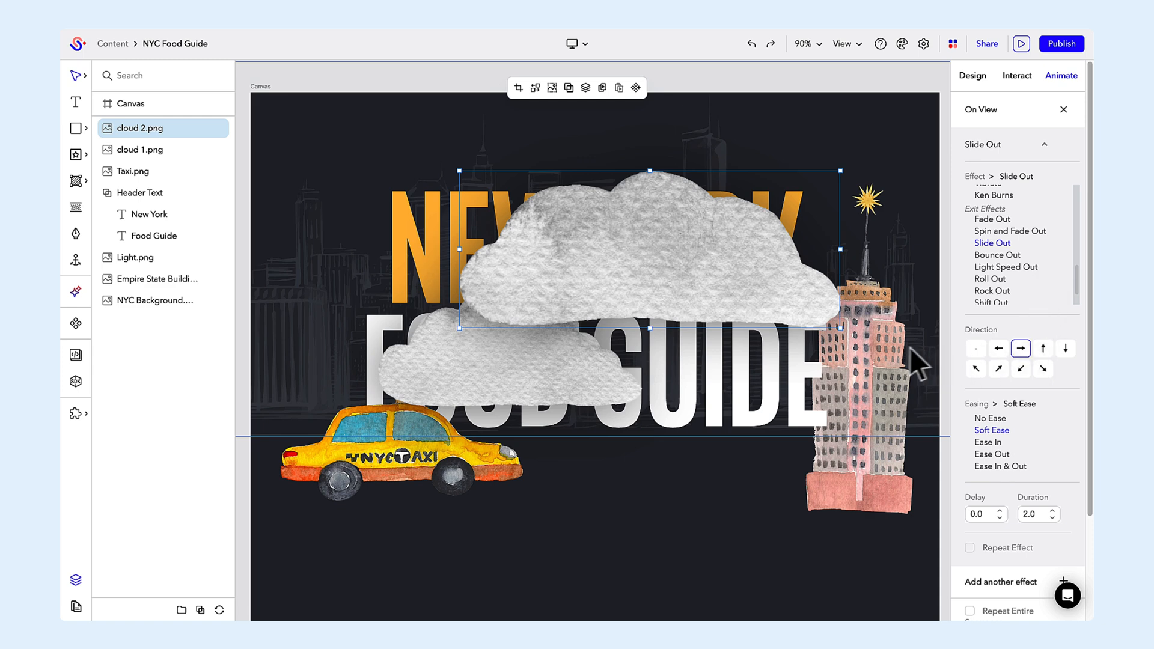
{"action": "mouse_move", "coordinate": [684, 357]}
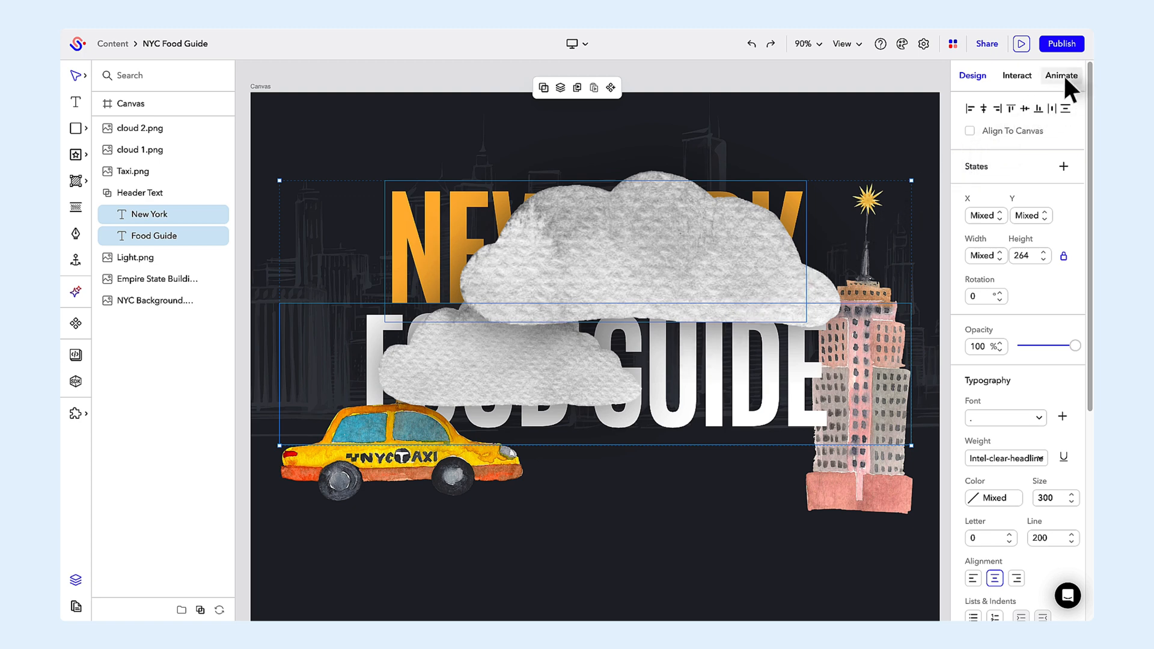
Step: Give the title texts a Fade In entrance animation with a chosen direction
{"action": "left_click", "coordinate": [1061, 74]}
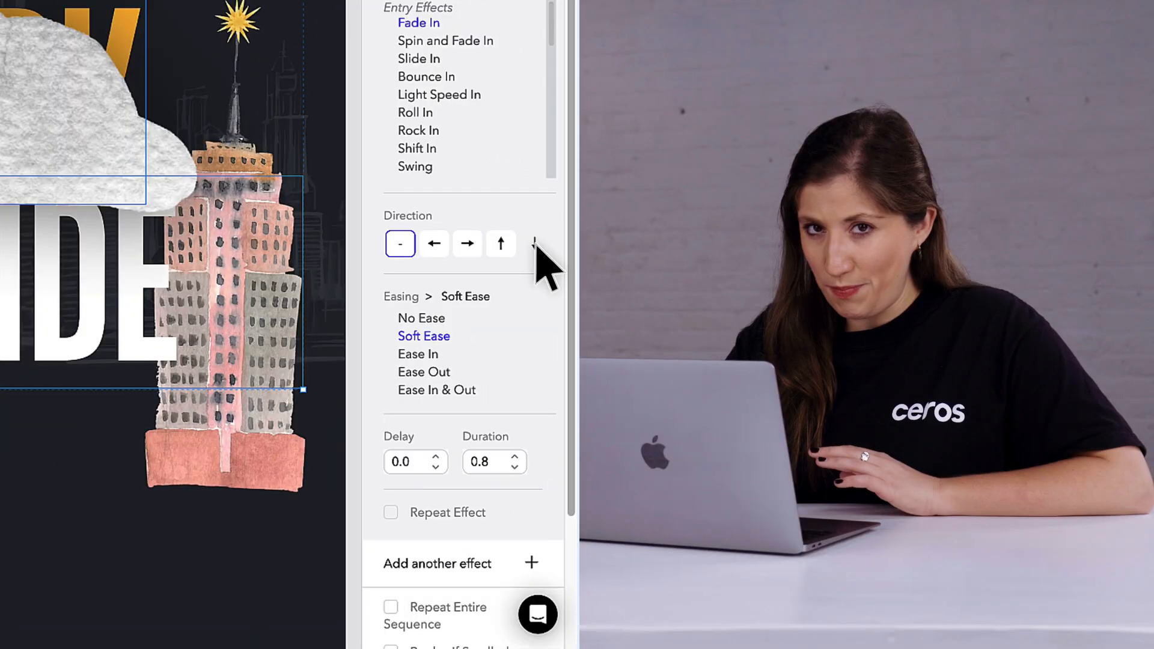
{"action": "left_click", "coordinate": [533, 244]}
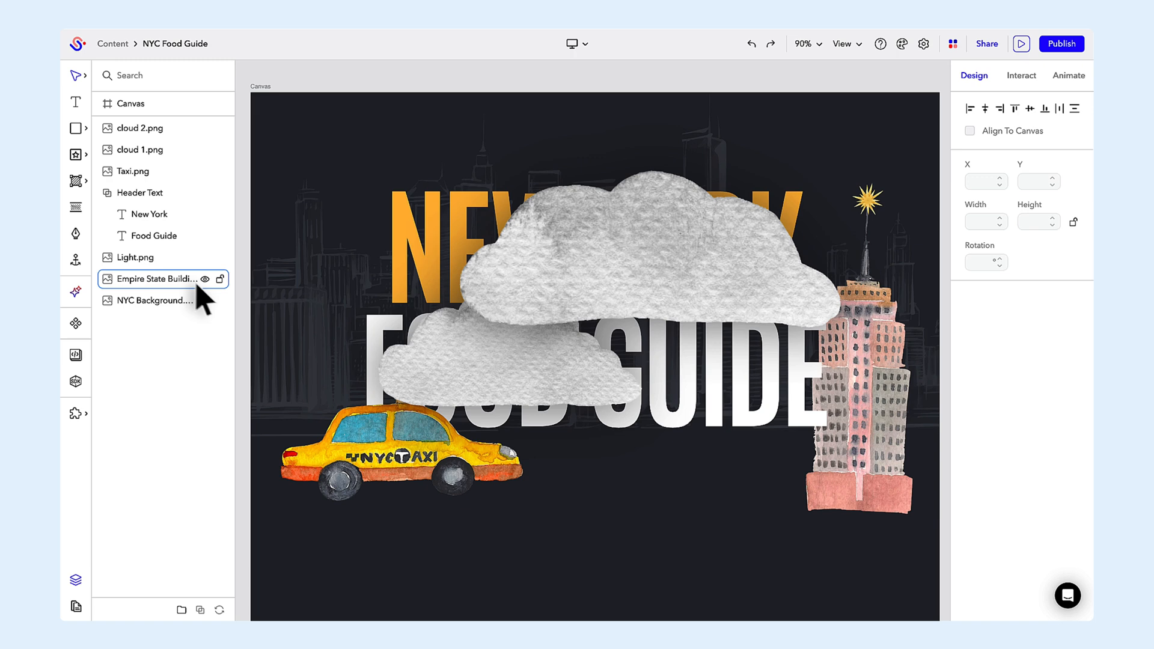
Step: Give the Light.png star a repeating 1.2-second Flash on-view animation
{"action": "left_click", "coordinate": [155, 277]}
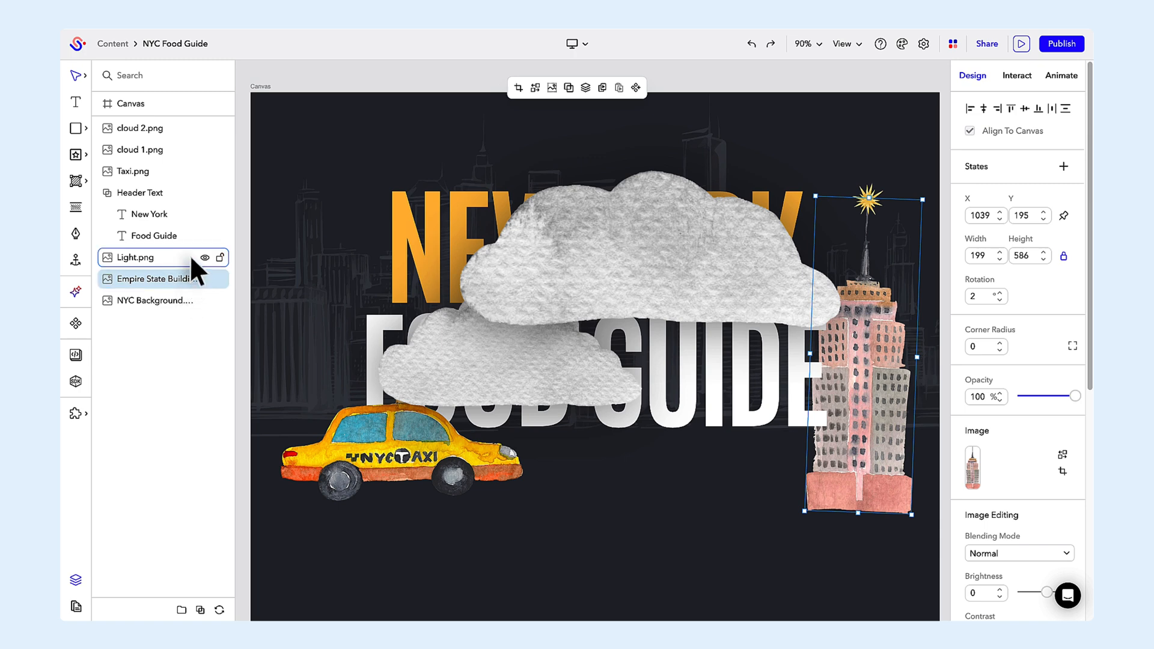
{"action": "left_click", "coordinate": [139, 257]}
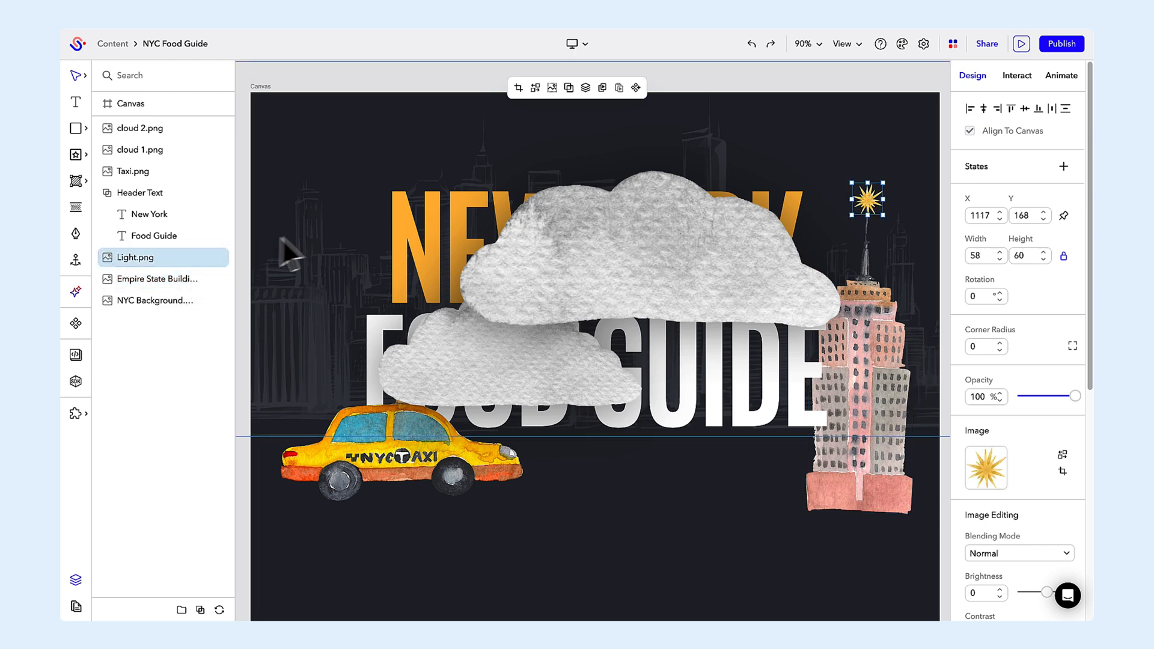
{"action": "mouse_move", "coordinate": [1066, 86]}
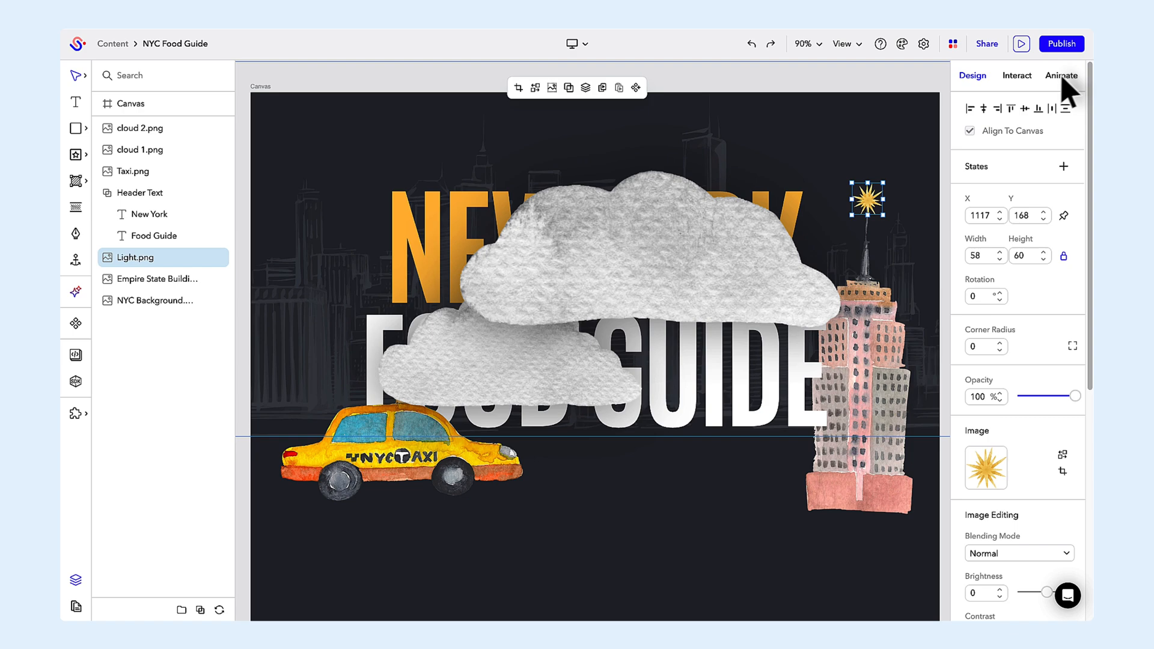
{"action": "left_click", "coordinate": [1061, 75]}
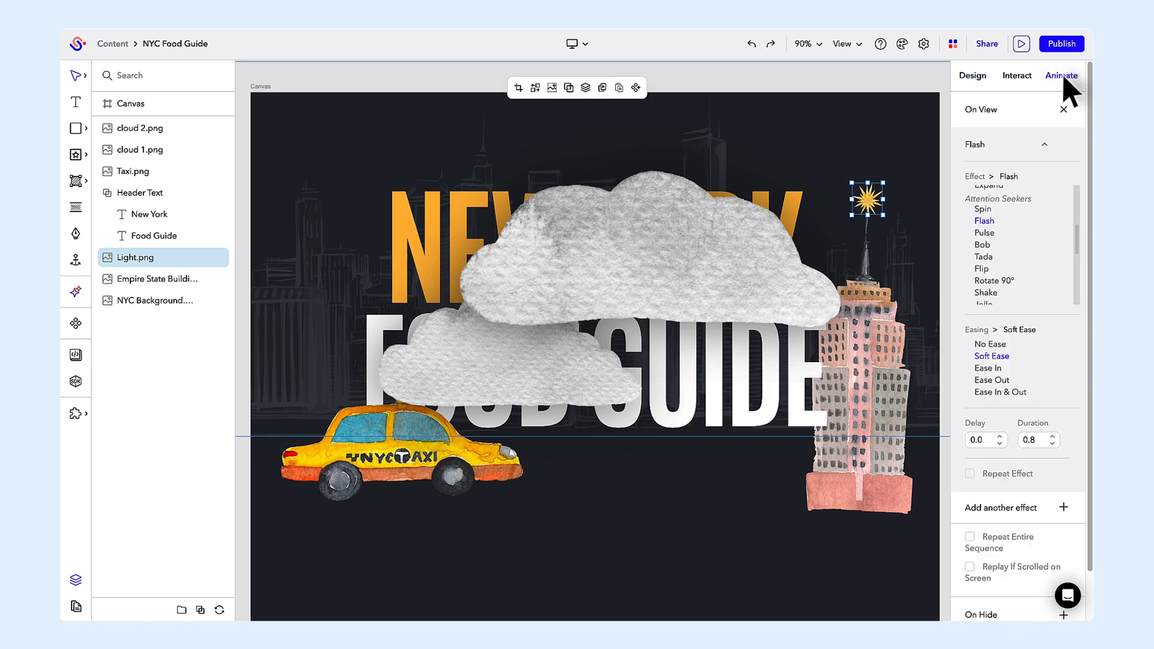
{"action": "mouse_move", "coordinate": [1054, 416]}
{"action": "type", "text": "1.2"}
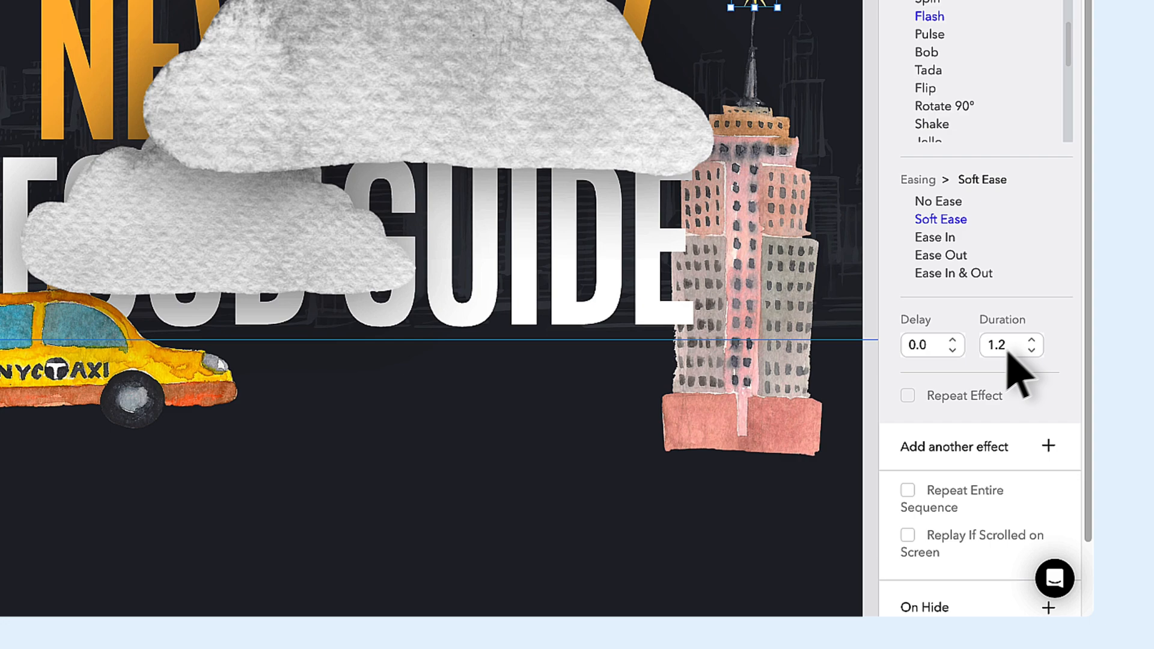
{"action": "left_click", "coordinate": [906, 396]}
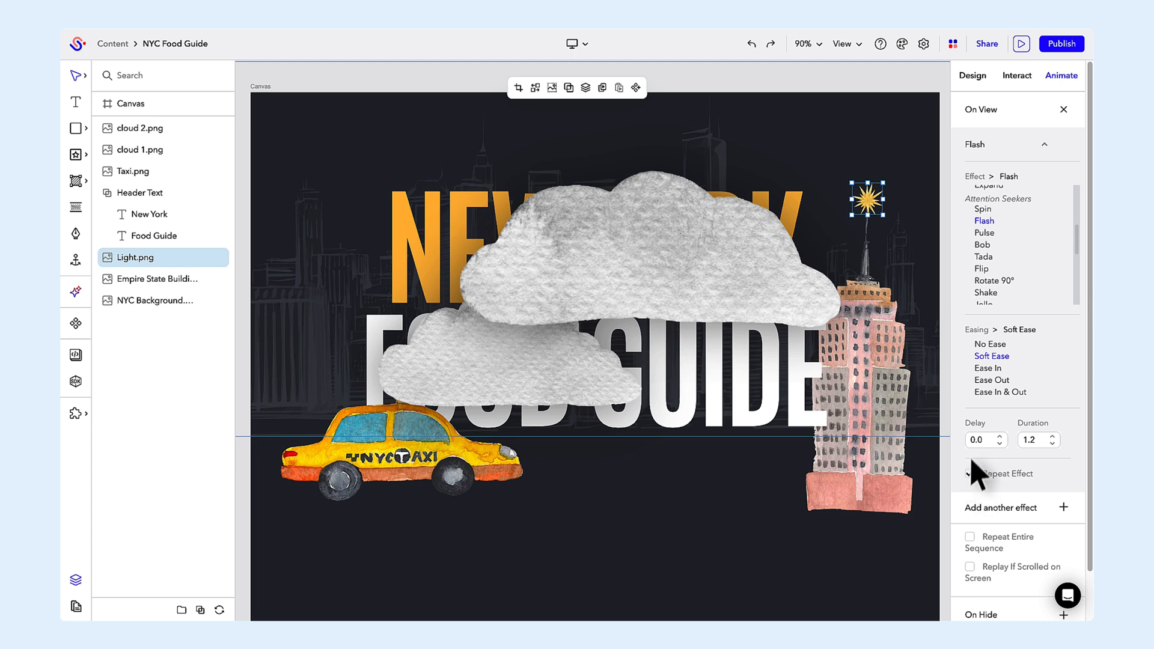
{"action": "left_click", "coordinate": [970, 473]}
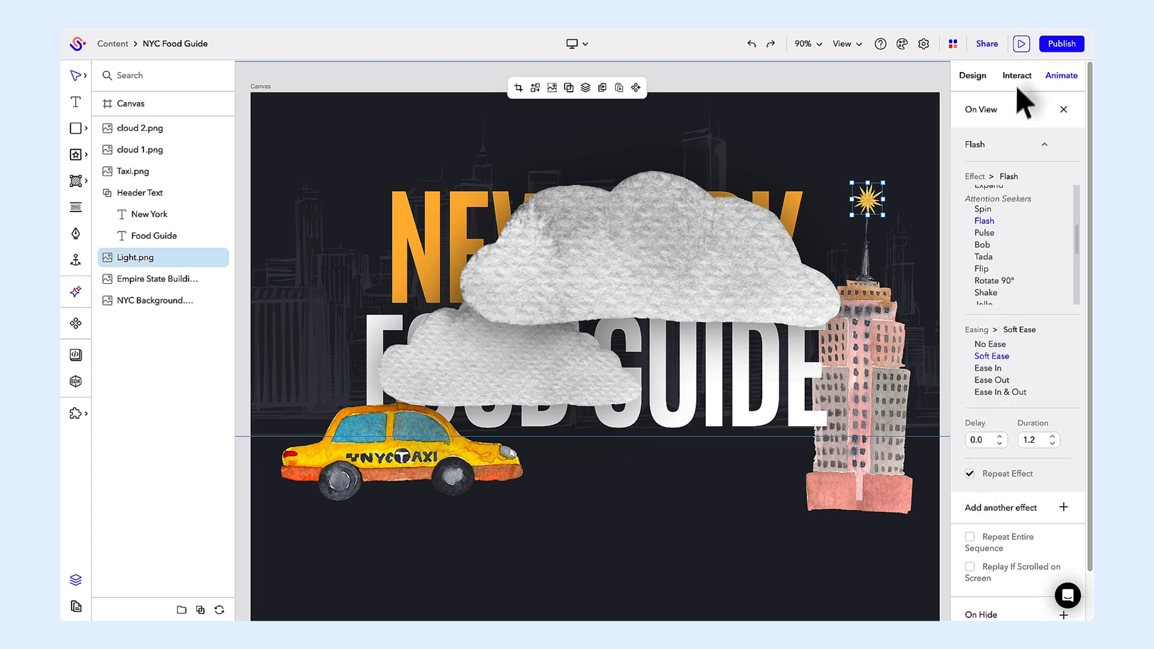
{"action": "left_click", "coordinate": [1020, 43]}
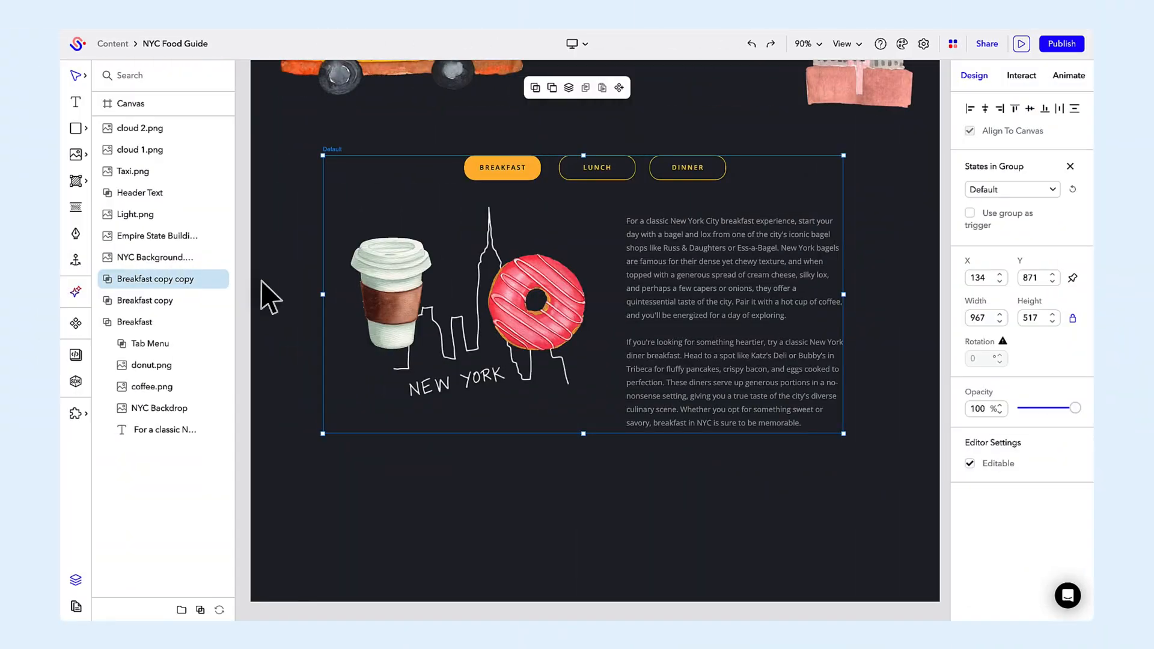
{"action": "mouse_move", "coordinate": [155, 301]}
{"action": "type", "text": "Dinner"}
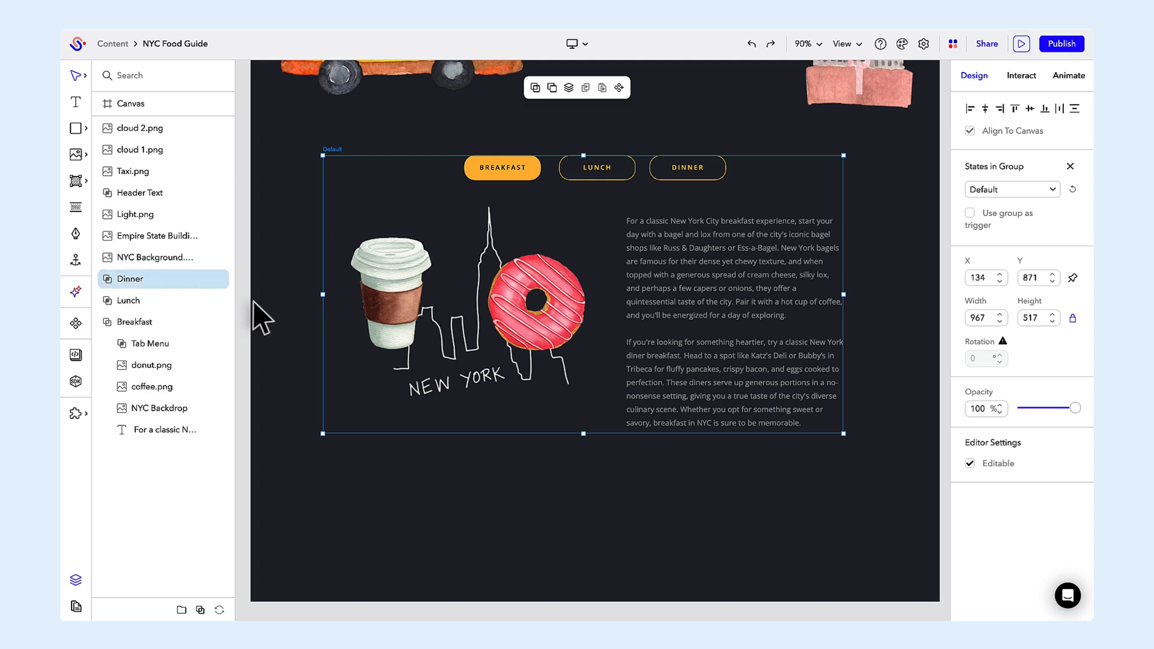
Step: Hide the Dinner and Lunch panels and group them with Breakfast as one Food Tab group
{"action": "left_click", "coordinate": [684, 167]}
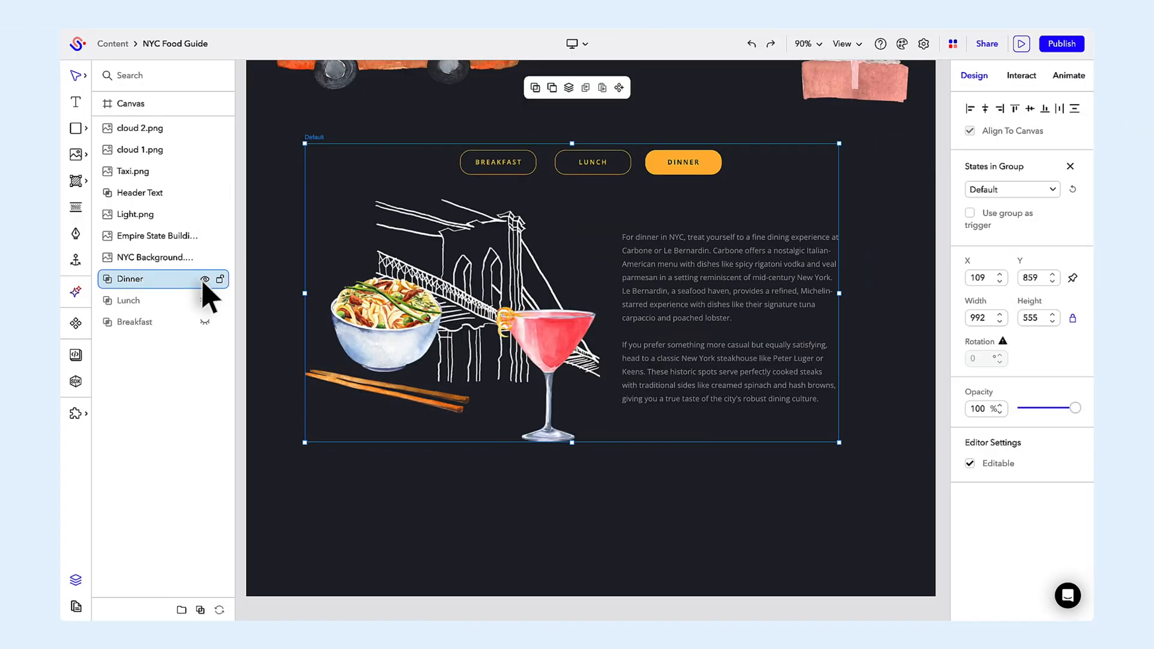
{"action": "left_click", "coordinate": [129, 300]}
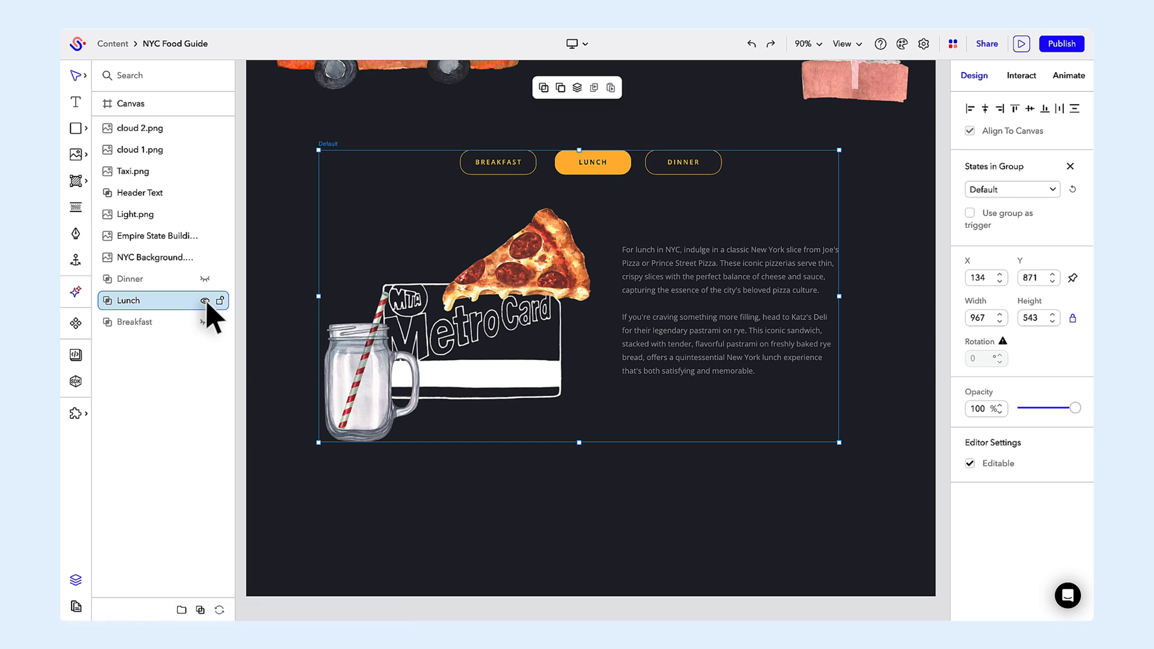
{"action": "left_click", "coordinate": [136, 322]}
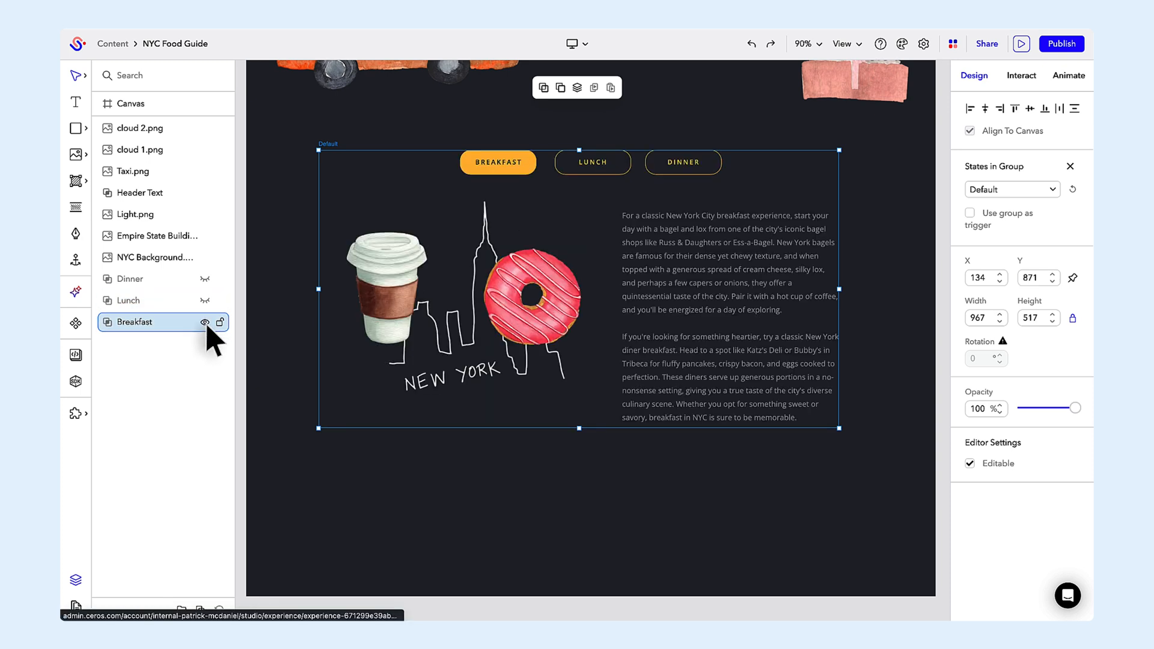
{"action": "mouse_move", "coordinate": [430, 357]}
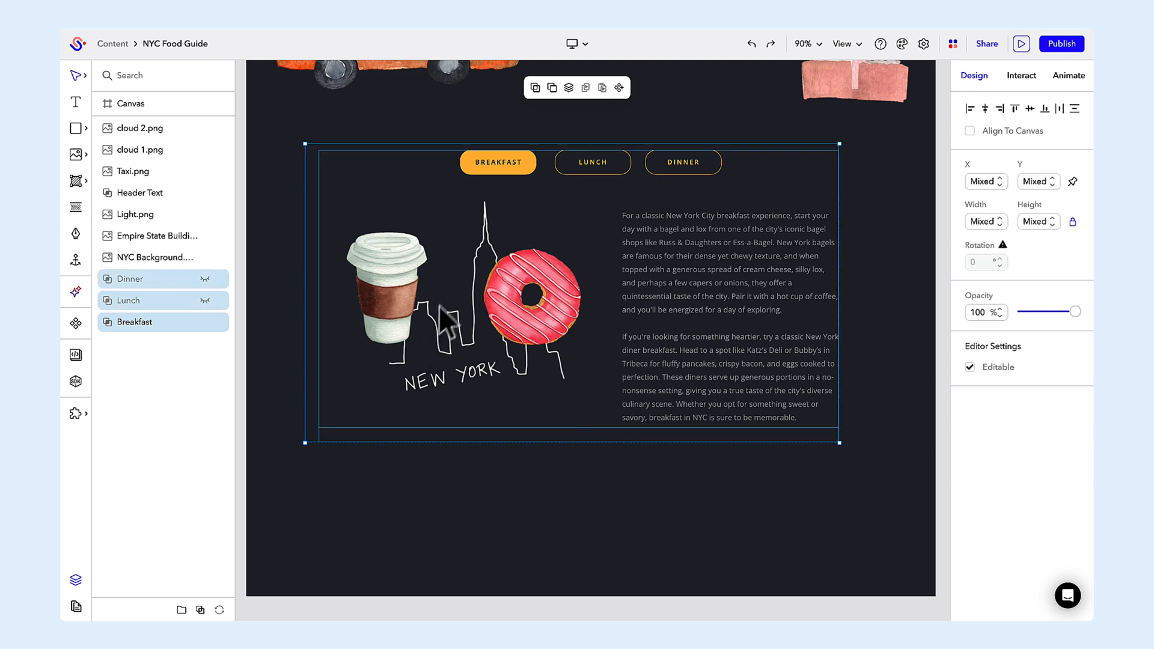
{"action": "mouse_move", "coordinate": [535, 86]}
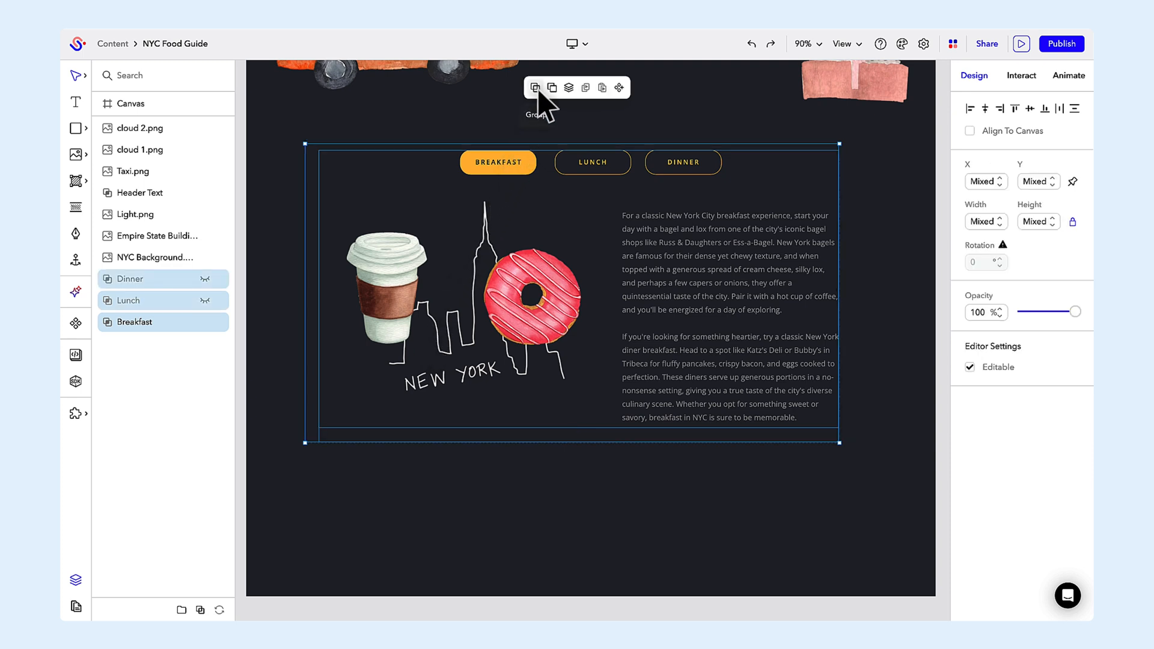
{"action": "left_click", "coordinate": [534, 86]}
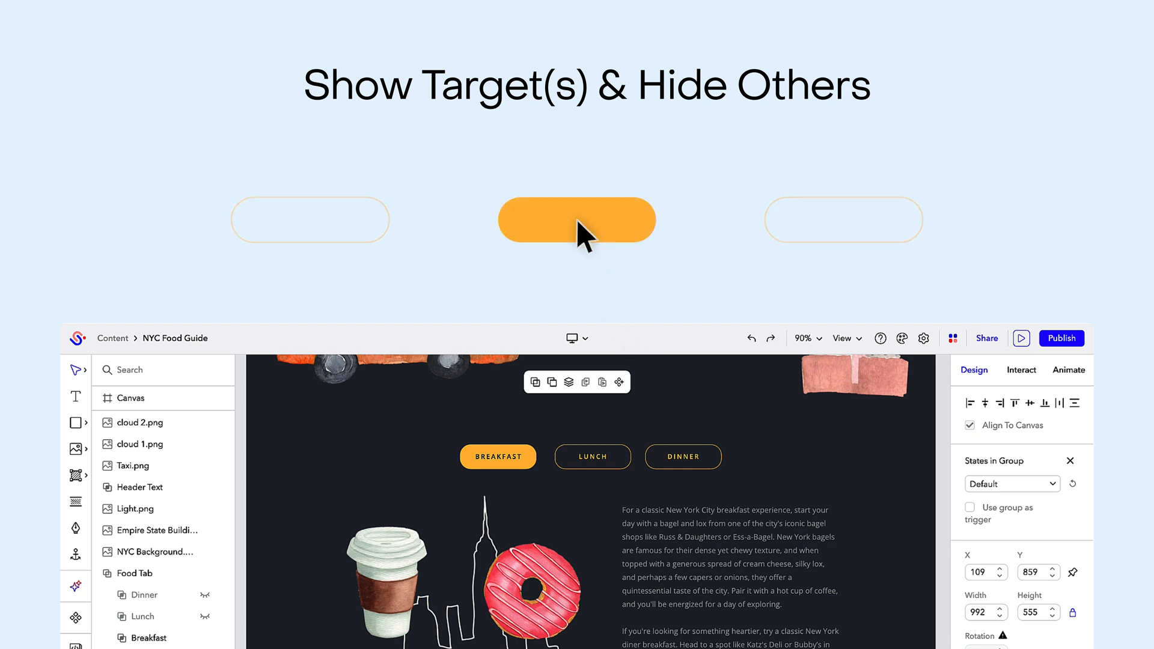
{"action": "mouse_move", "coordinate": [360, 235]}
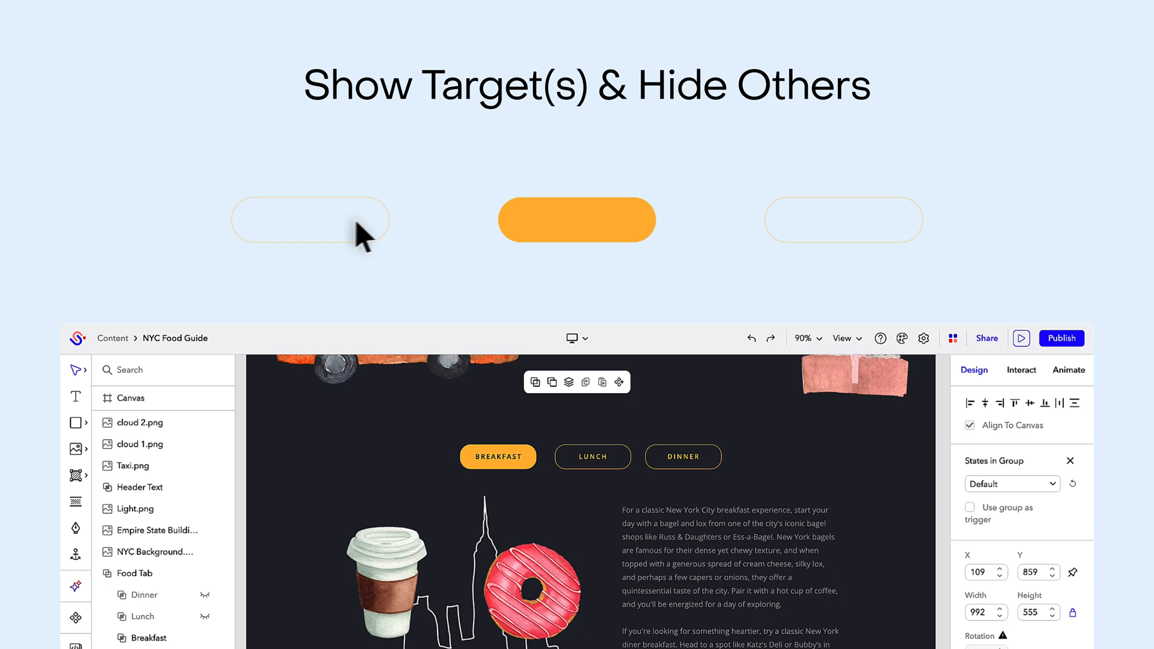
{"action": "left_click", "coordinate": [310, 219]}
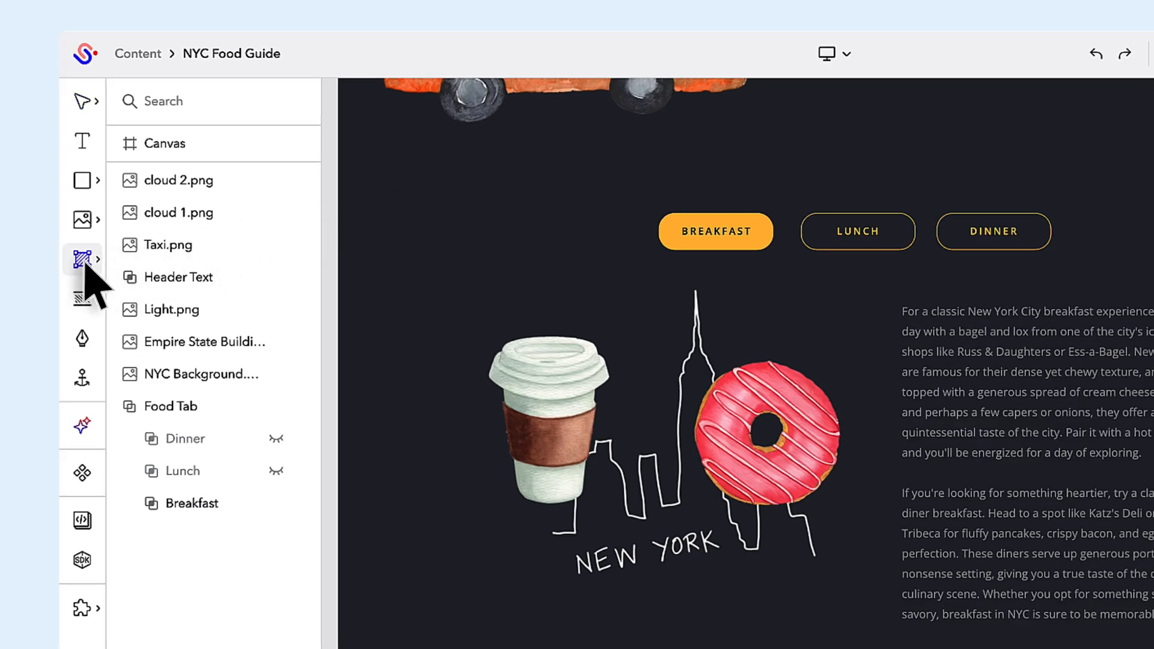
Step: Draw a Breakfast Hotspot over the BREAKFAST button with the Hotspot tool
{"action": "left_click", "coordinate": [713, 230]}
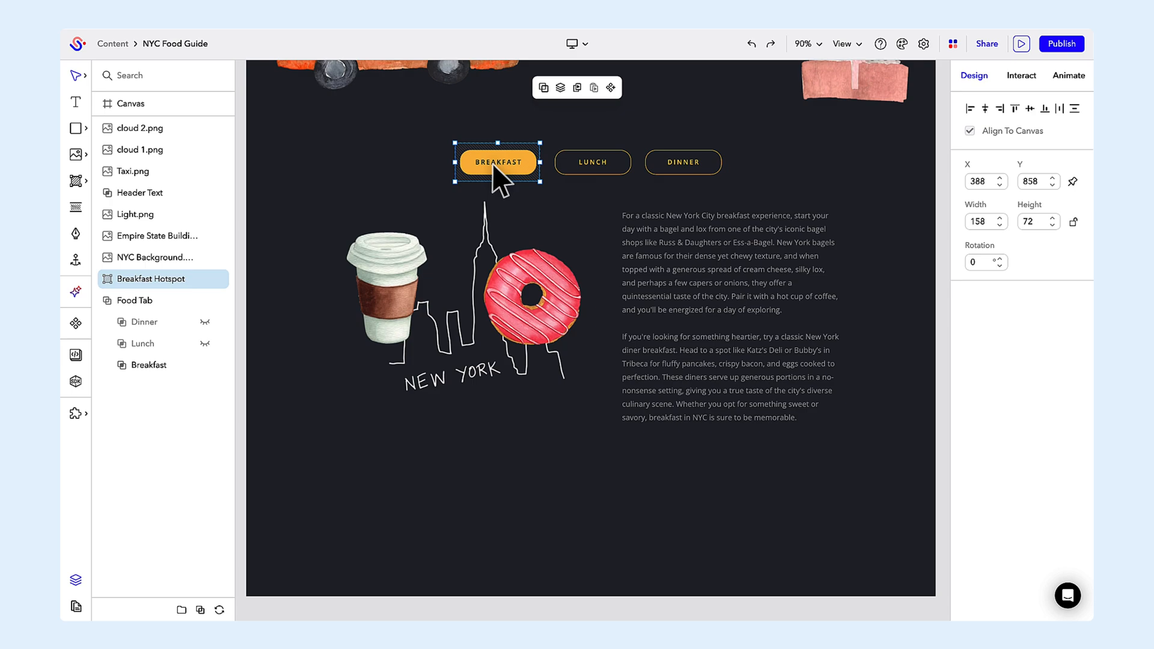
{"action": "left_click", "coordinate": [1021, 74]}
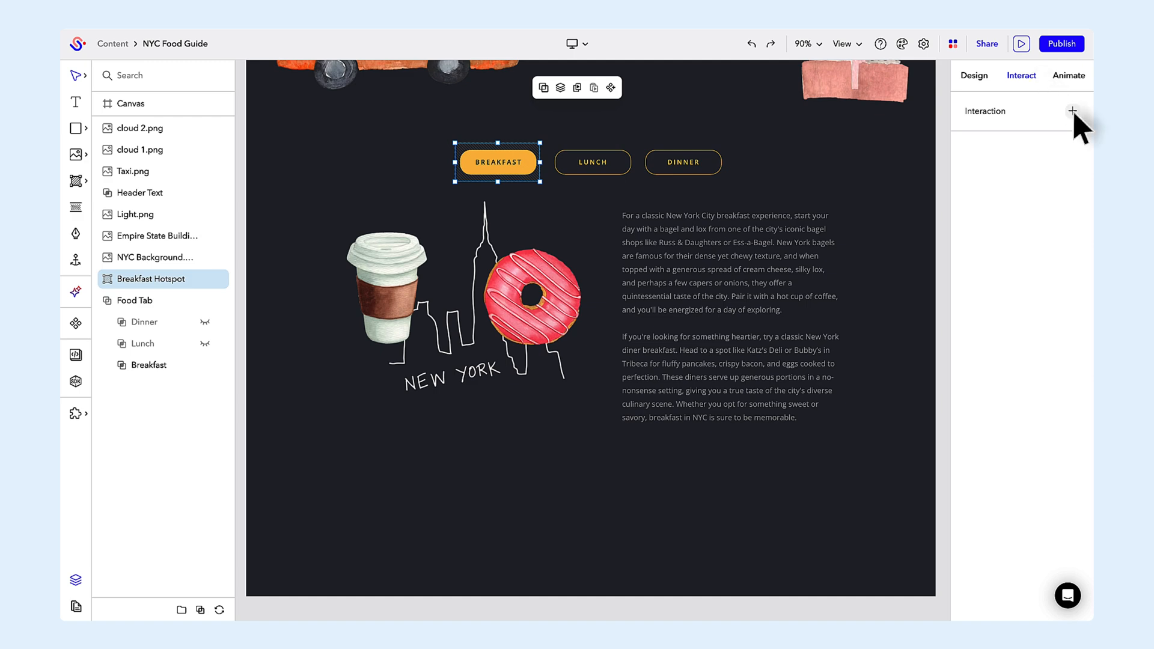
Step: Add a Click interaction set to Show Target(s) & Hide Others
{"action": "left_click", "coordinate": [1072, 110]}
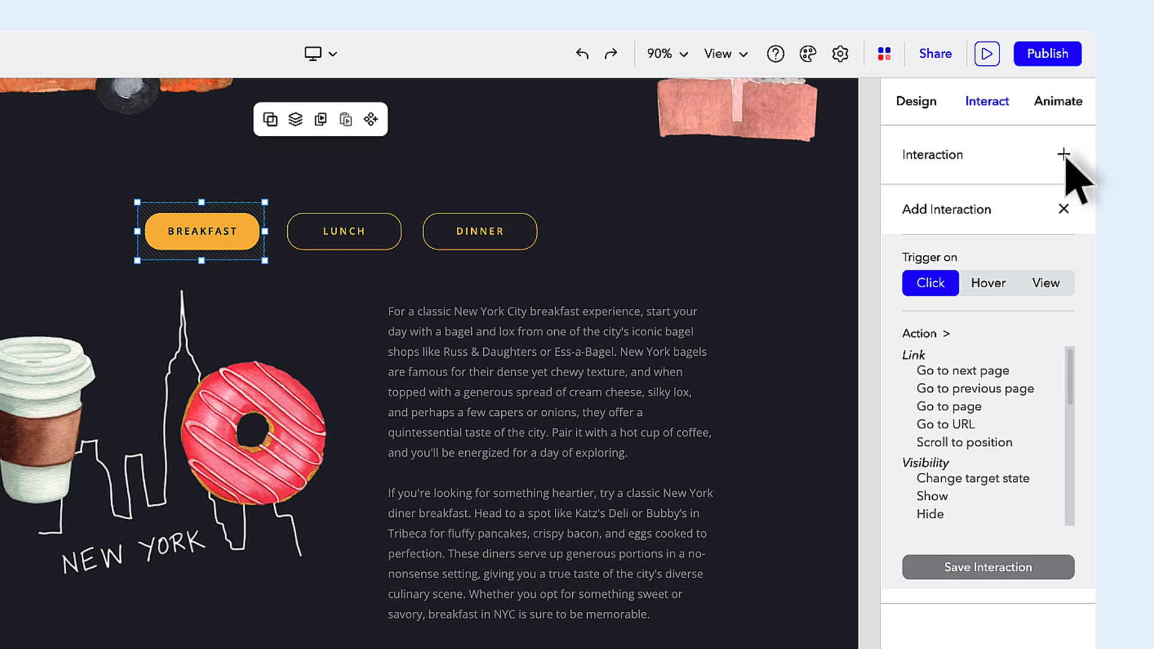
{"action": "mouse_move", "coordinate": [949, 298]}
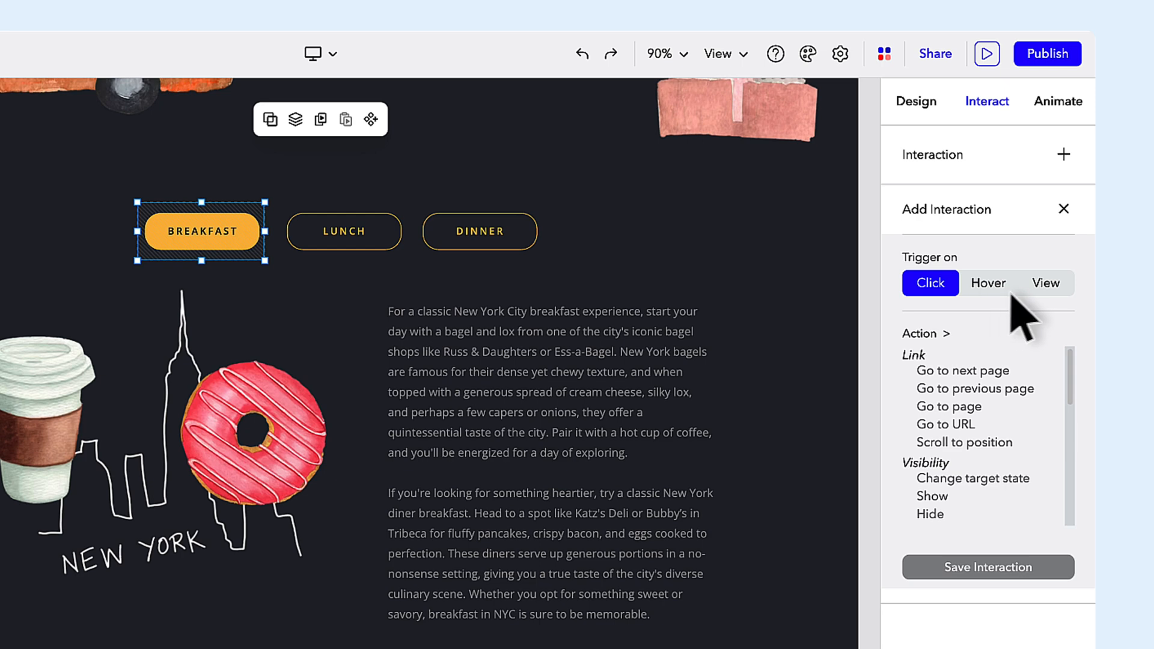
{"action": "mouse_move", "coordinate": [1064, 316]}
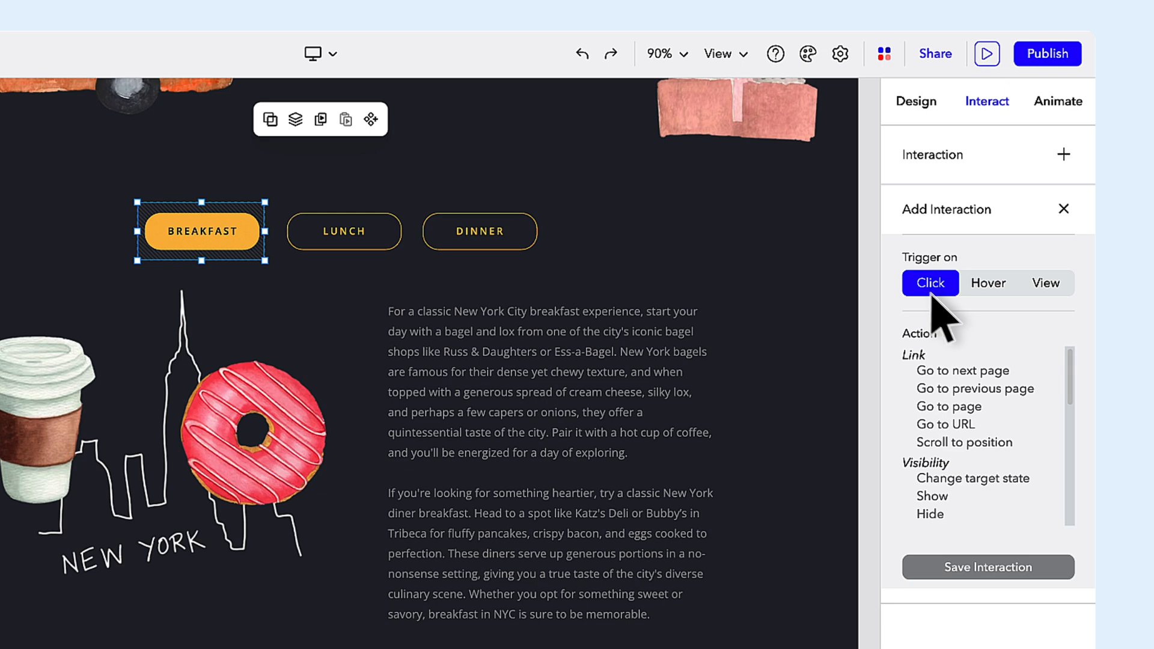
{"action": "scroll", "scroll_direction": "down", "scroll_amount": 3}
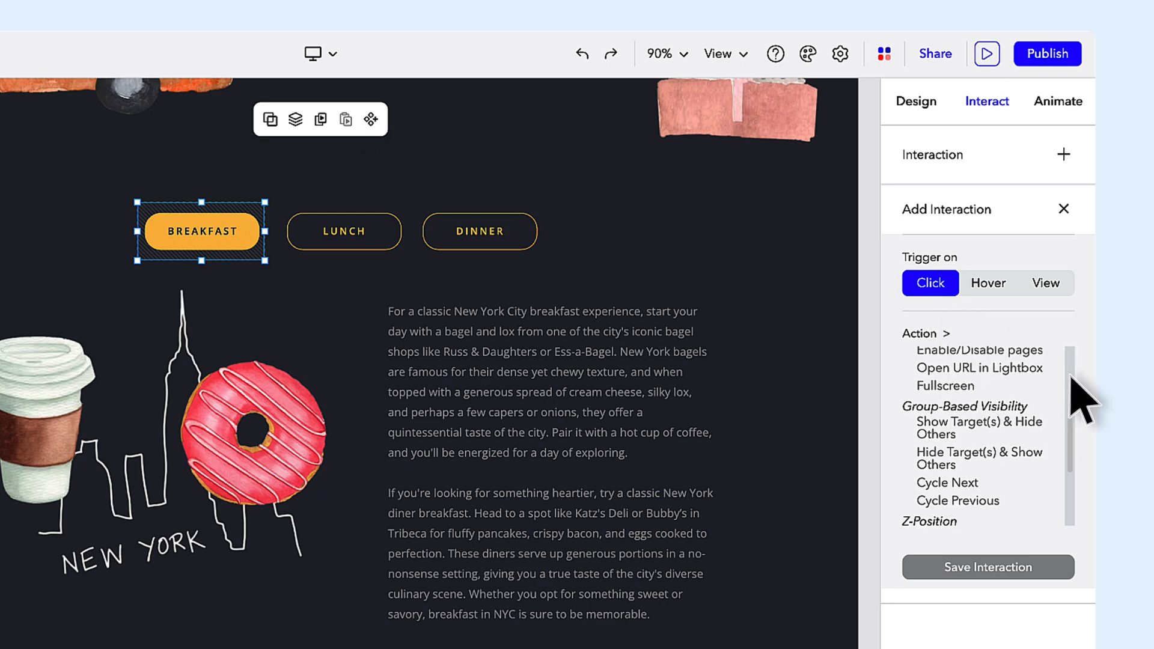
{"action": "mouse_move", "coordinate": [1008, 437]}
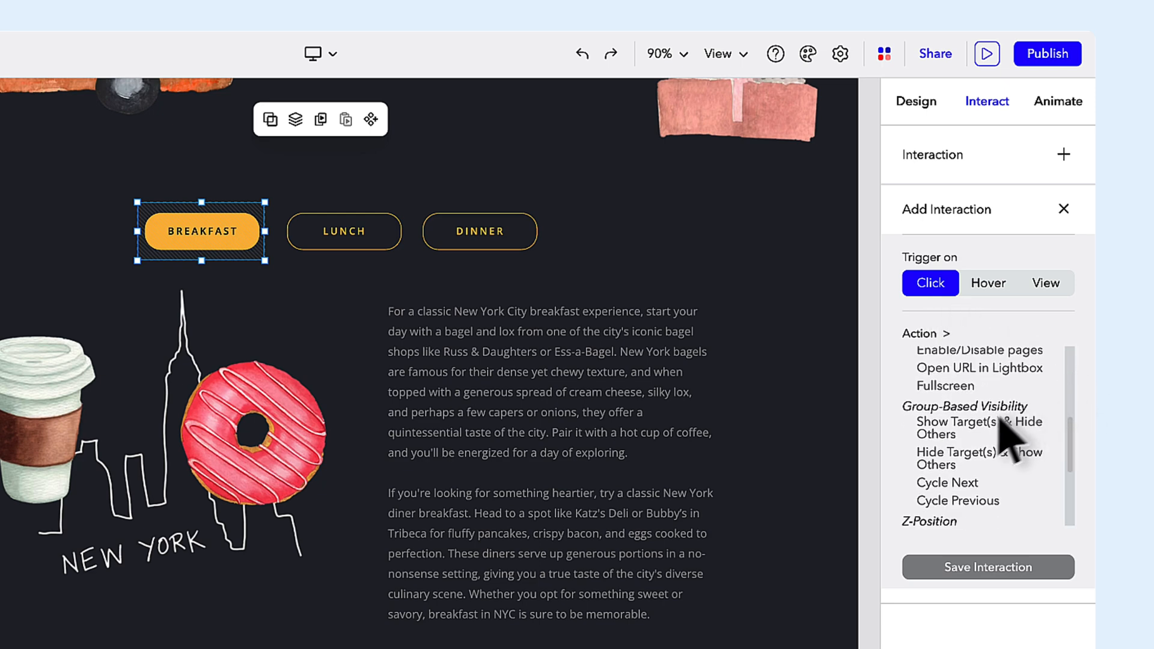
{"action": "left_click", "coordinate": [978, 428]}
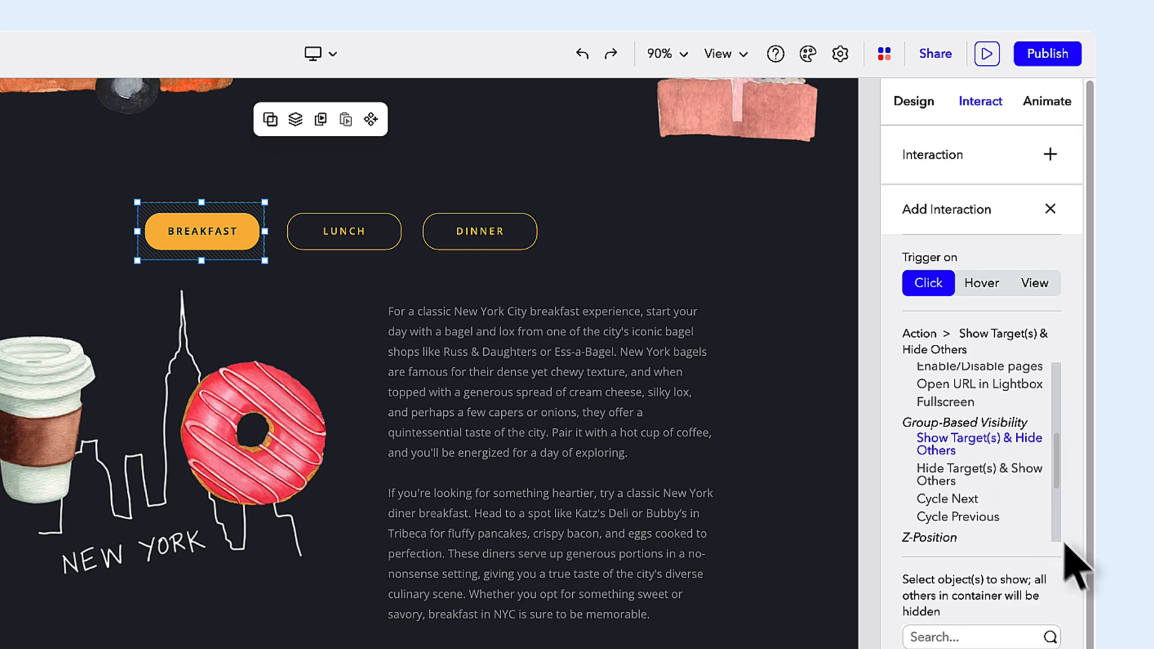
{"action": "scroll", "scroll_direction": "down", "scroll_amount": 3}
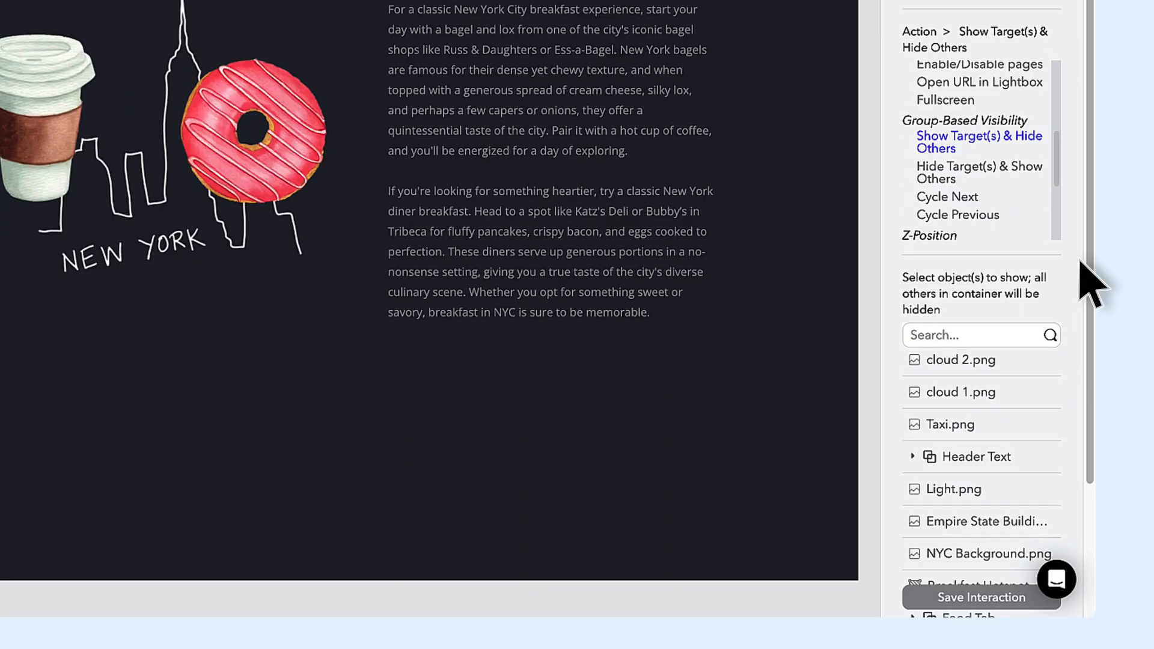
{"action": "scroll", "scroll_direction": "down", "scroll_amount": 3}
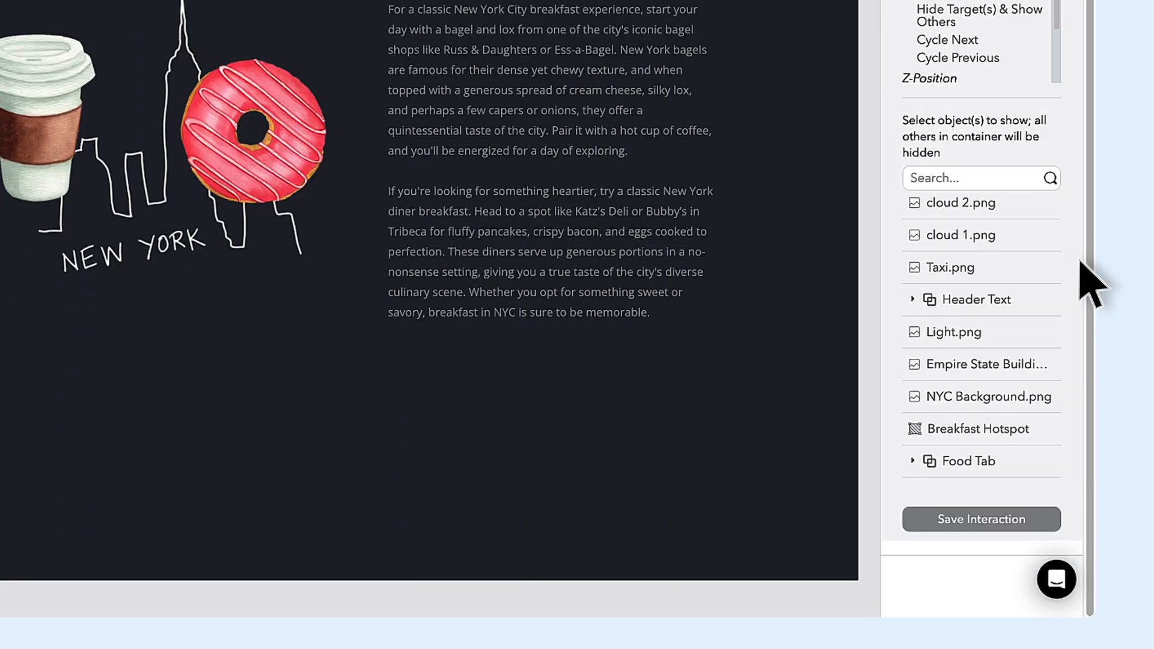
{"action": "mouse_move", "coordinate": [935, 471]}
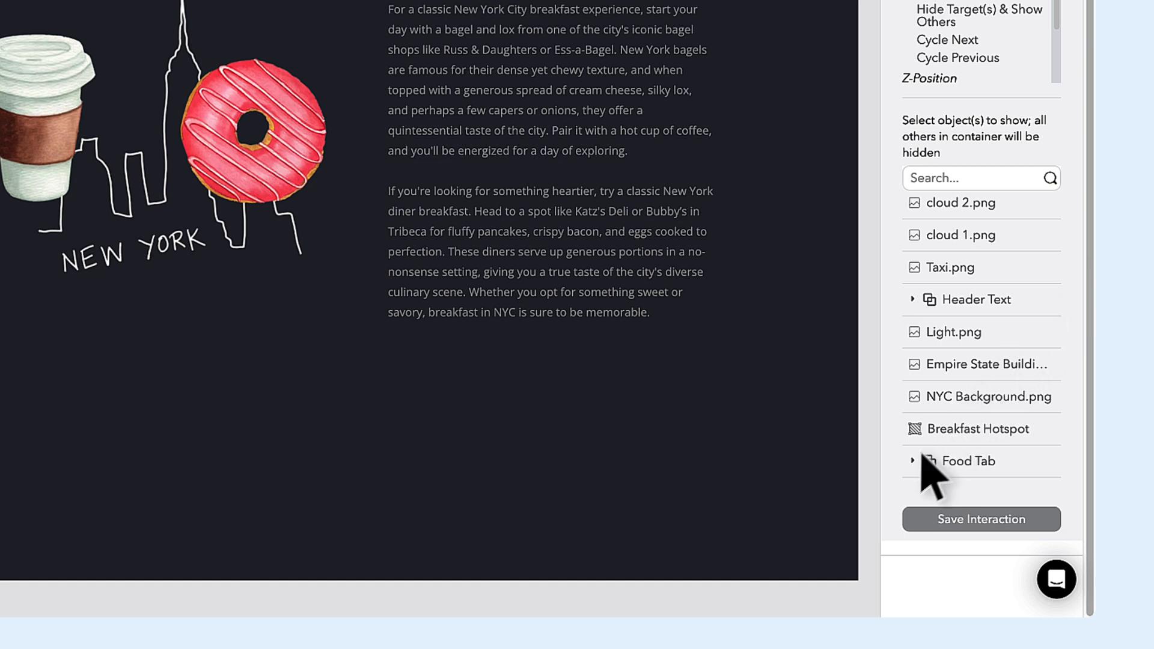
Step: Target the Breakfast panel inside the Food Tab group and save the interaction
{"action": "left_click", "coordinate": [912, 461]}
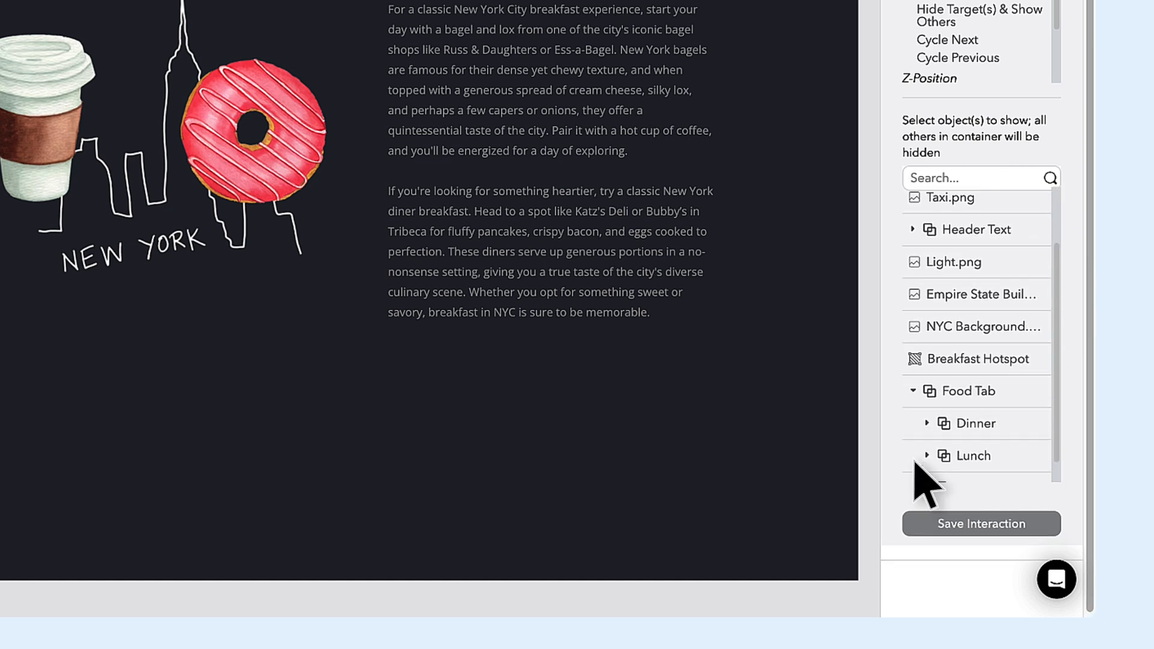
{"action": "scroll", "scroll_direction": "down", "scroll_amount": 3}
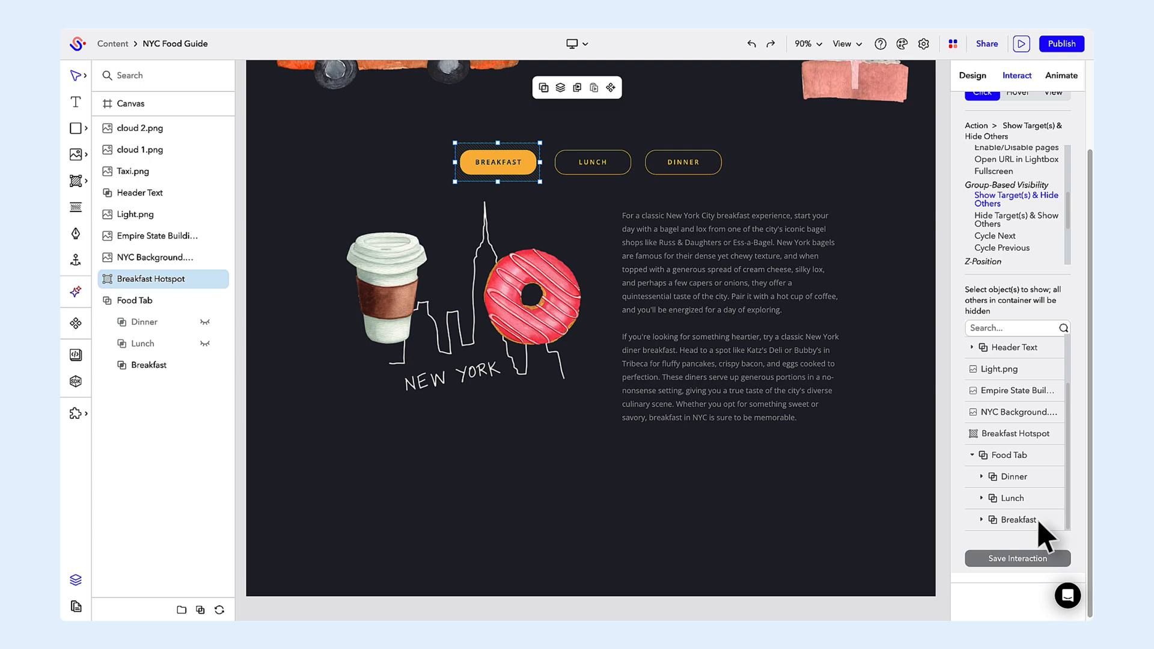
{"action": "left_click", "coordinate": [1016, 520]}
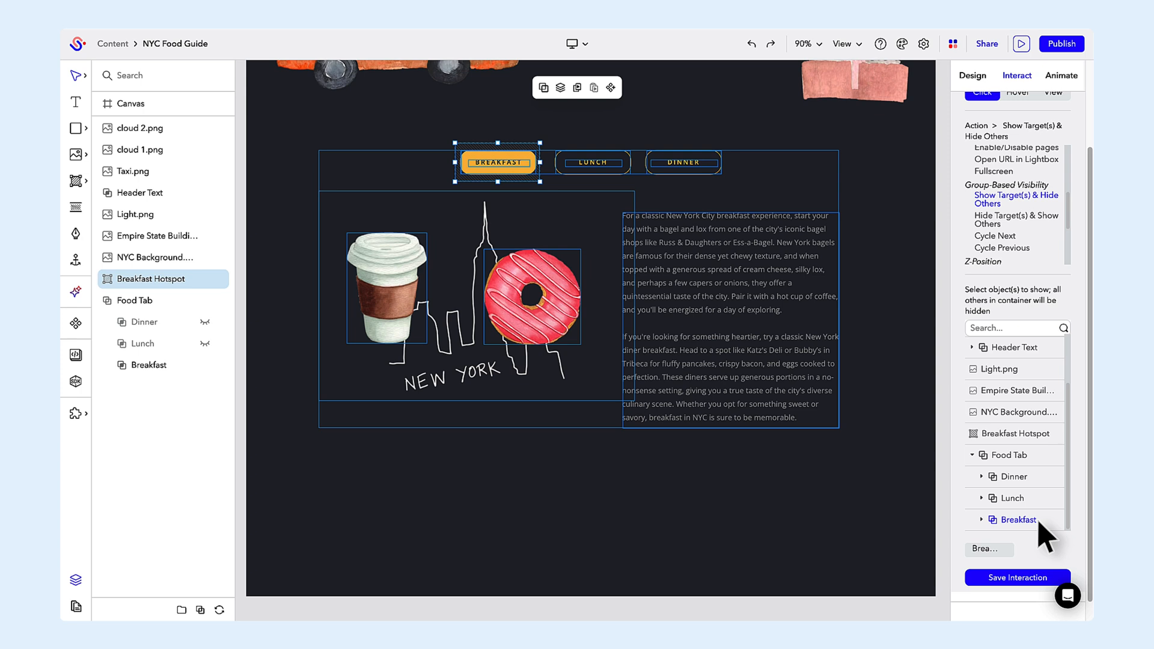
{"action": "left_click", "coordinate": [1017, 577]}
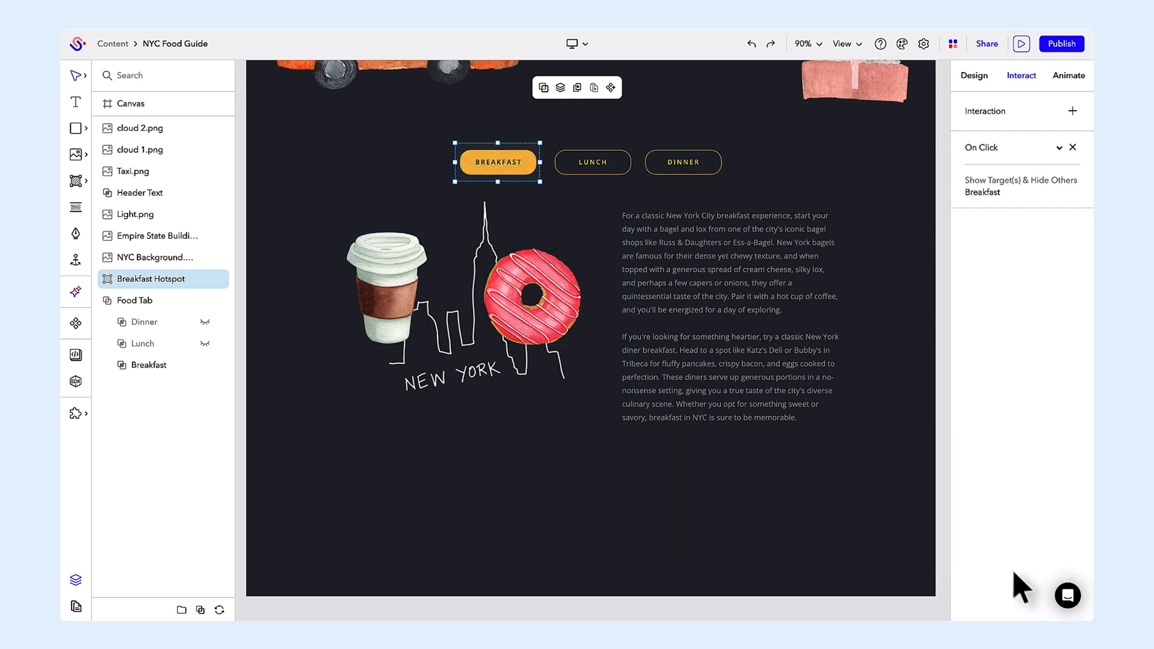
{"action": "mouse_move", "coordinate": [650, 286]}
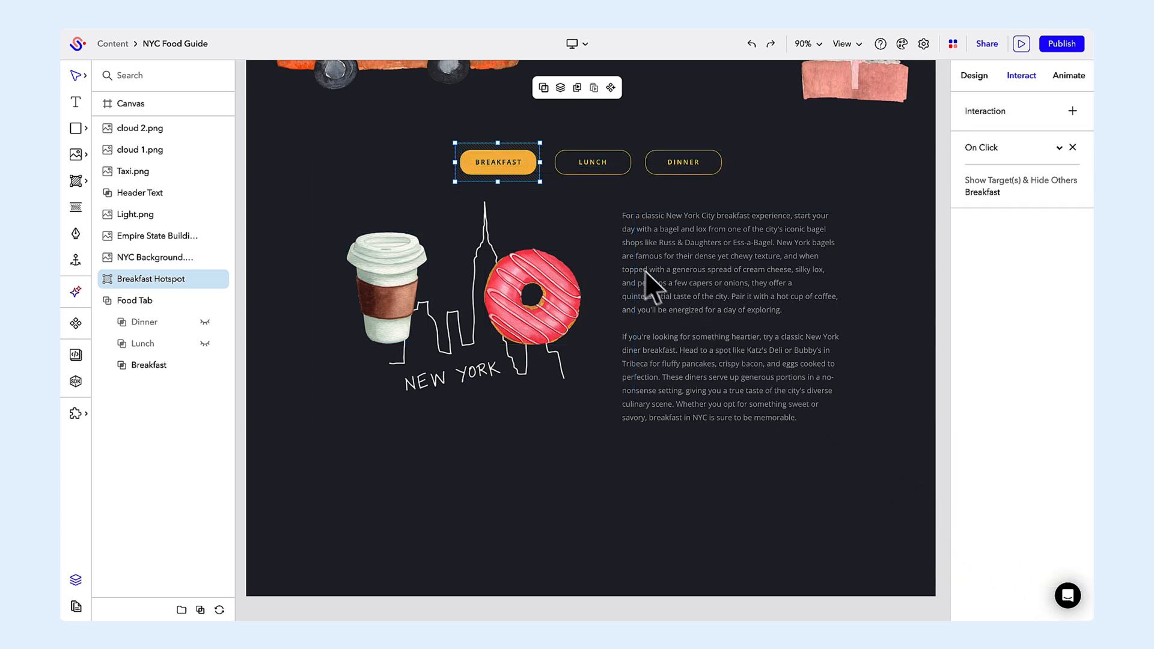
{"action": "mouse_move", "coordinate": [604, 247]}
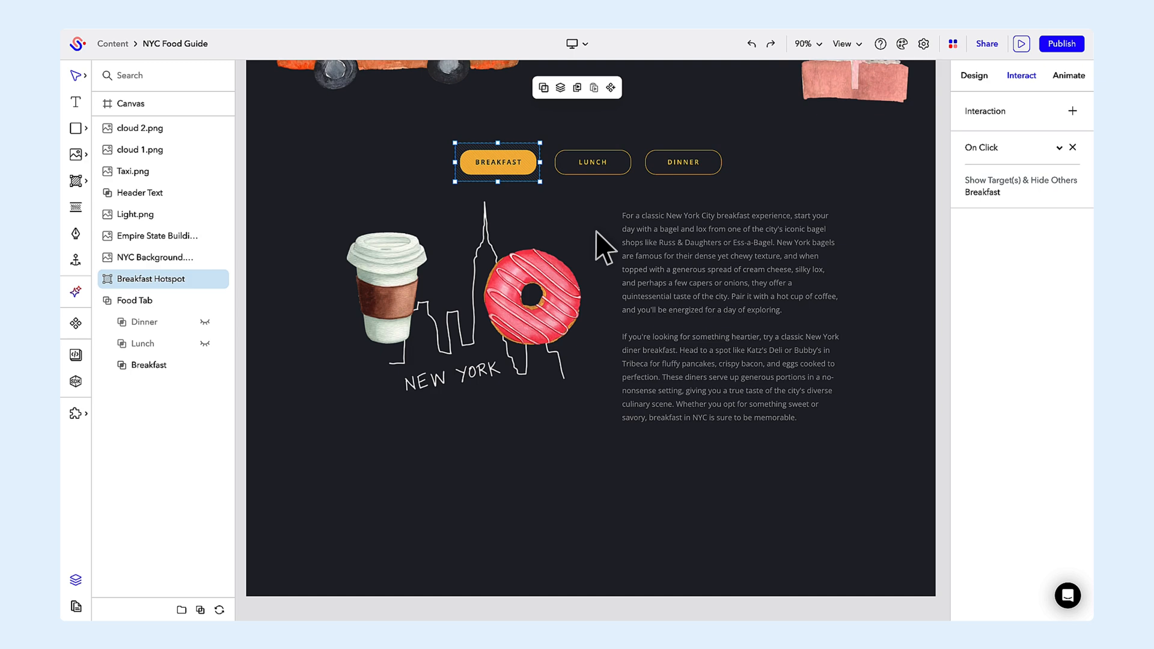
Step: Give the Dinner hotspot an On Click 'Show Target(s) & Hide Others' action targeting Dinner
{"action": "left_click", "coordinate": [591, 162]}
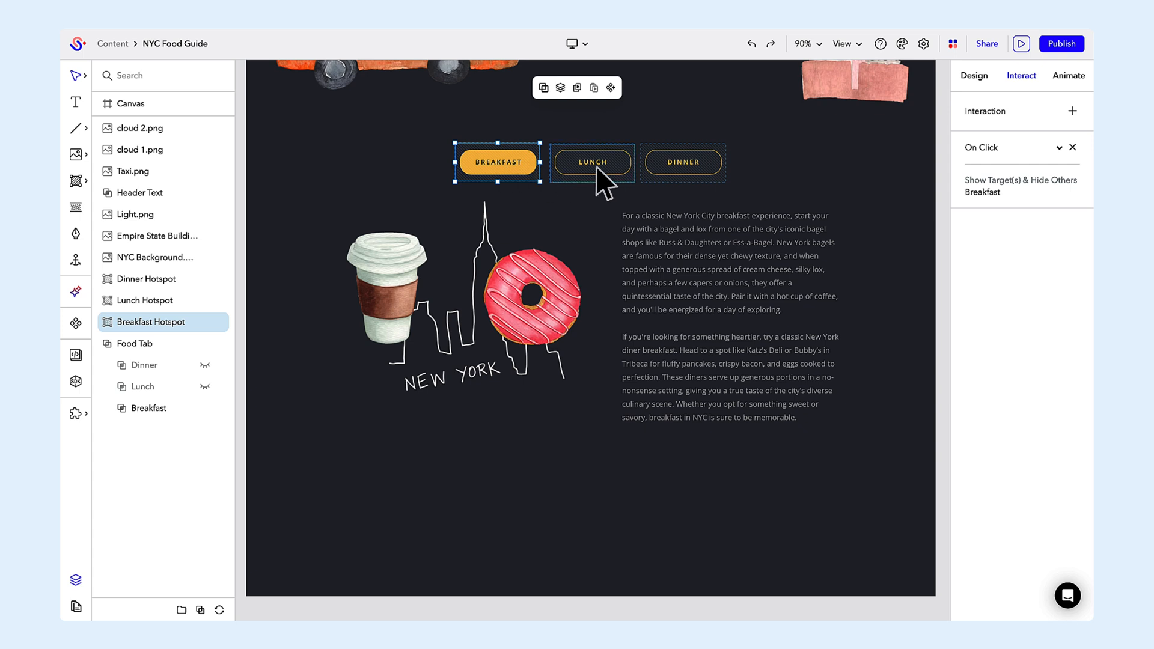
{"action": "left_click", "coordinate": [591, 163]}
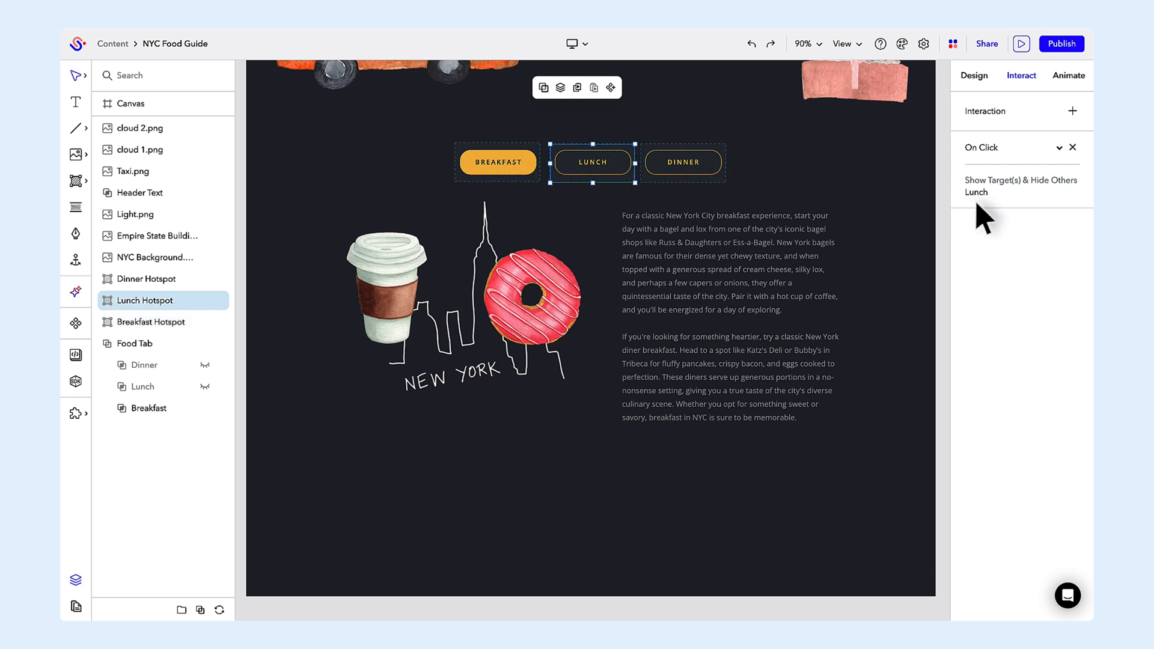
{"action": "mouse_move", "coordinate": [772, 190]}
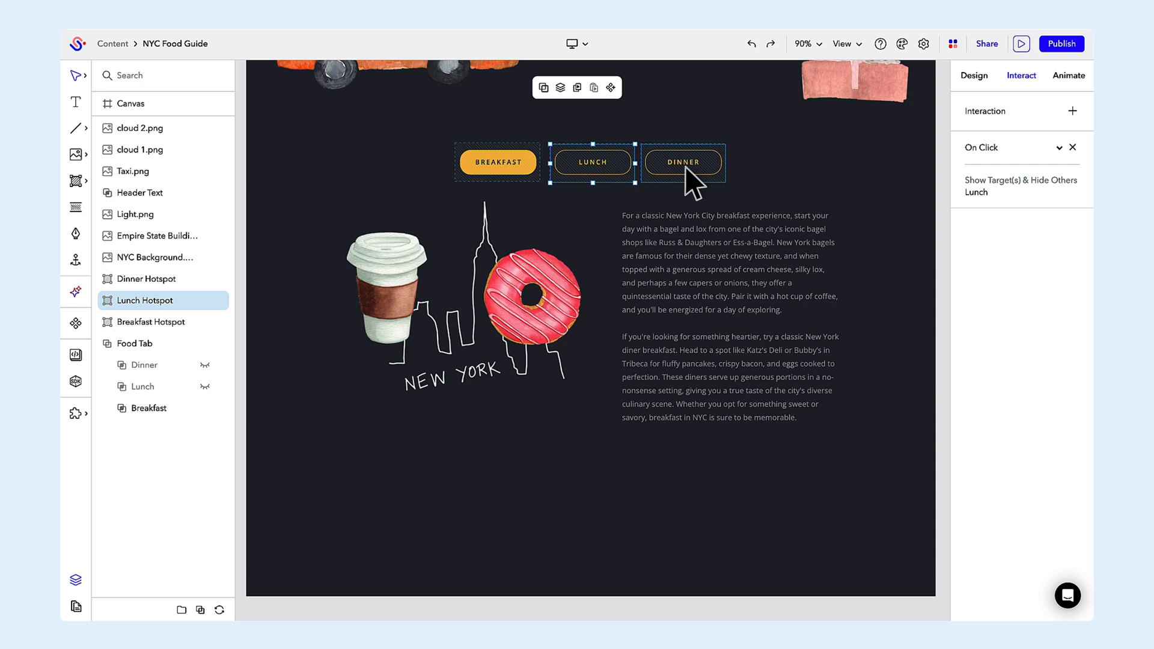
{"action": "left_click", "coordinate": [682, 162]}
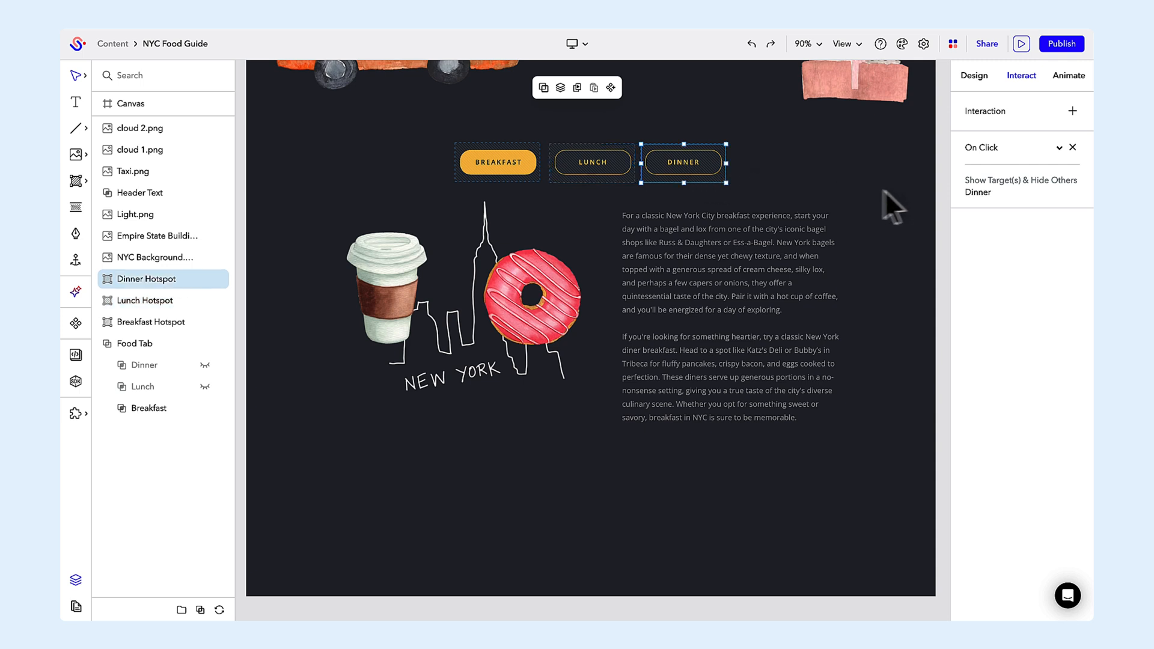
{"action": "mouse_move", "coordinate": [986, 218]}
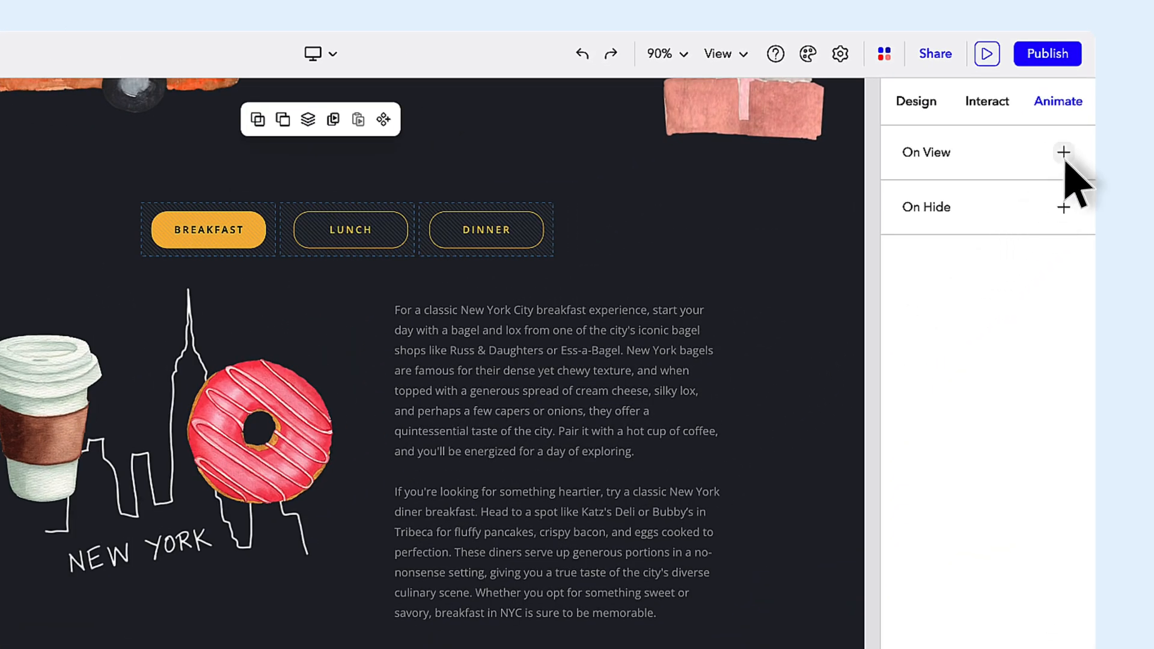
Step: Add an On View Slide In effect to the subway car, direction right, duration 6.0
{"action": "left_click", "coordinate": [1063, 151]}
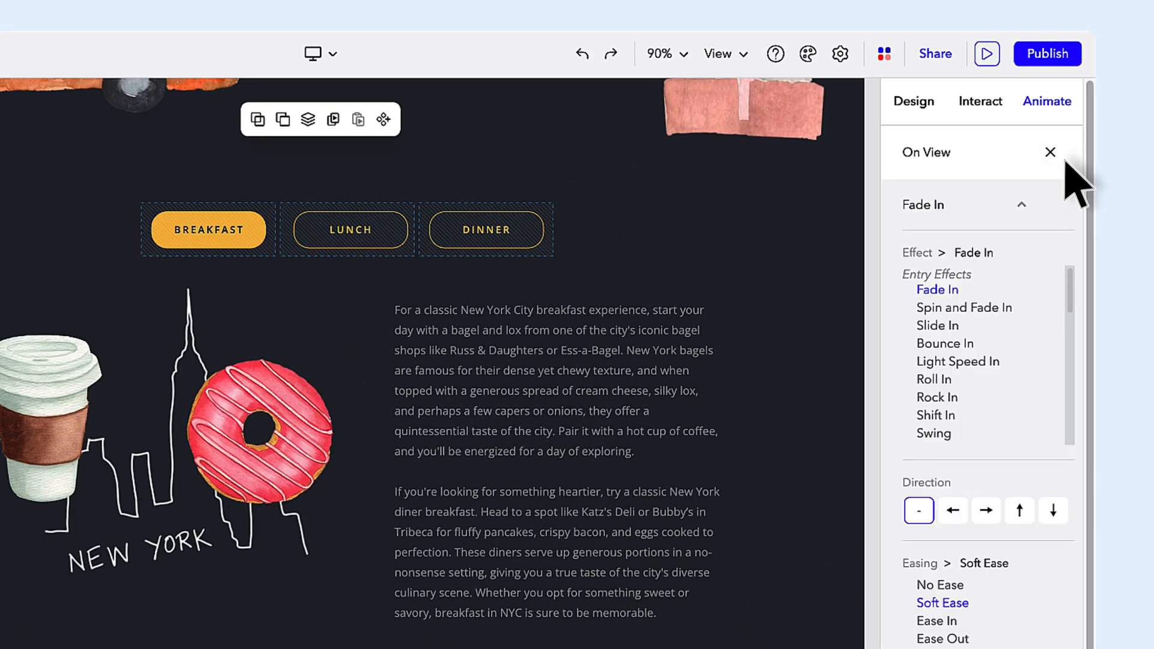
{"action": "left_click", "coordinate": [936, 326]}
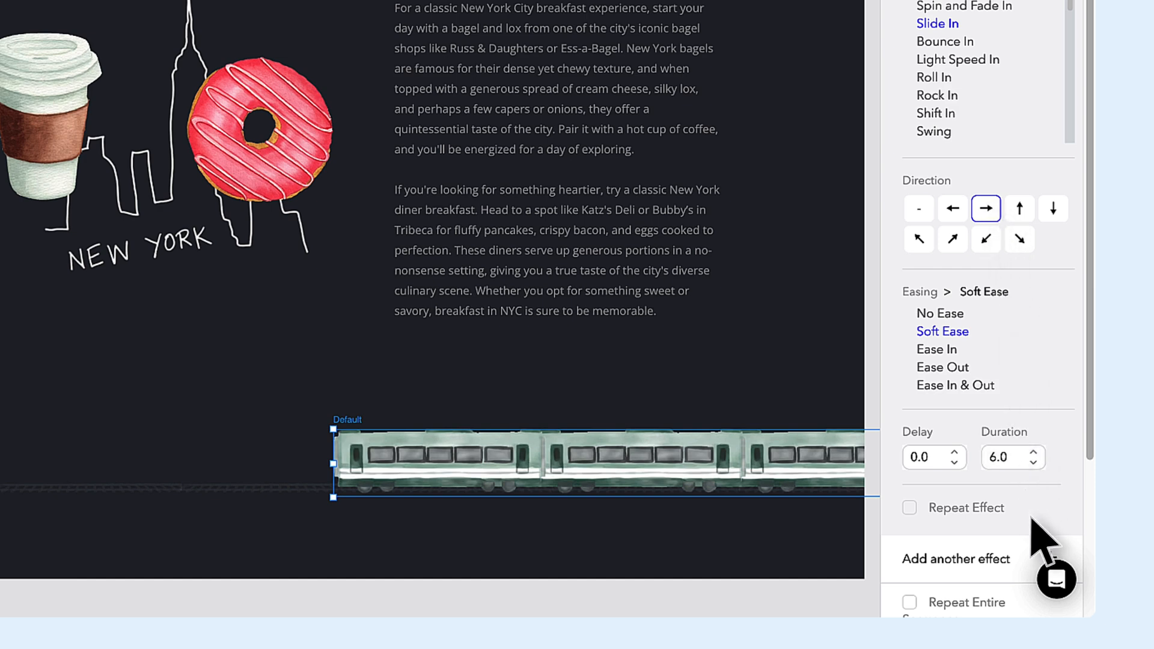
{"action": "mouse_move", "coordinate": [1017, 538]}
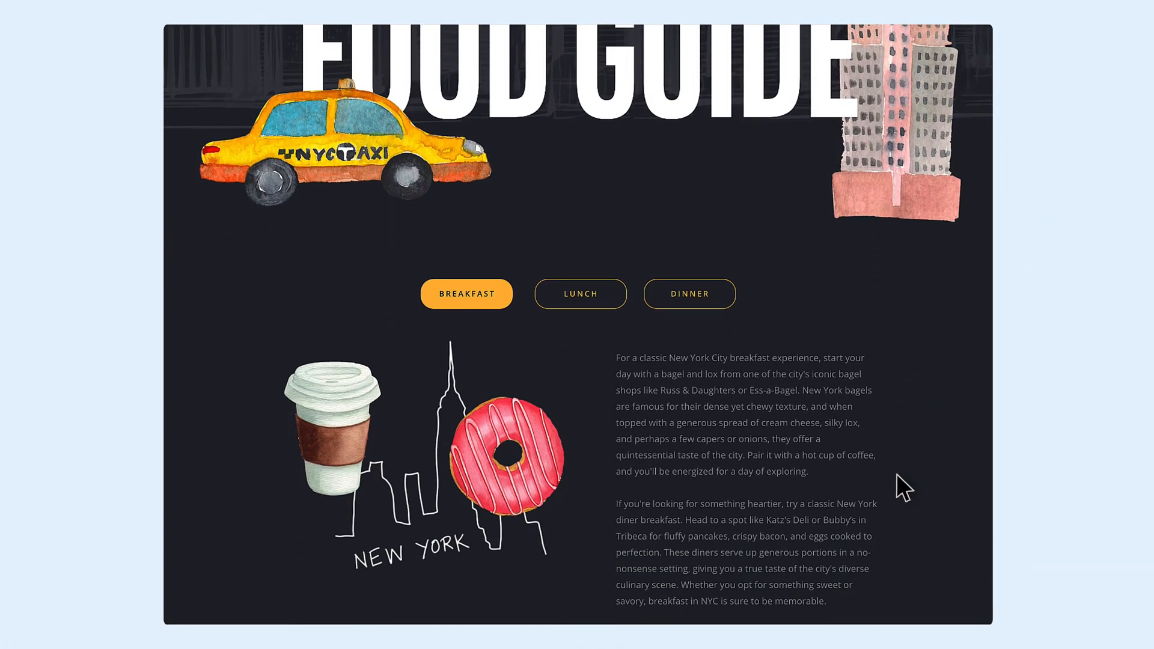
Step: In Preview, switch between the Lunch, Dinner and Breakfast tabs to confirm the panels swap
{"action": "scroll", "scroll_direction": "down", "scroll_amount": 3}
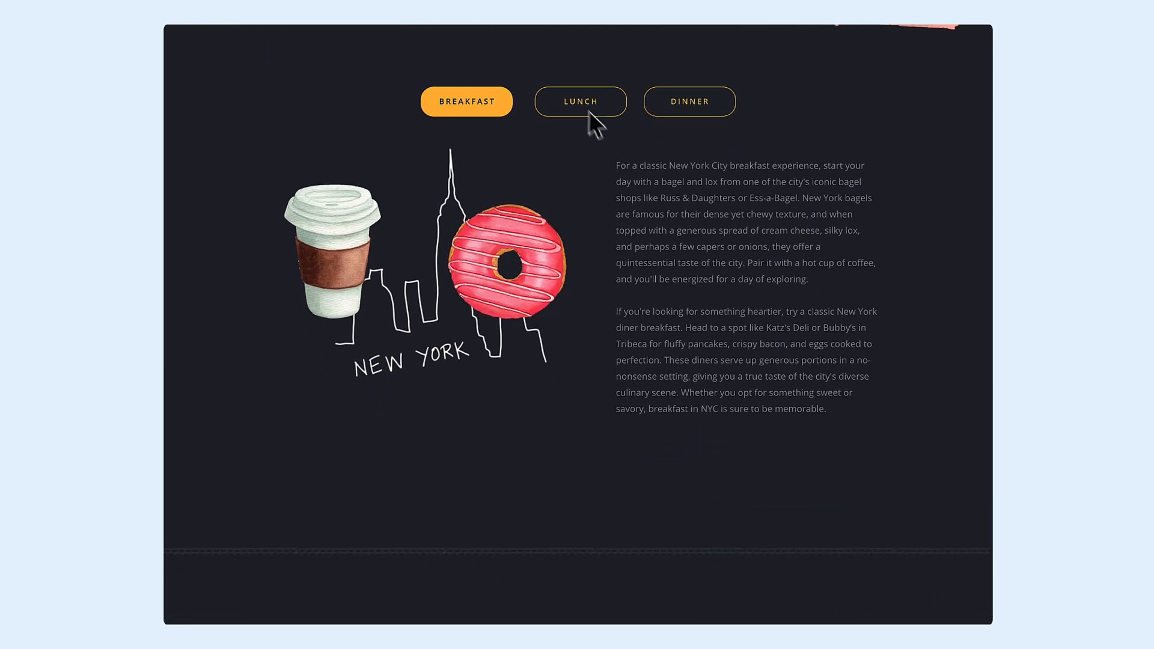
{"action": "left_click", "coordinate": [579, 101]}
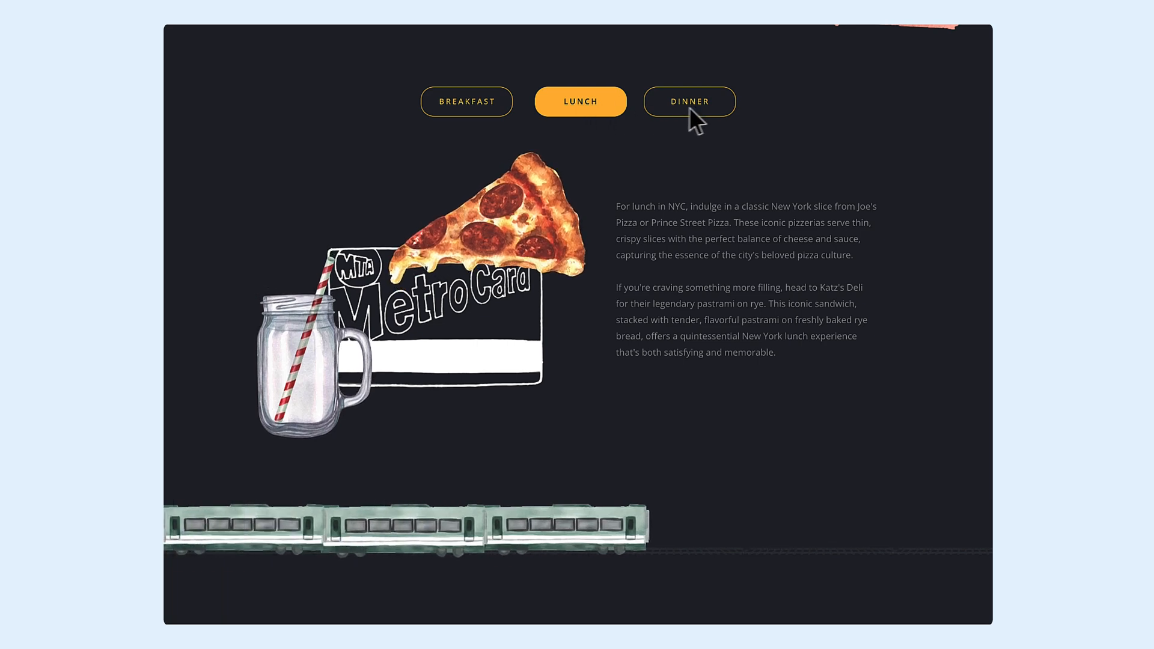
{"action": "left_click", "coordinate": [690, 100]}
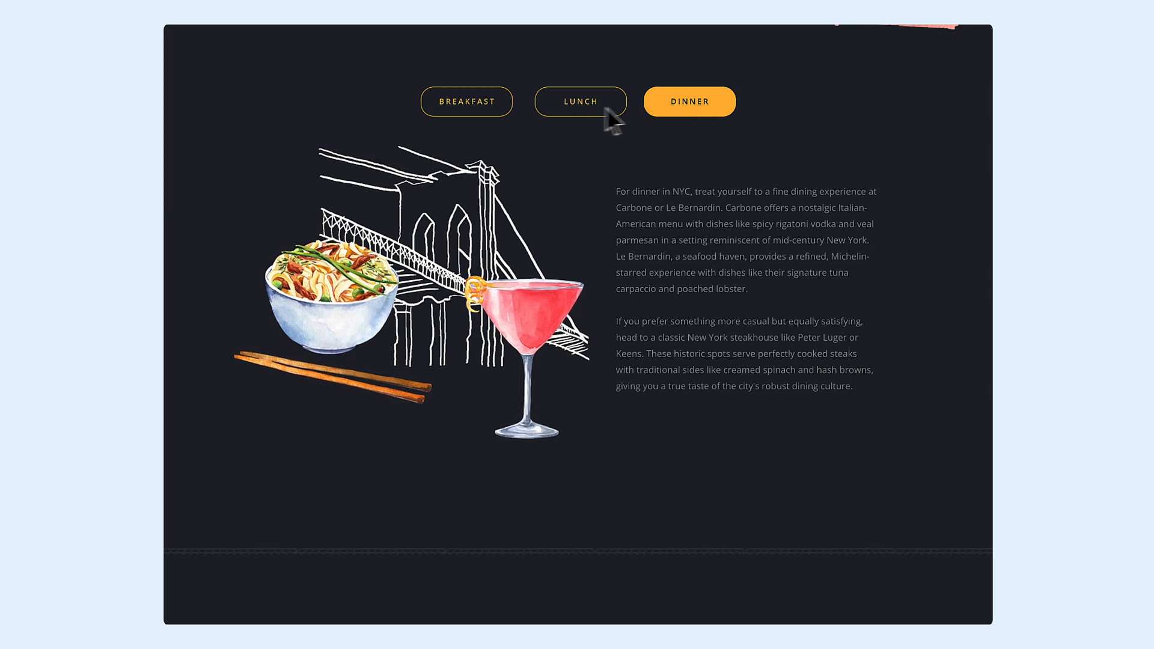
{"action": "left_click", "coordinate": [466, 101]}
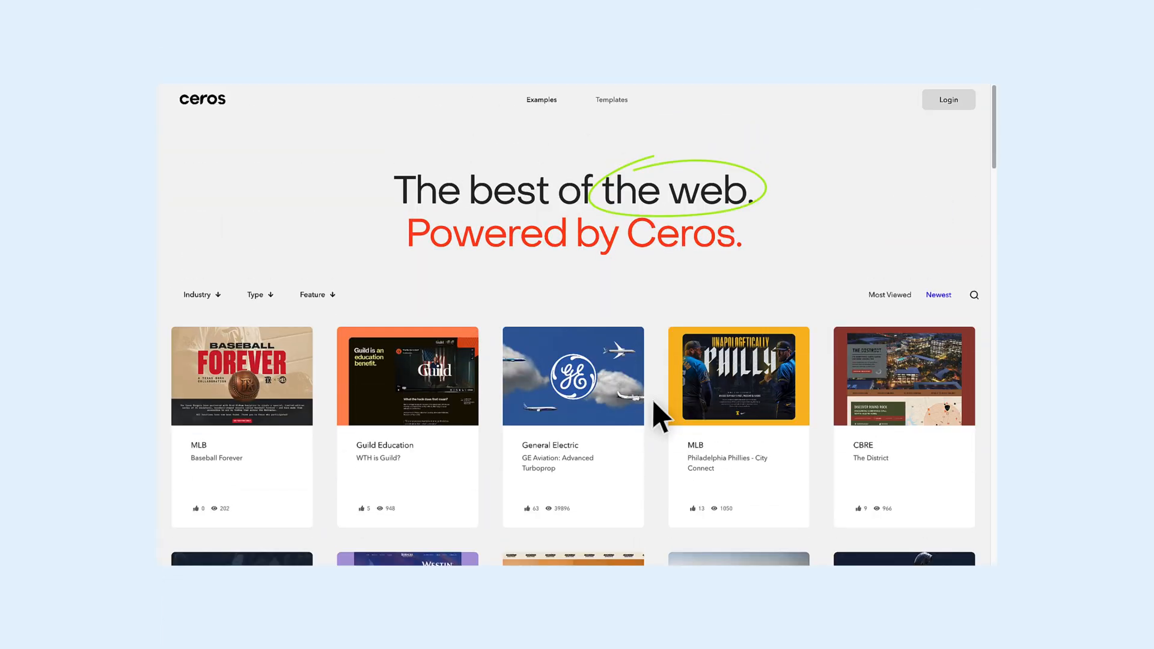
Step: Scroll through the Ceros Inspire Examples gallery and open an example experience
{"action": "scroll", "scroll_direction": "down", "scroll_amount": 3}
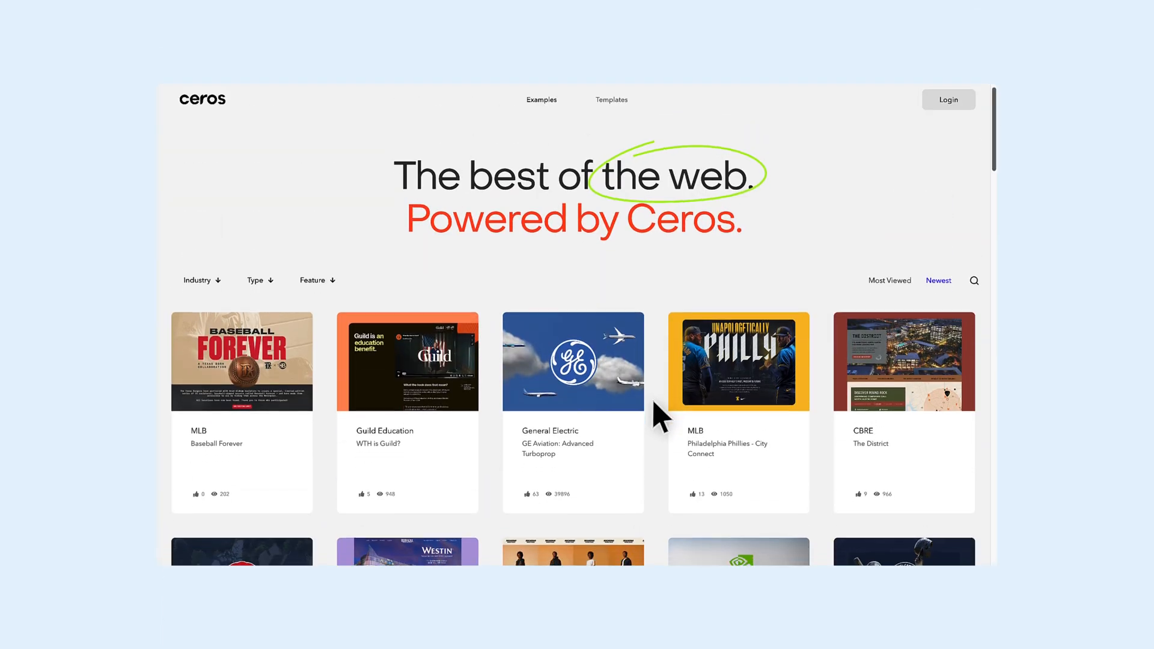
{"action": "scroll", "scroll_direction": "down", "scroll_amount": 3}
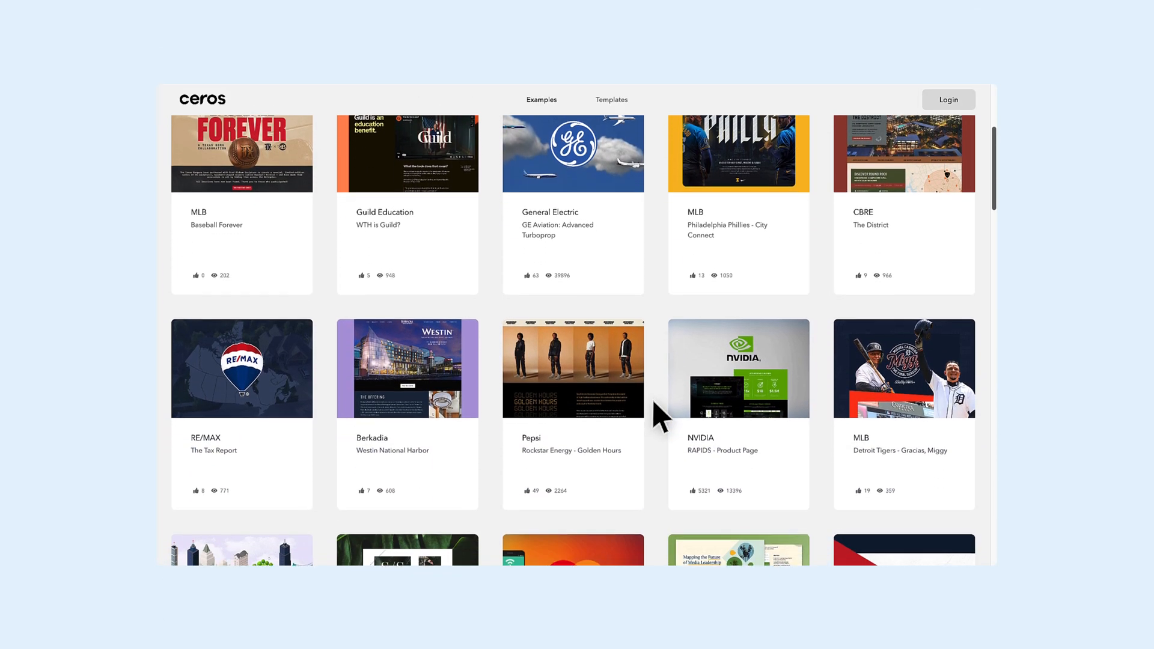
{"action": "scroll", "scroll_direction": "down", "scroll_amount": 3}
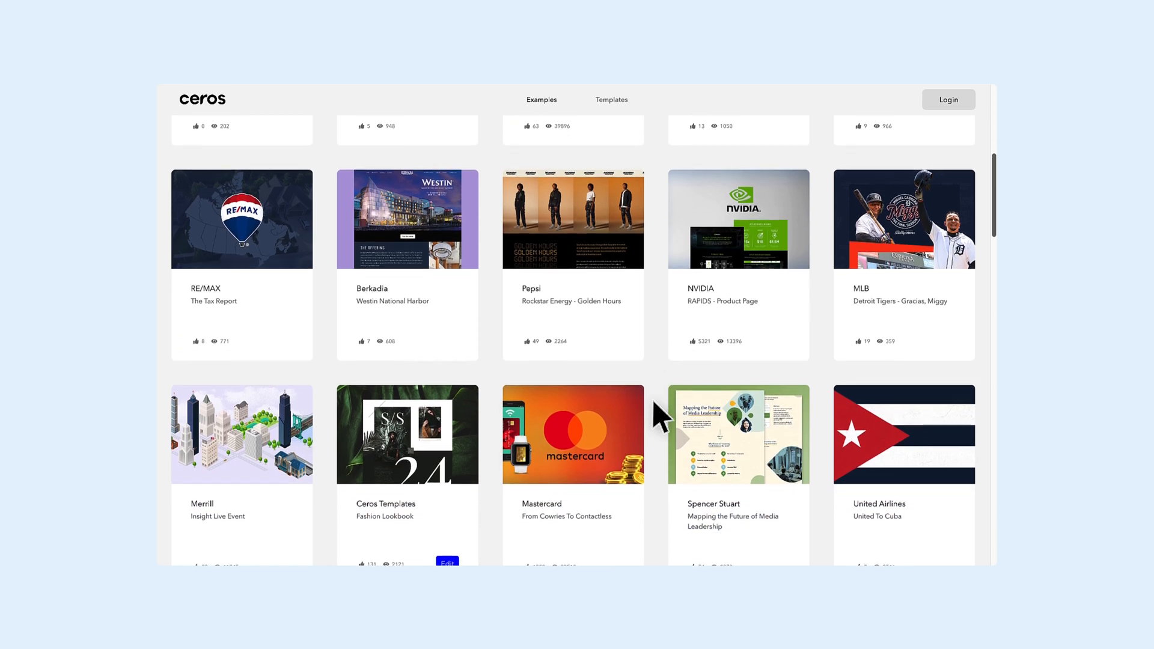
{"action": "scroll", "scroll_direction": "down", "scroll_amount": 3}
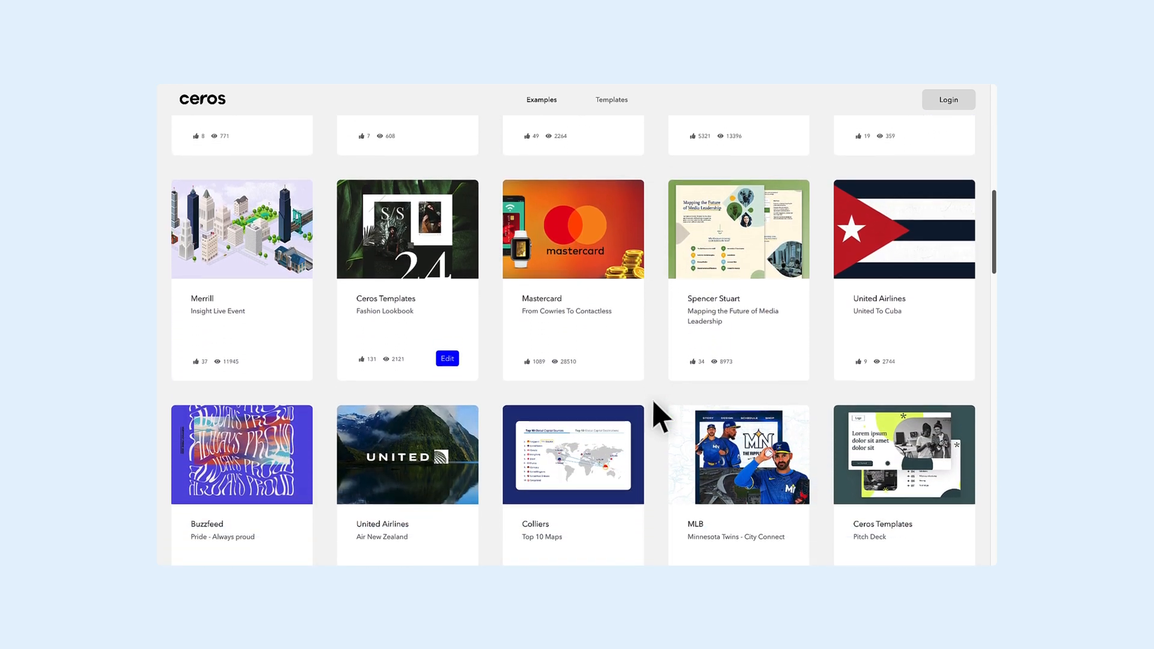
{"action": "left_click", "coordinate": [446, 358]}
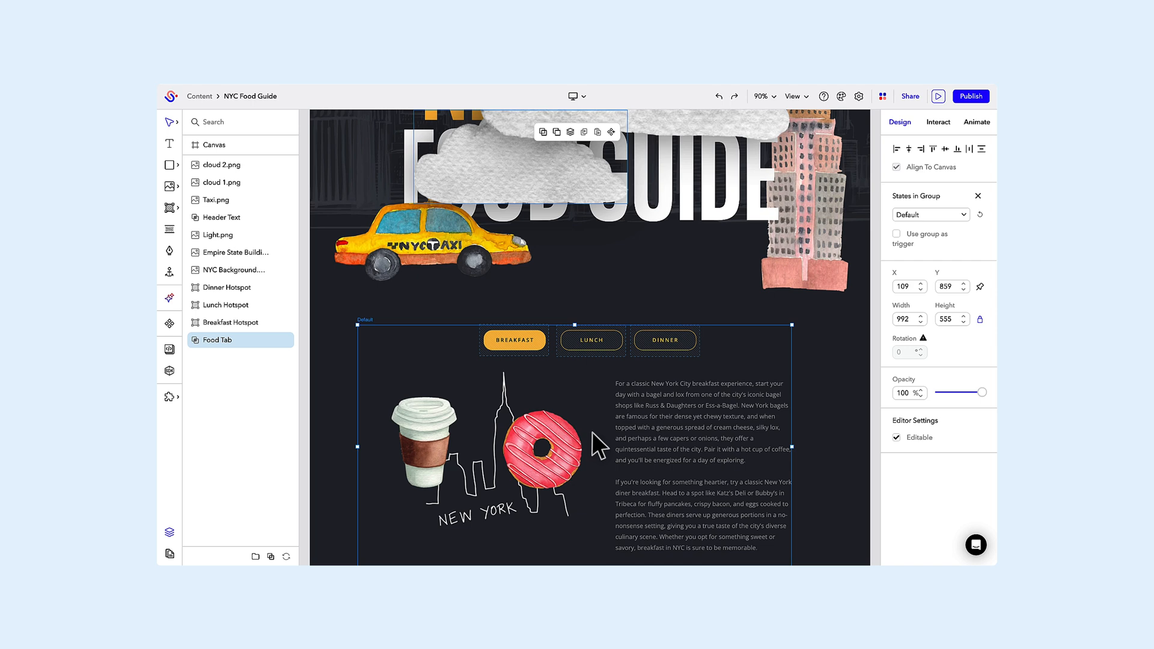
{"action": "mouse_move", "coordinate": [615, 152]}
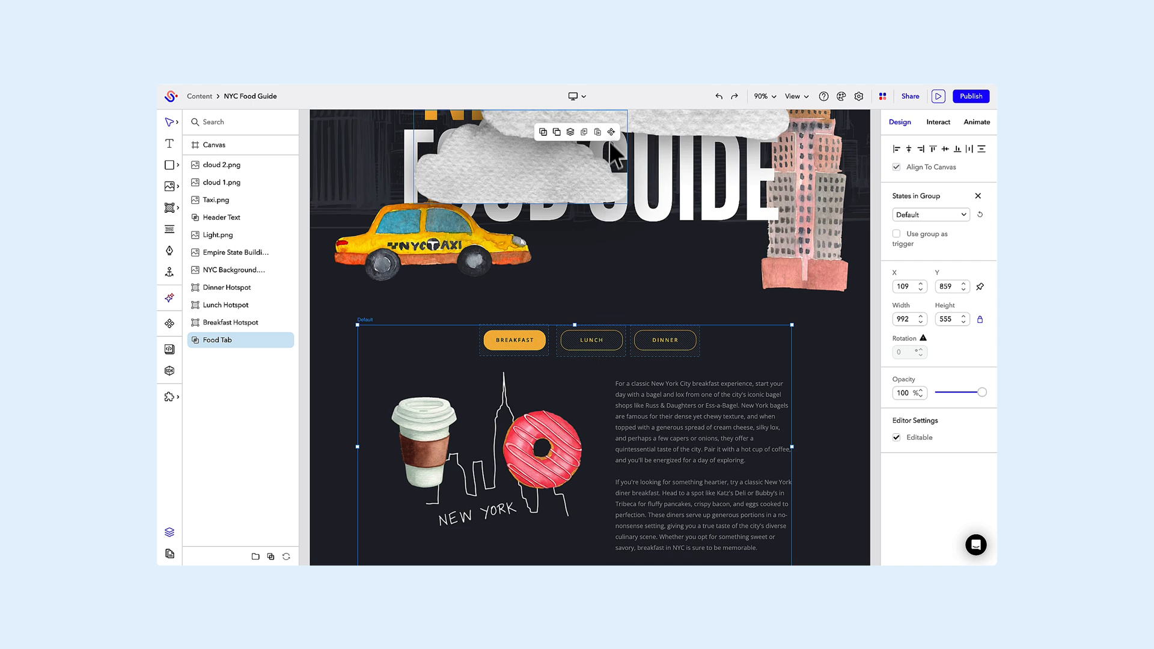
Step: Save Food Tab to the Asset Library and insert it from the Menu category into a new experience
{"action": "left_click", "coordinate": [627, 100]}
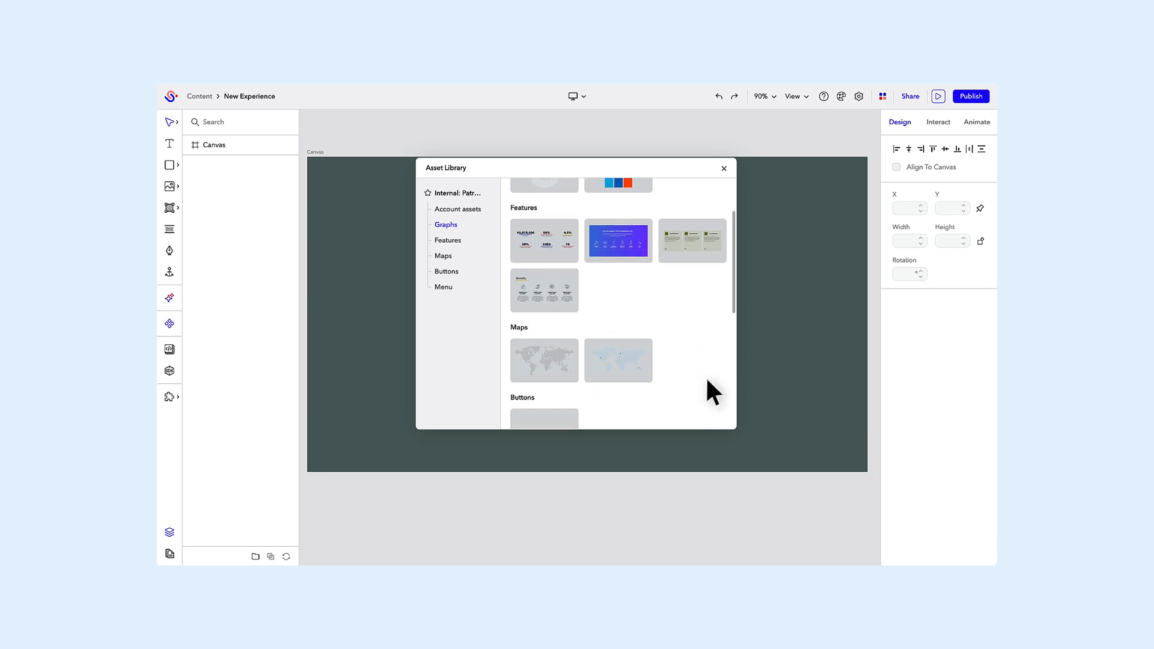
{"action": "scroll", "scroll_direction": "down", "scroll_amount": 3}
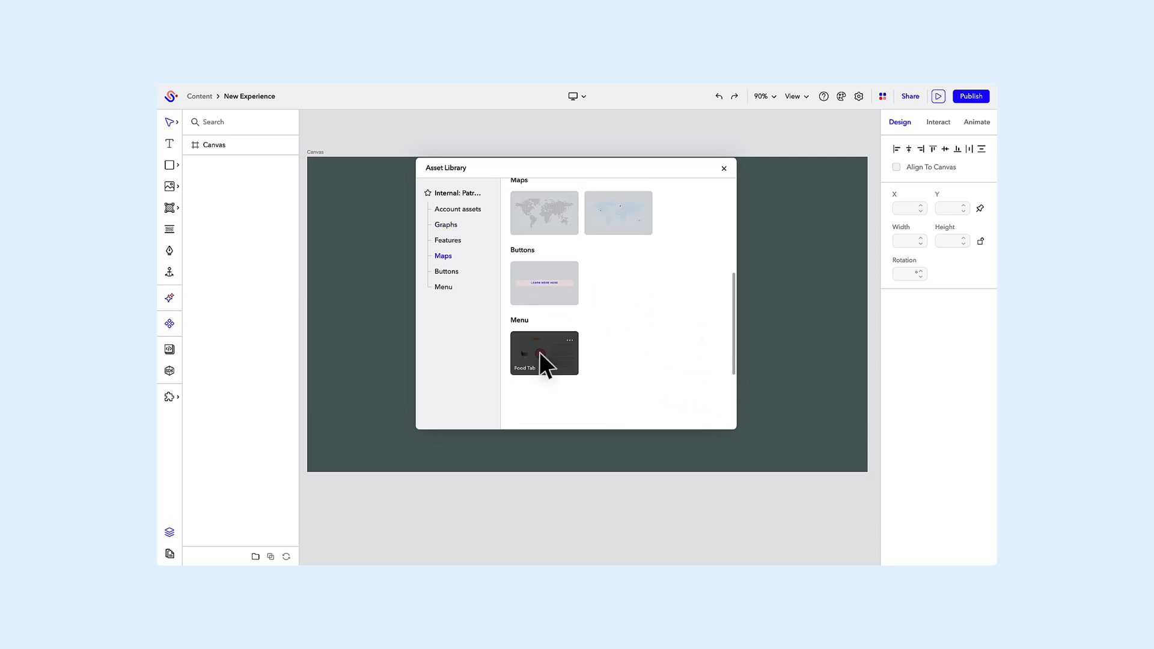
{"action": "double_click", "coordinate": [543, 353]}
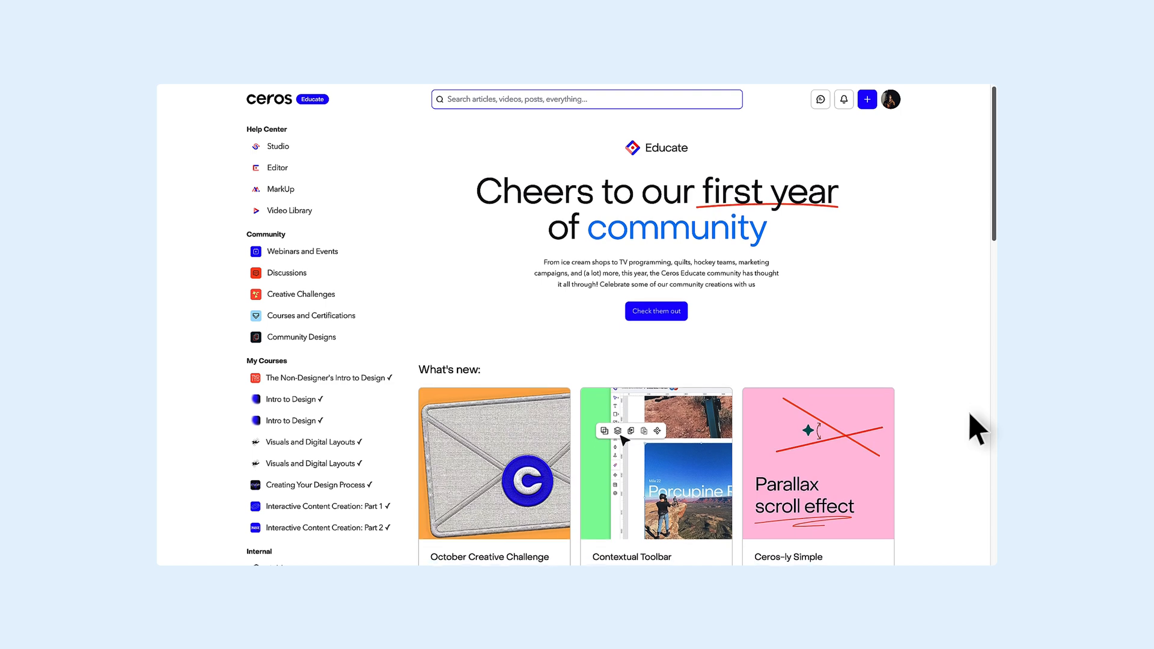
Step: Scroll the Ceros Educate home page past What's new down to Upcoming webinars and courses
{"action": "scroll", "scroll_direction": "down", "scroll_amount": 3}
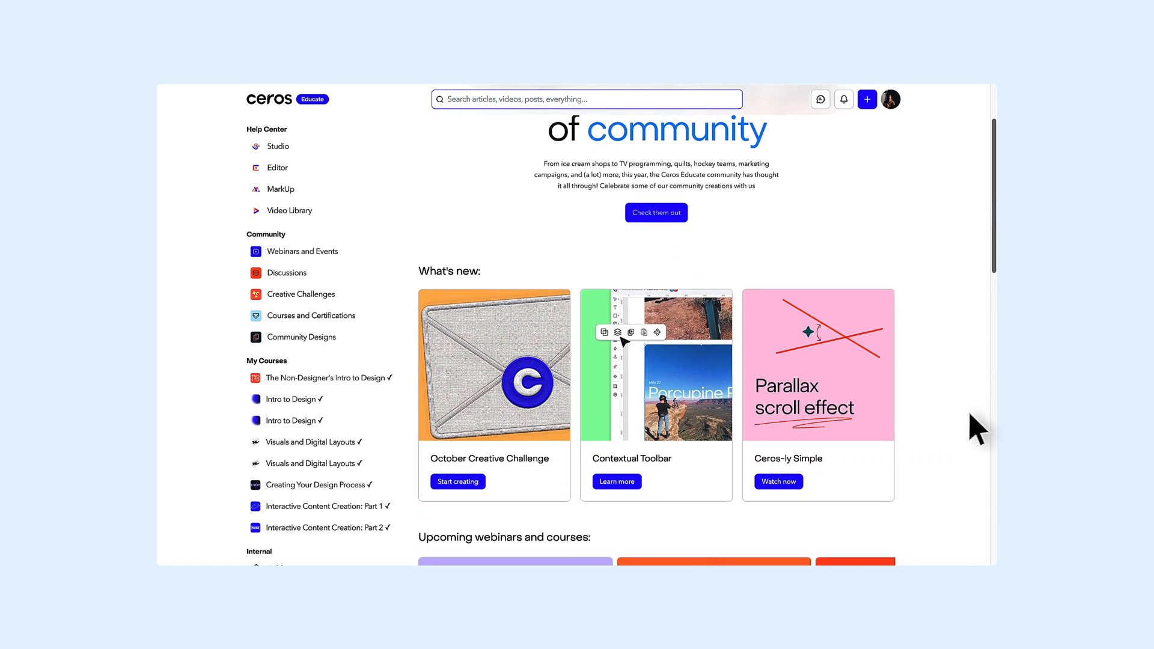
{"action": "scroll", "scroll_direction": "down", "scroll_amount": 3}
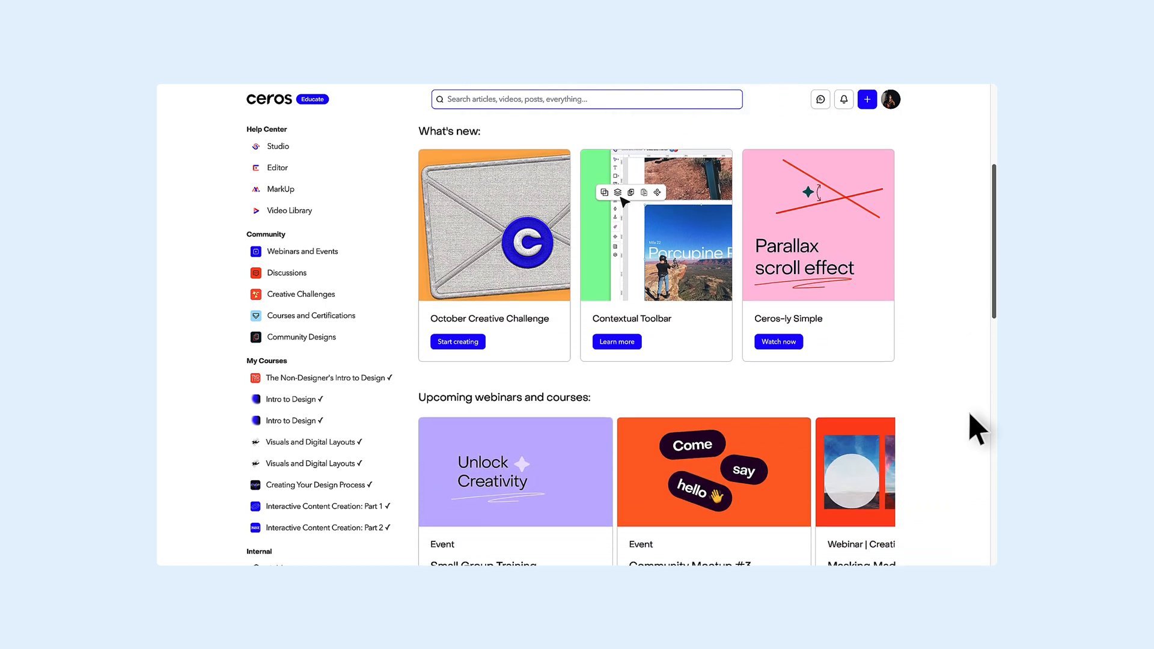
{"action": "scroll", "scroll_direction": "down", "scroll_amount": 3}
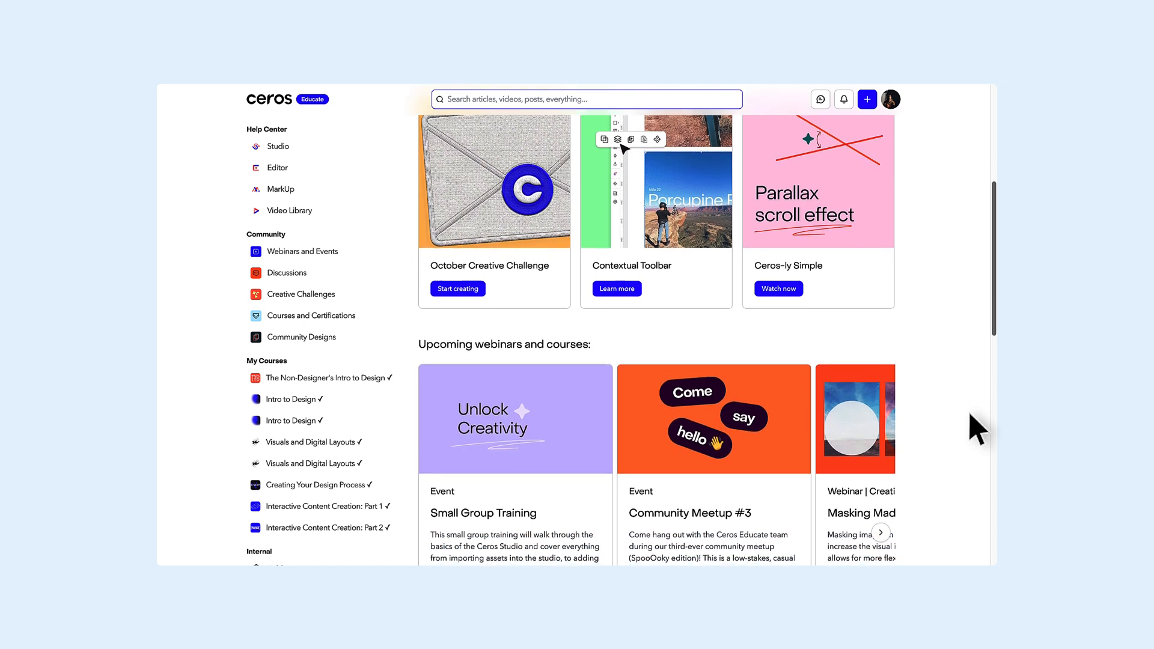
{"action": "scroll", "scroll_direction": "down", "scroll_amount": 3}
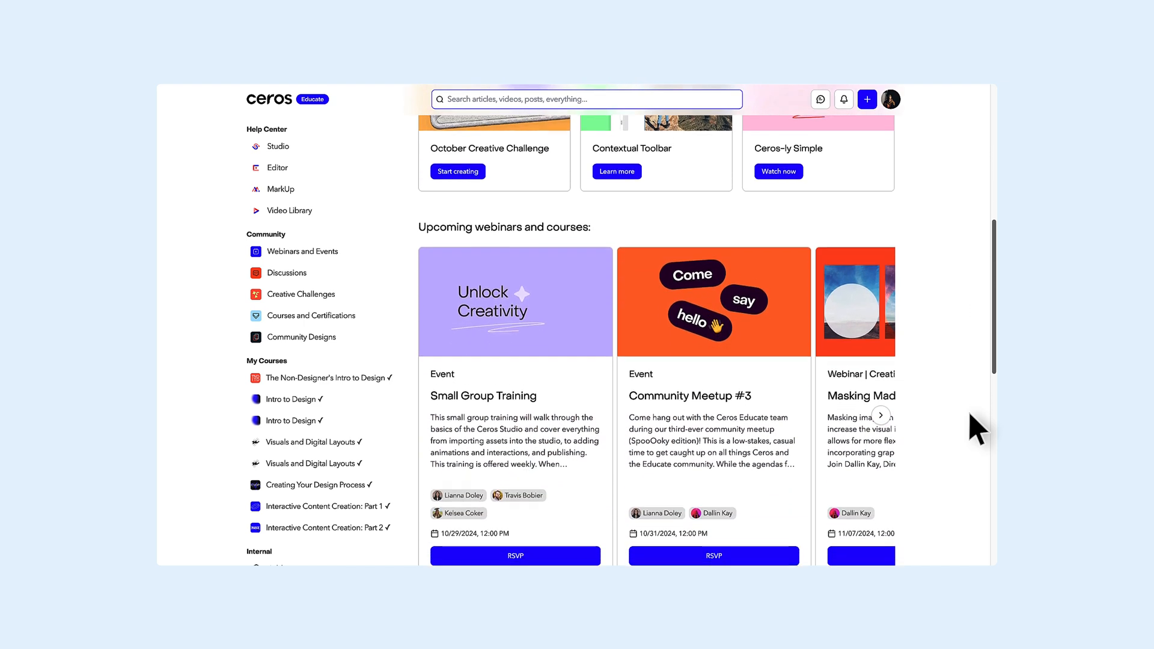
{"action": "scroll", "scroll_direction": "down", "scroll_amount": 3}
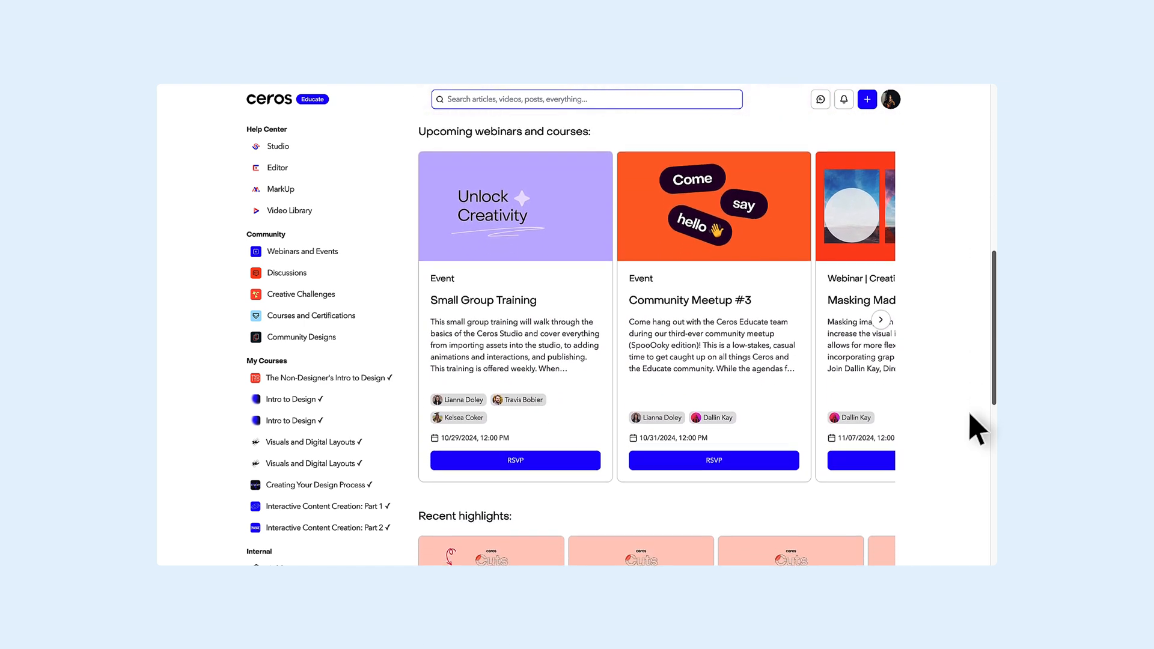